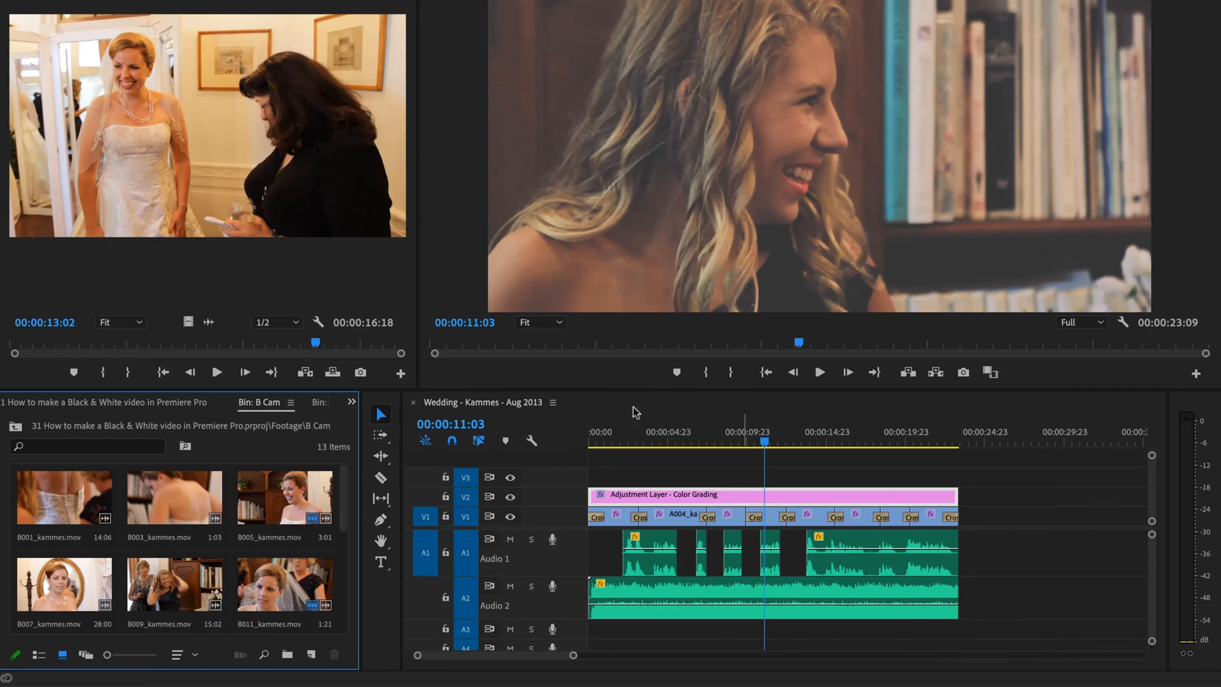
Show the Project panel with the Footage and C Cam folders expanded, listing the wedding clips
click(101, 402)
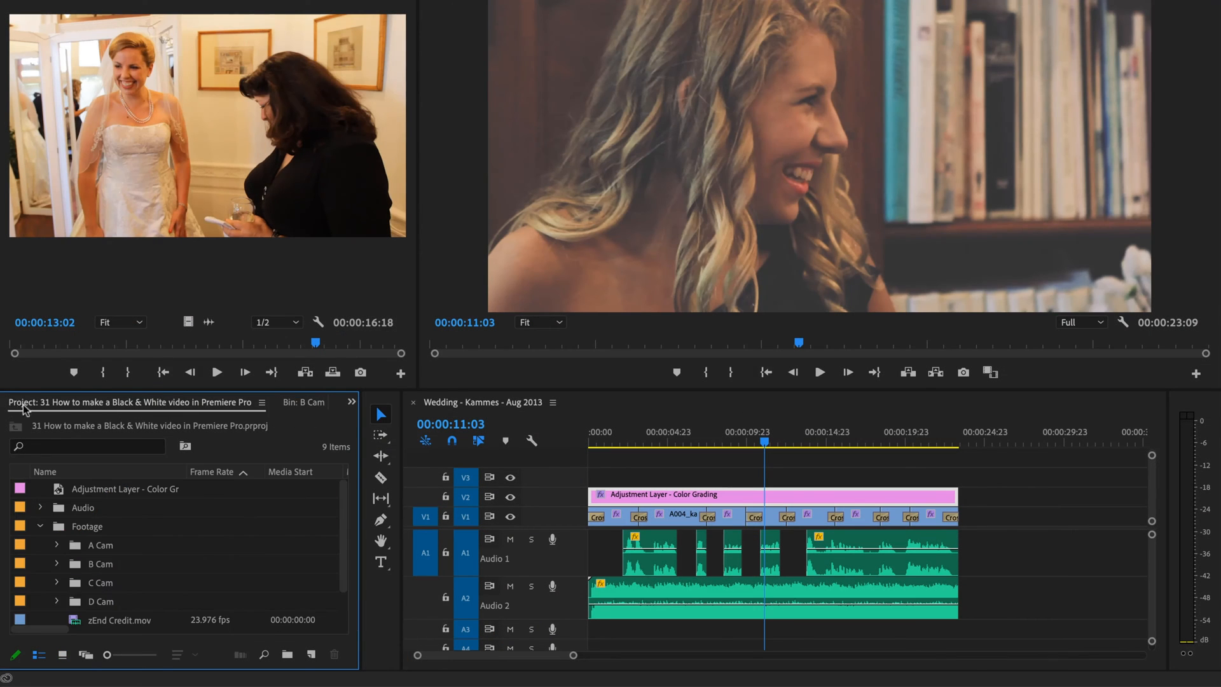
click(351, 402)
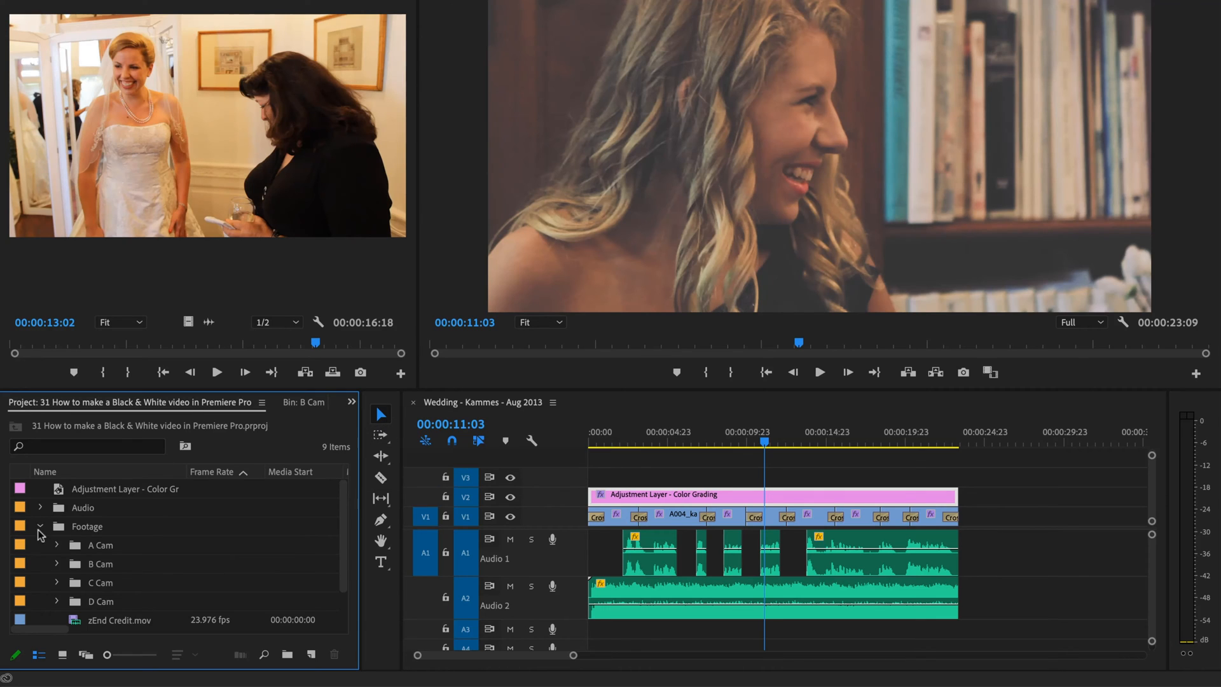
click(41, 526)
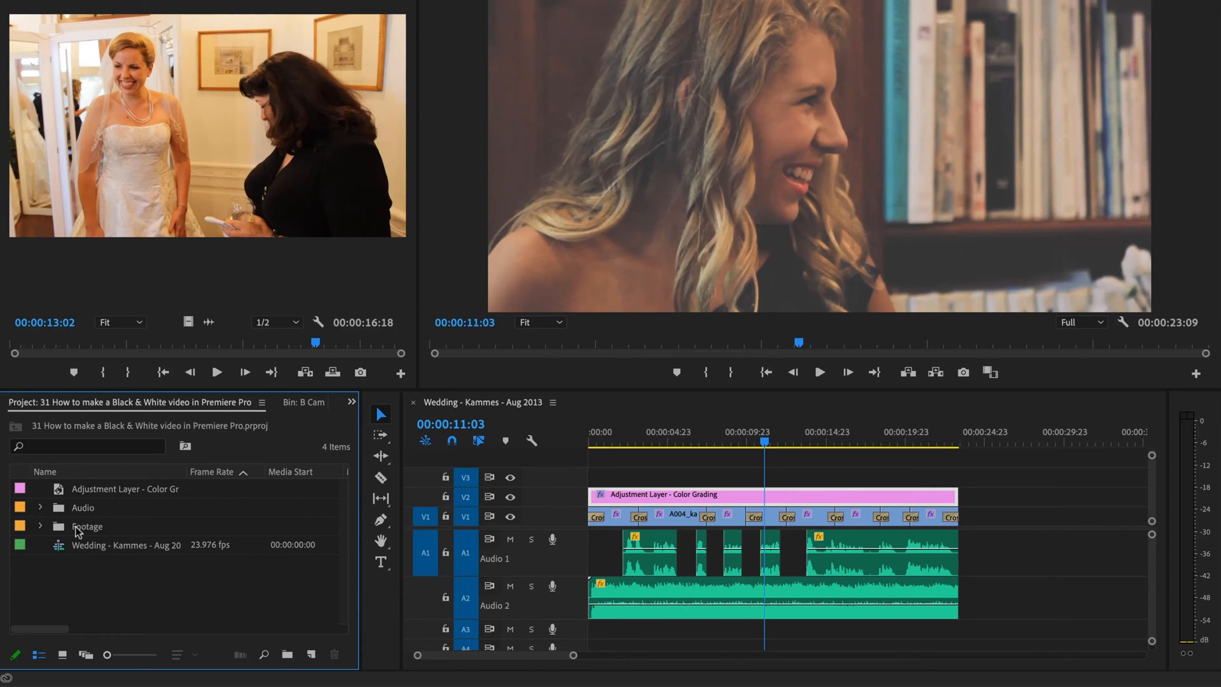
click(40, 526)
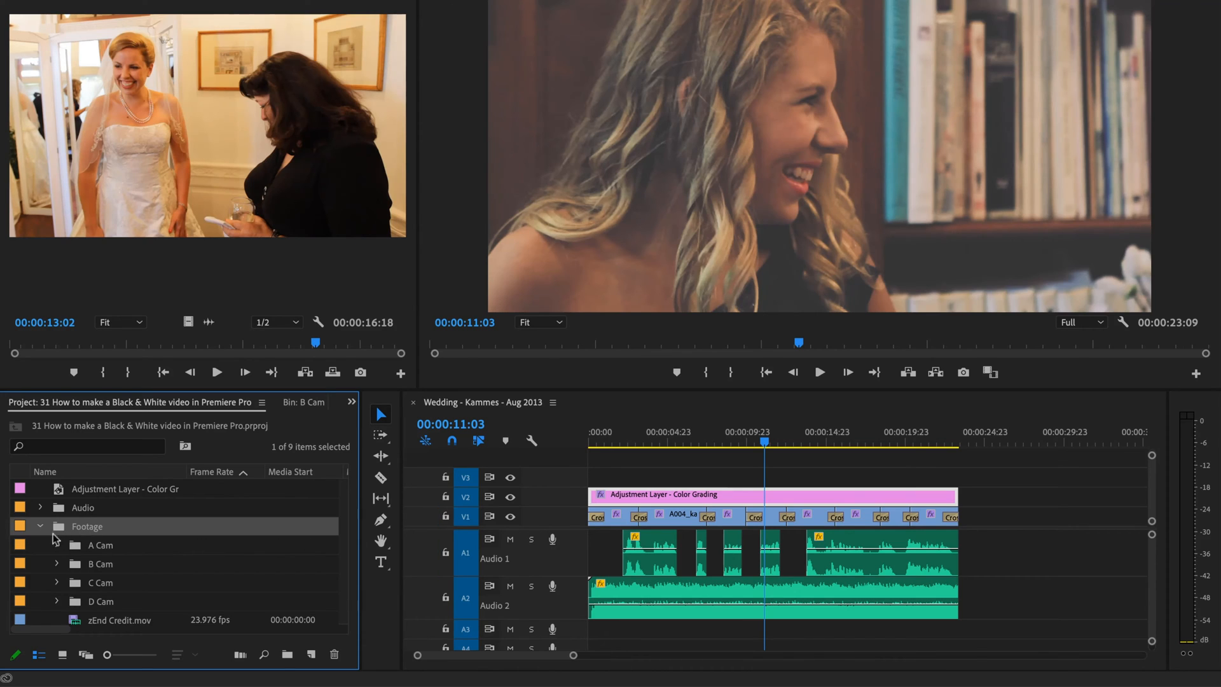
click(56, 582)
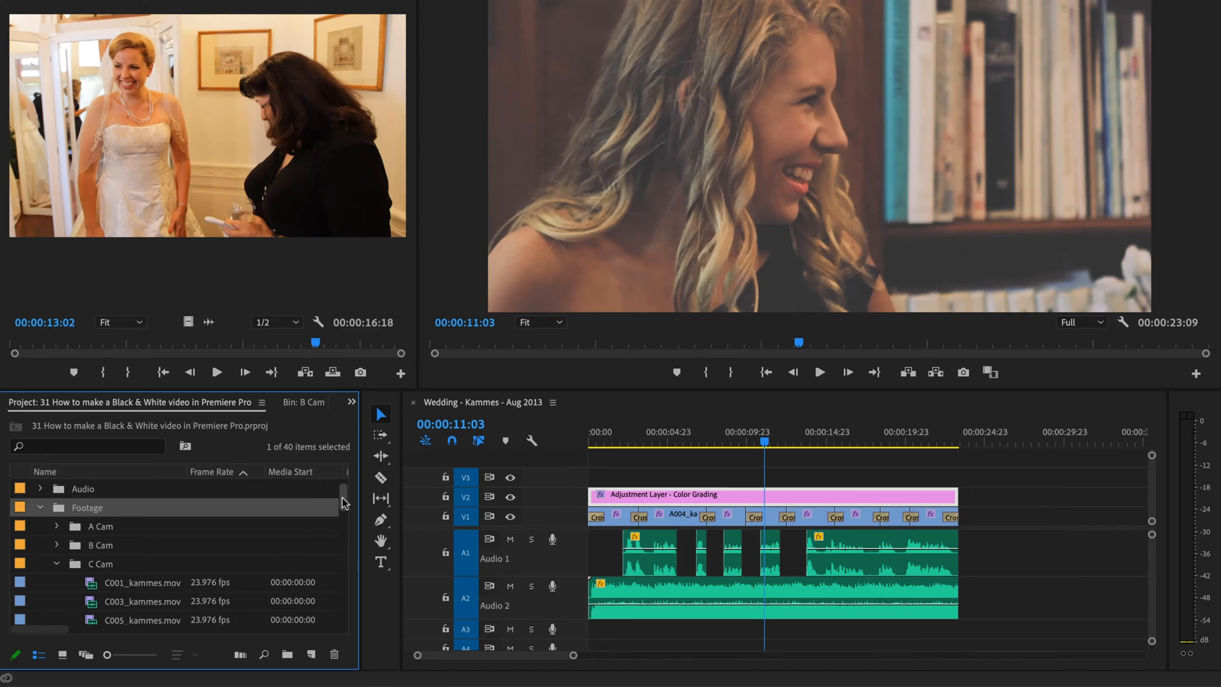
scroll(down, 3)
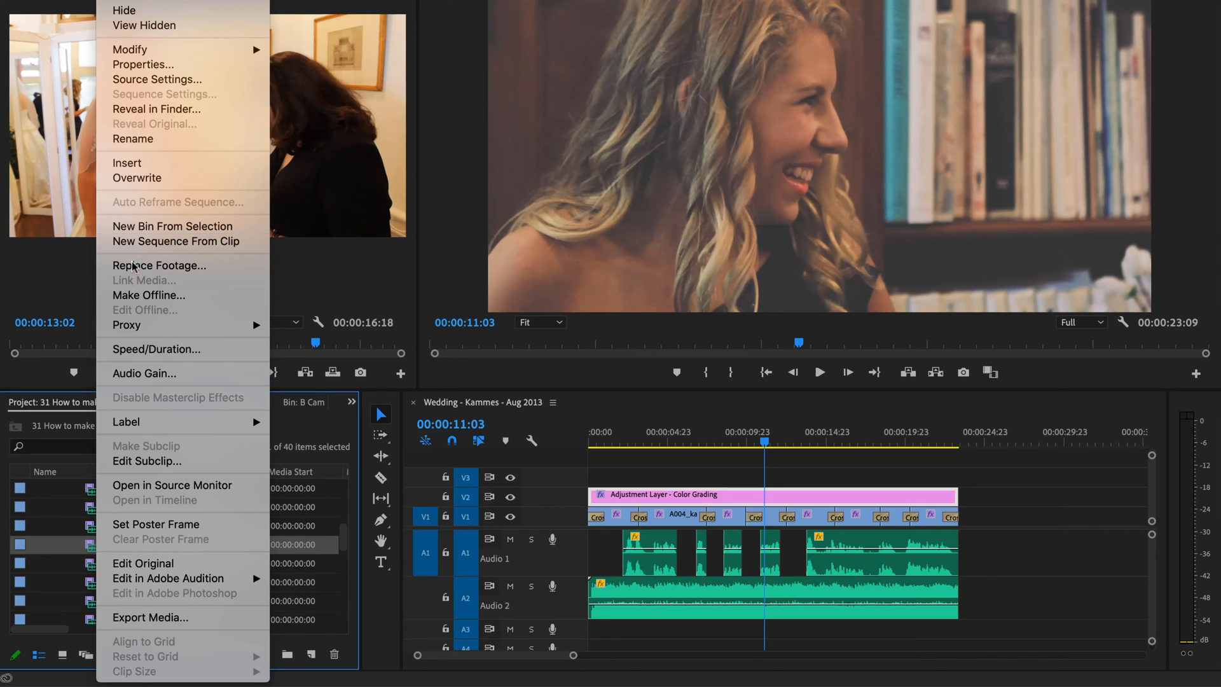
Create a new sequence from clip C019_kammes and rename it 'Experiments'
click(176, 240)
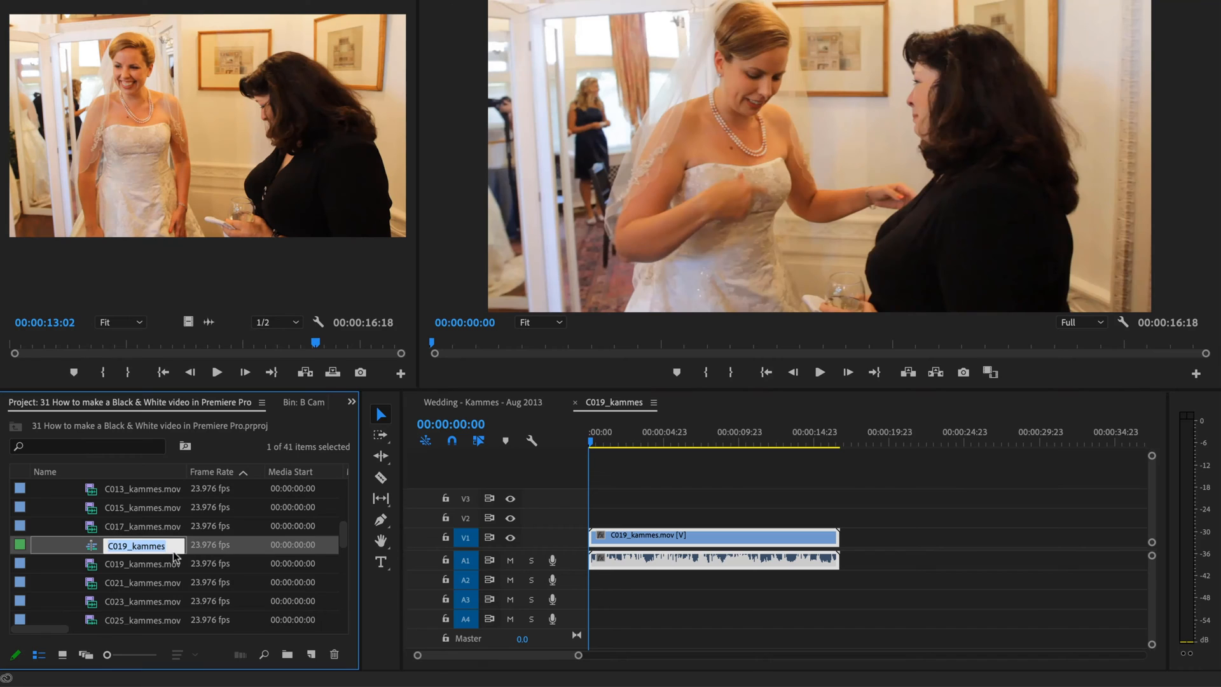
mouse_move(168, 544)
text(Experi)
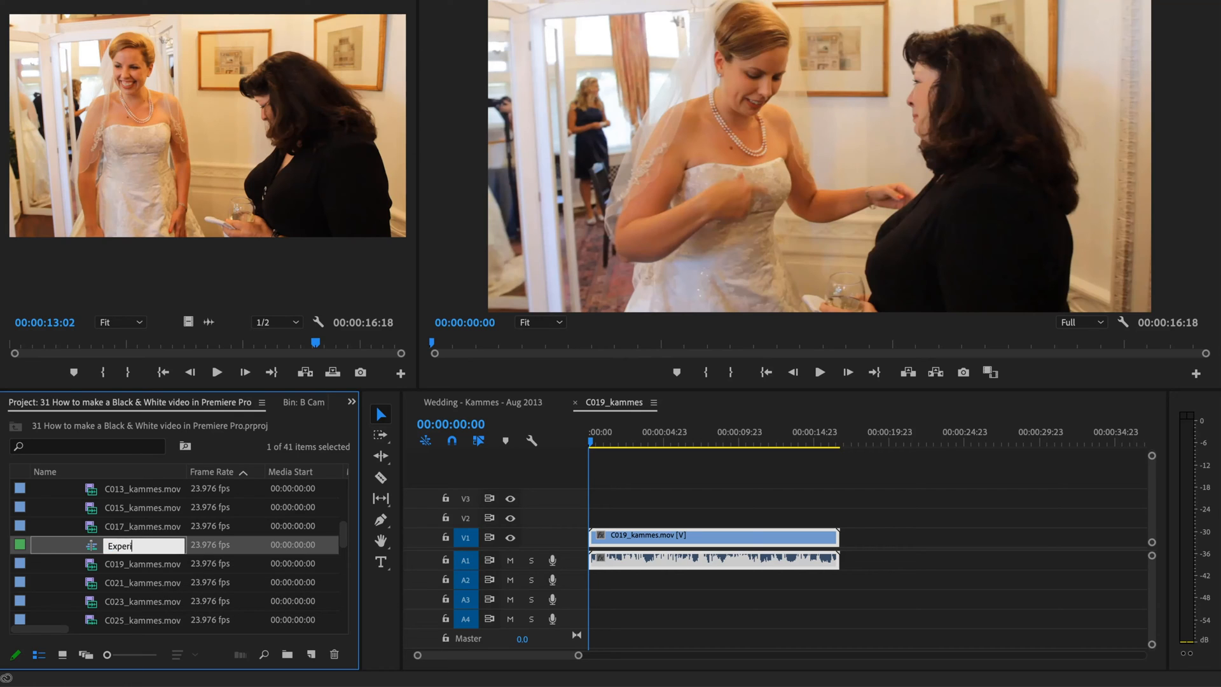
text(ments)
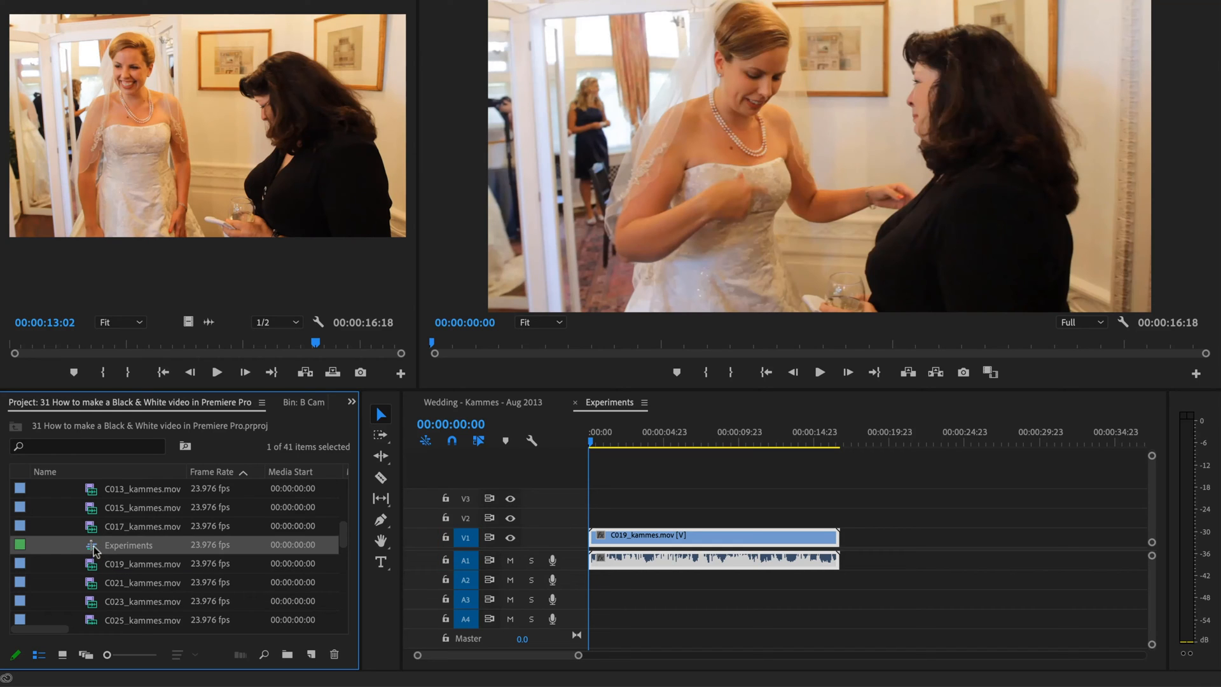
mouse_move(38, 549)
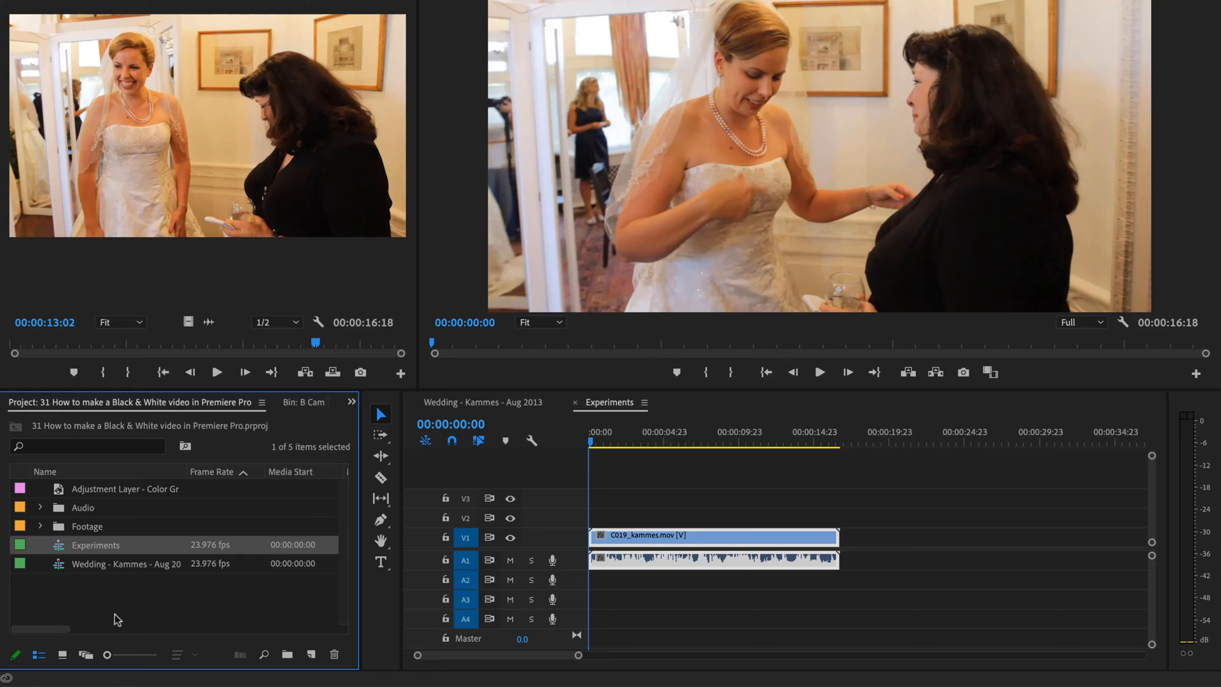
mouse_move(101, 599)
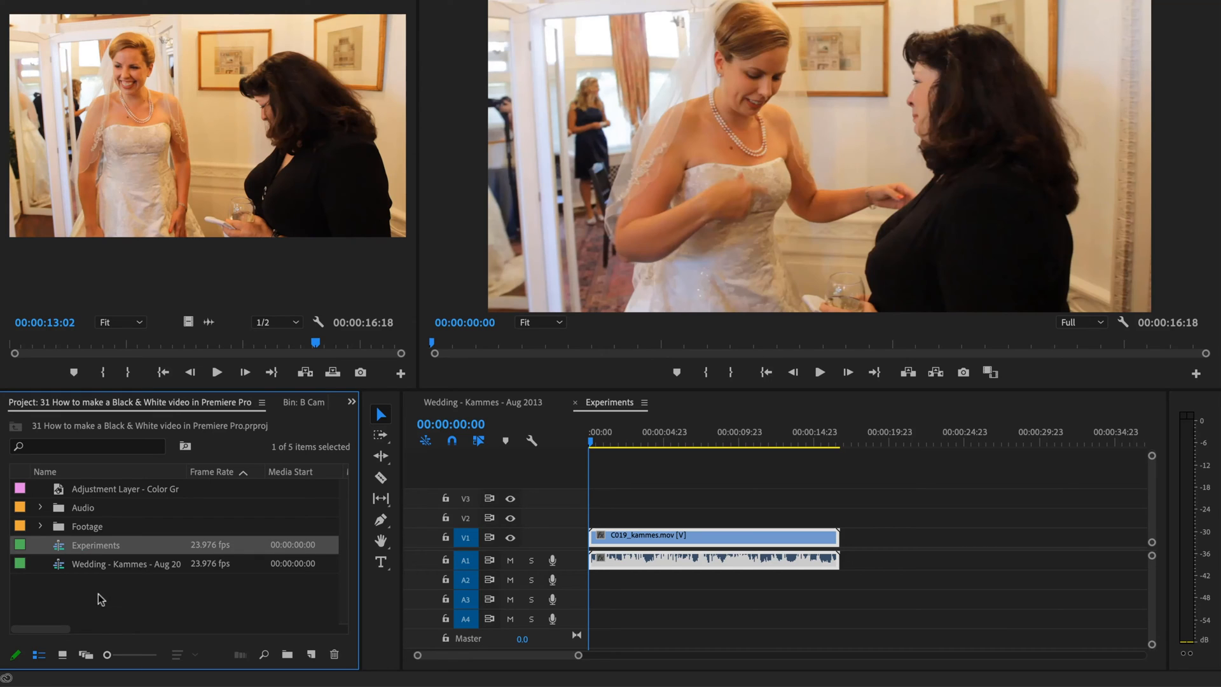
mouse_move(317, 625)
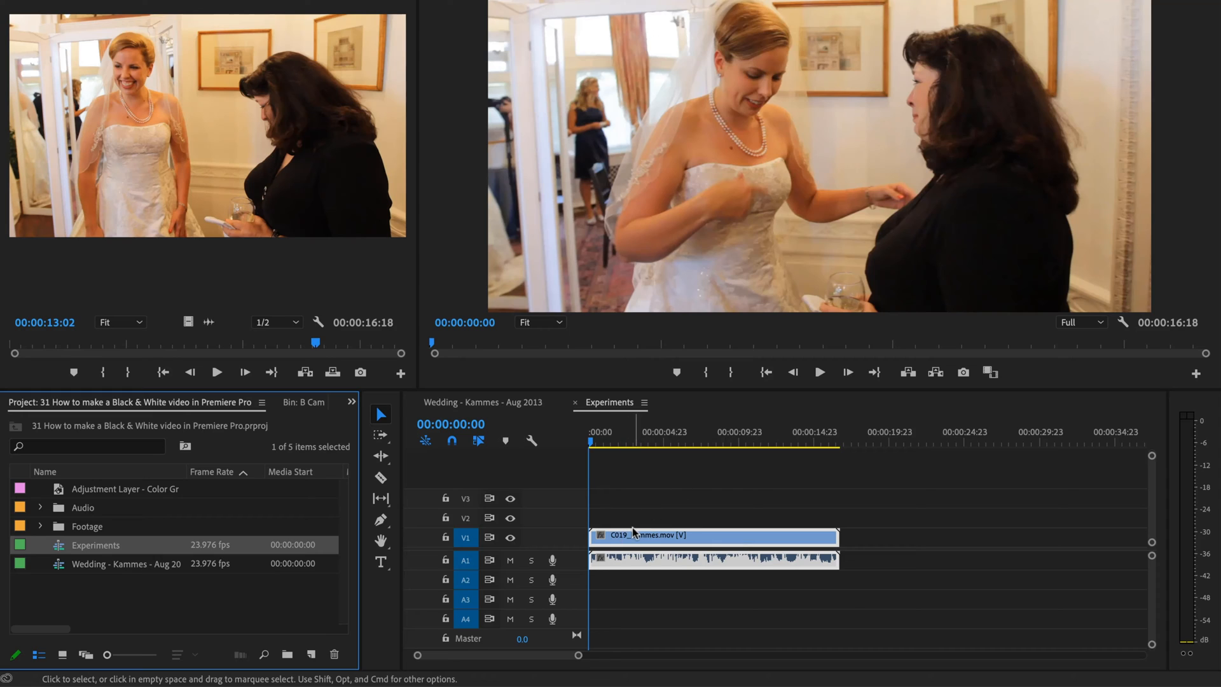
mouse_move(660, 491)
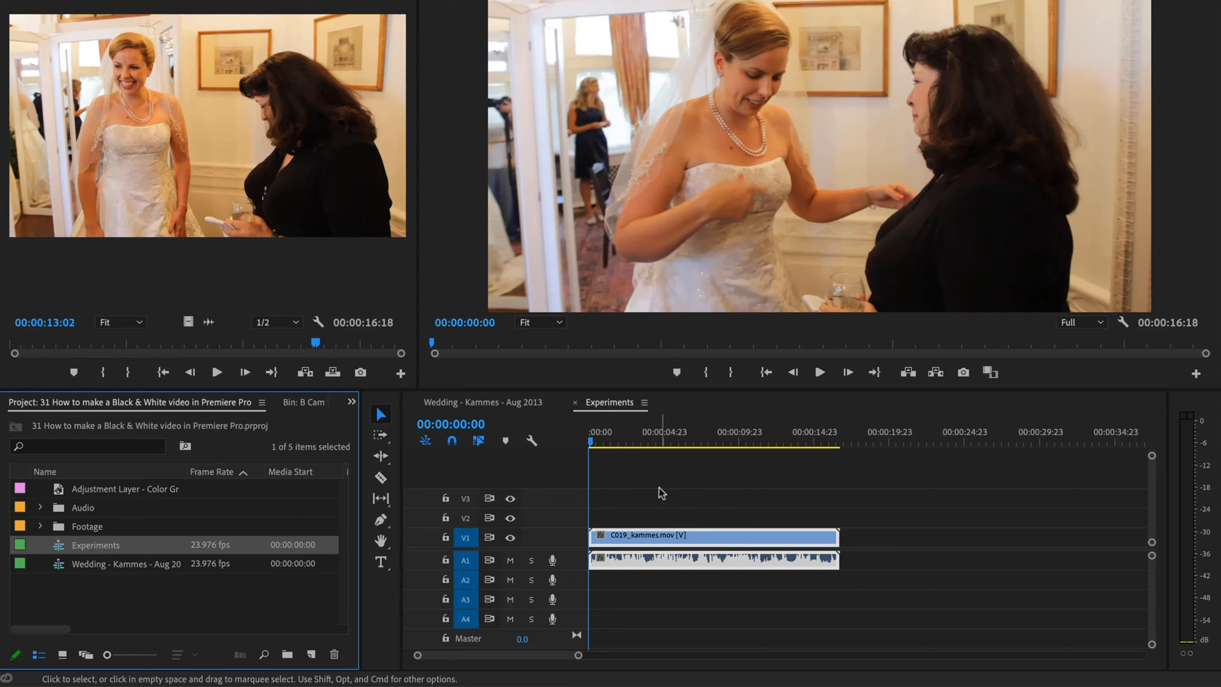
mouse_move(623, 481)
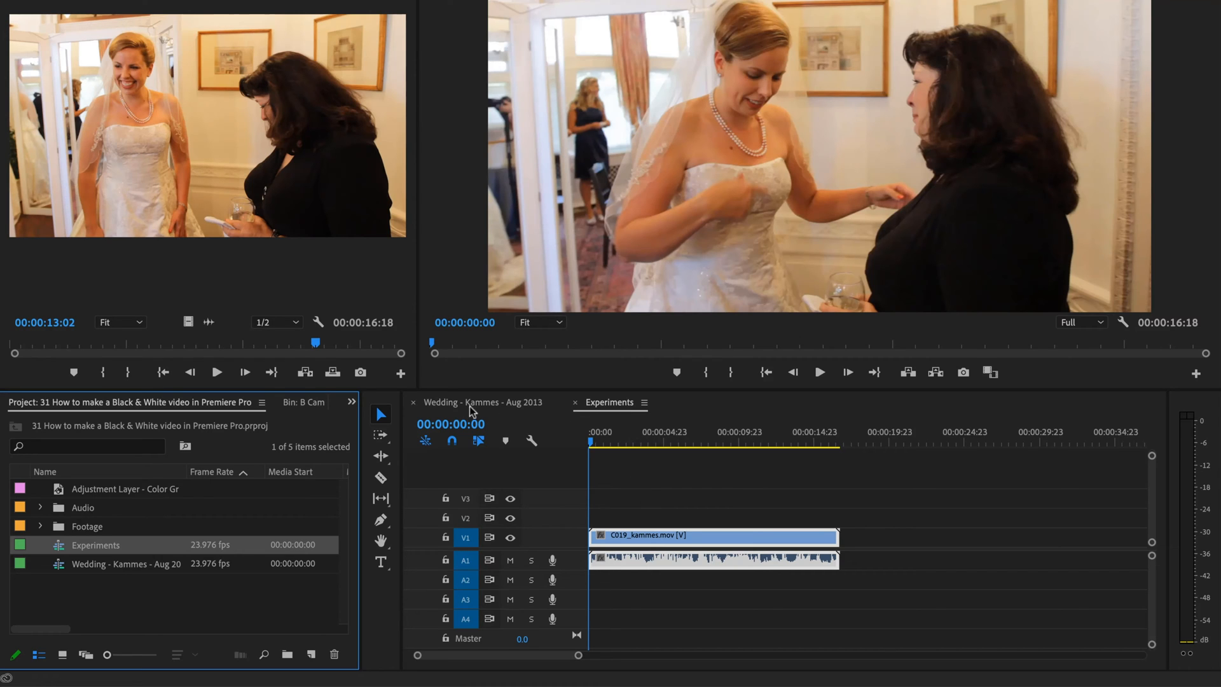
Bring the Experiments sequence to the front in the timeline
click(610, 402)
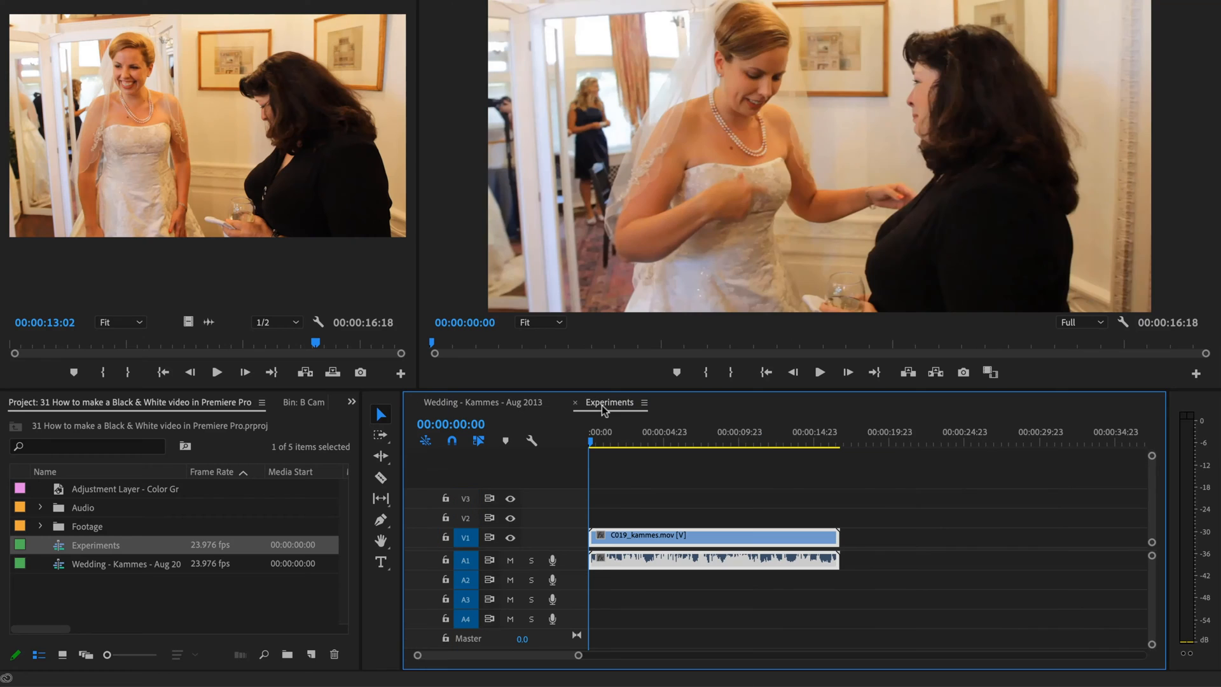
mouse_move(502, 483)
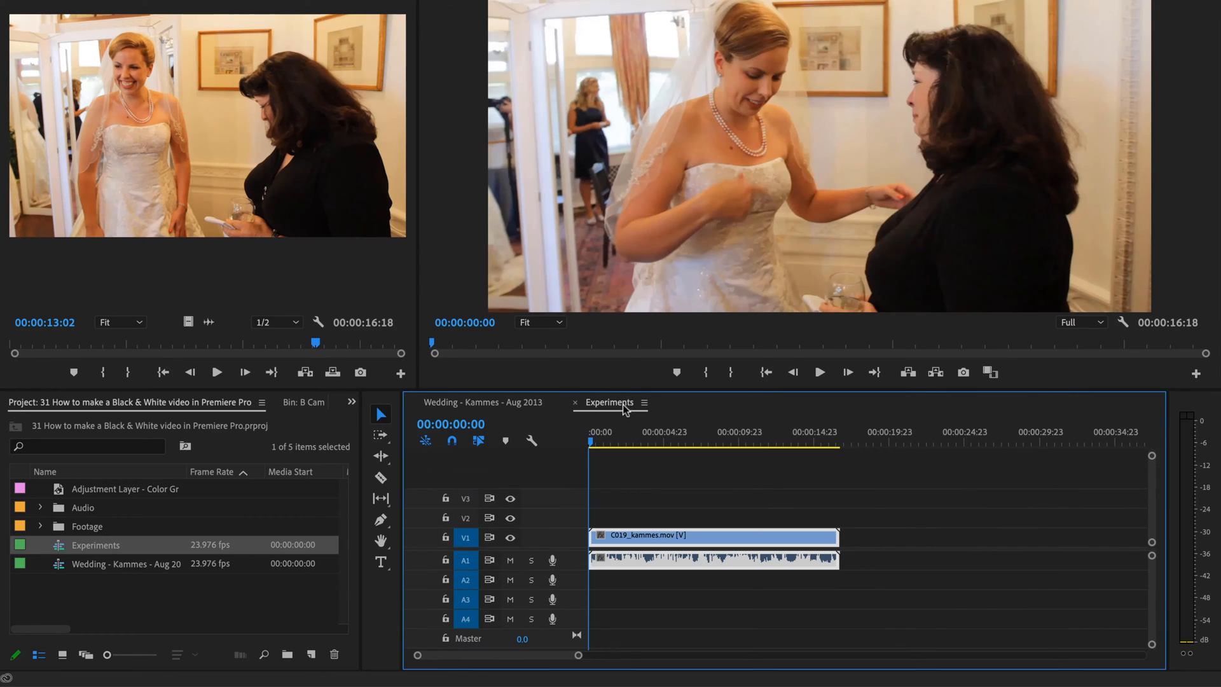
mouse_move(281, 607)
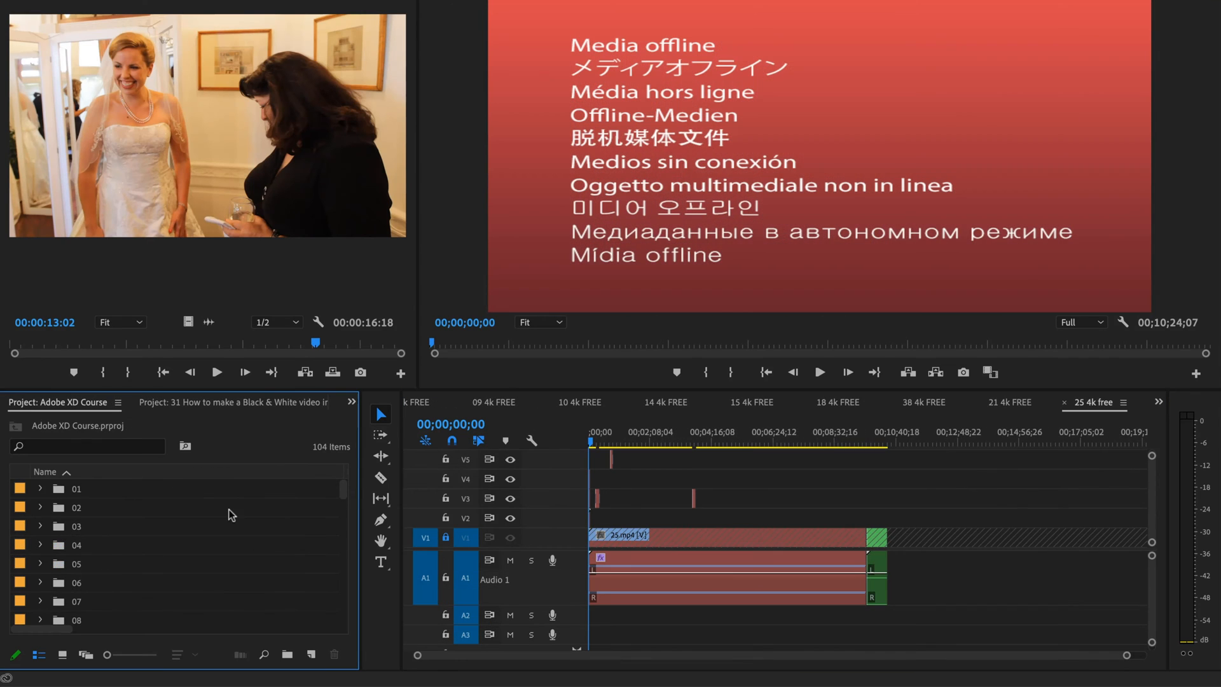
scroll(down, 3)
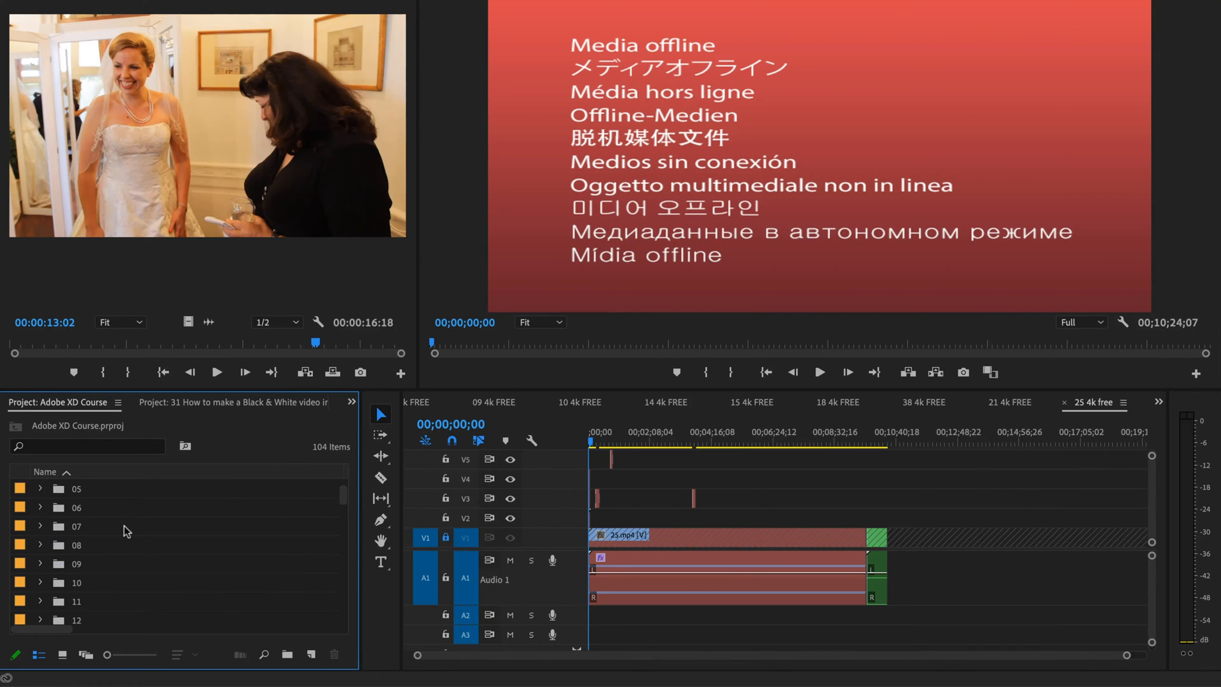
scroll(down, 3)
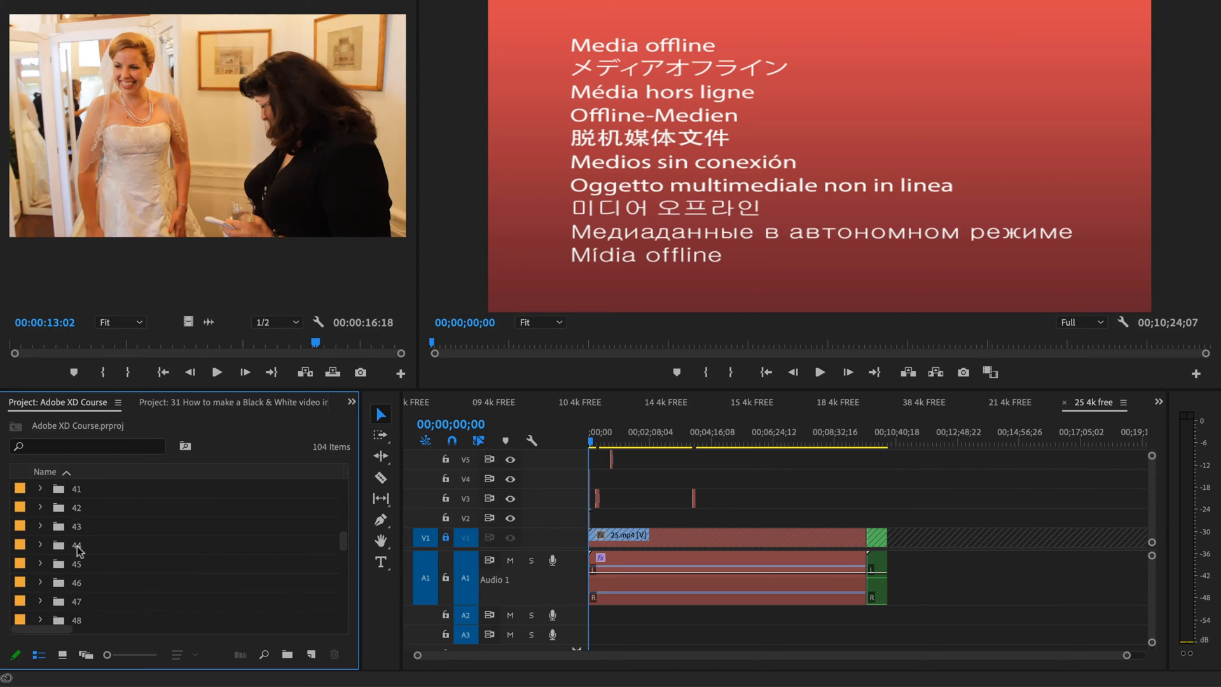
scroll(down, 3)
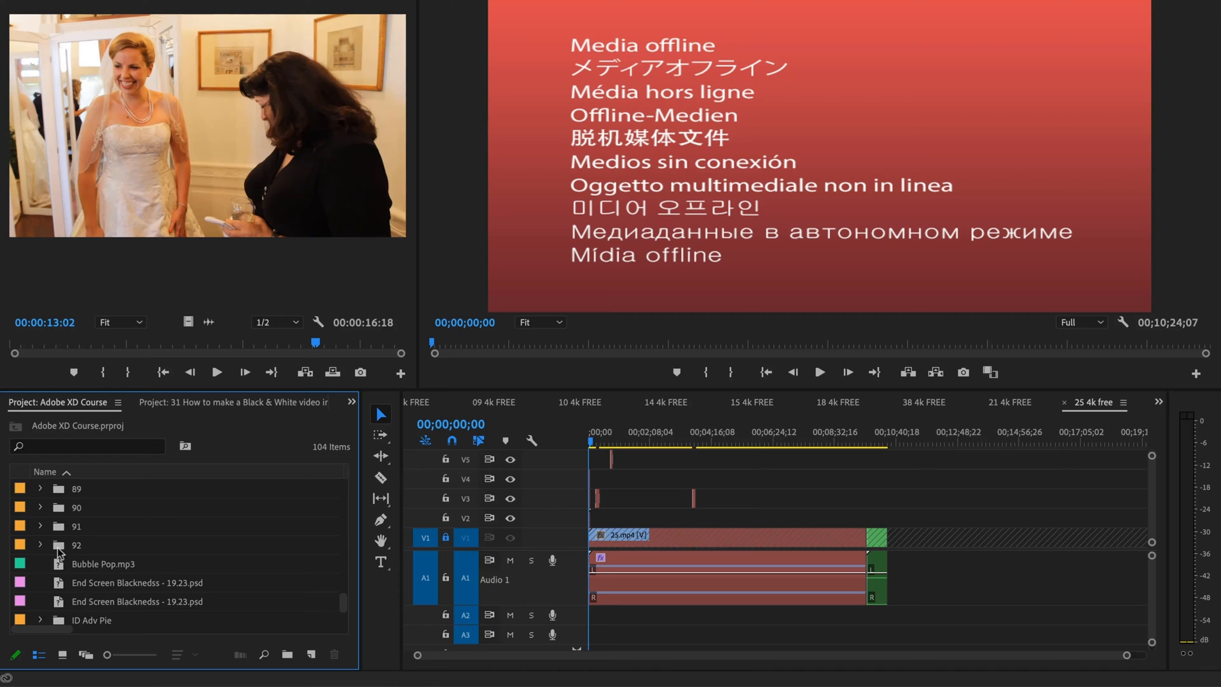
mouse_move(78, 553)
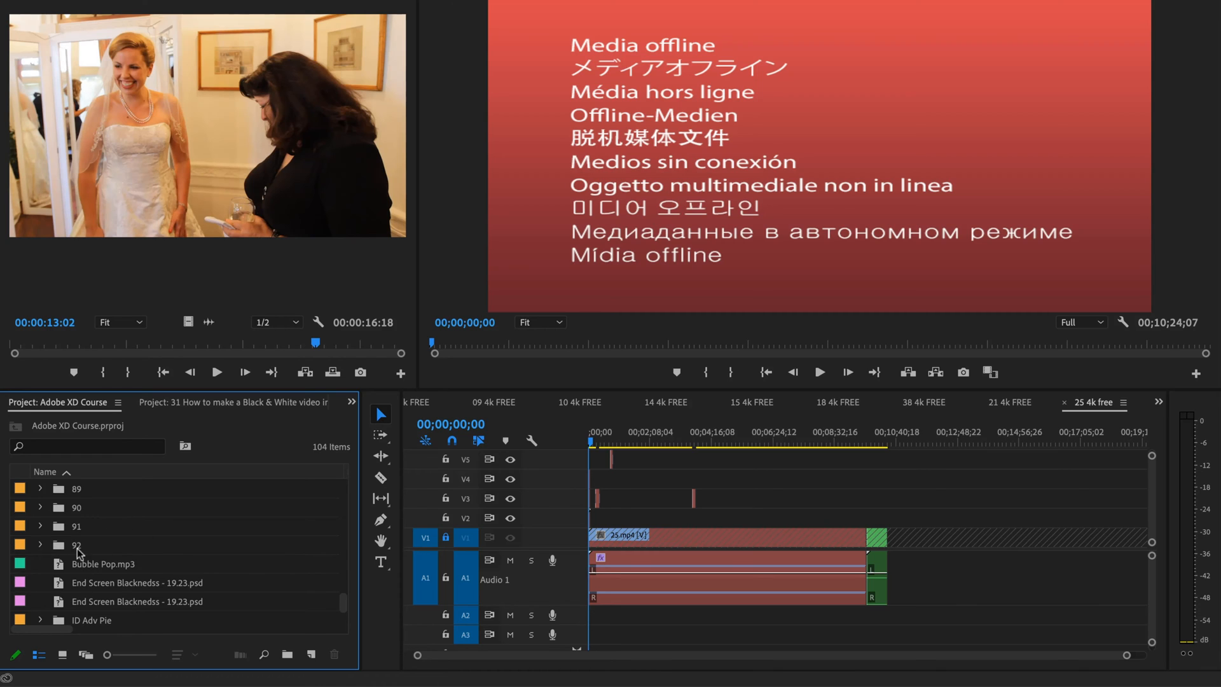
click(76, 544)
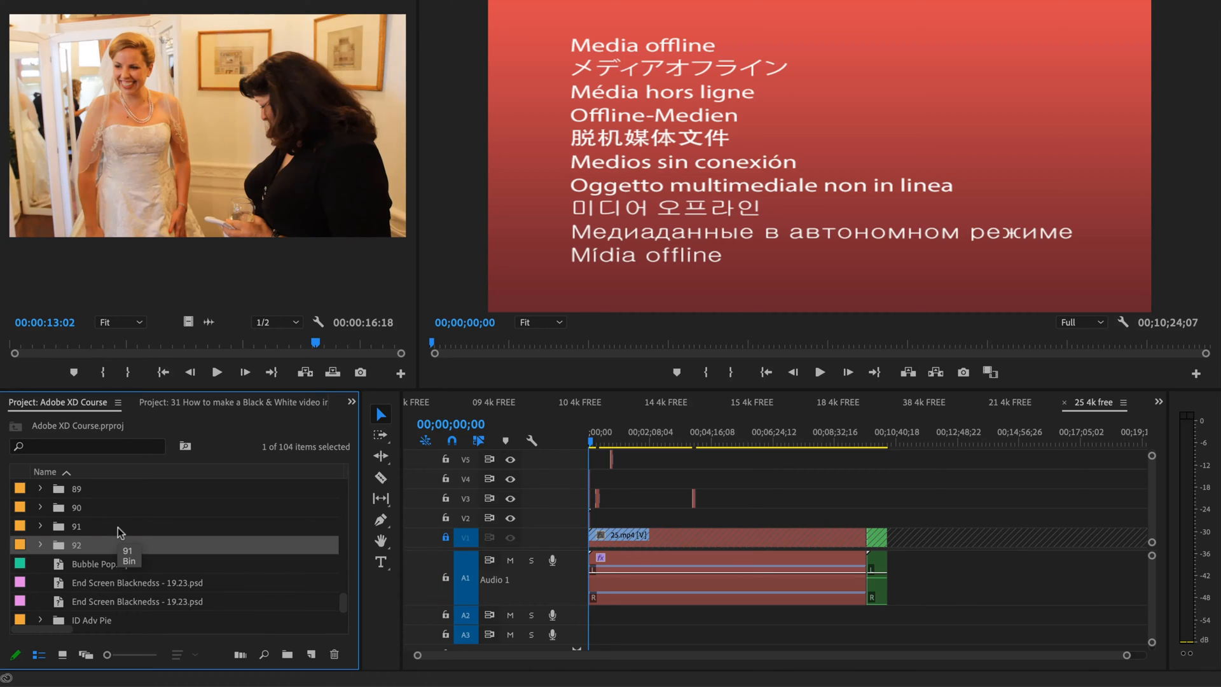
scroll(up, 3)
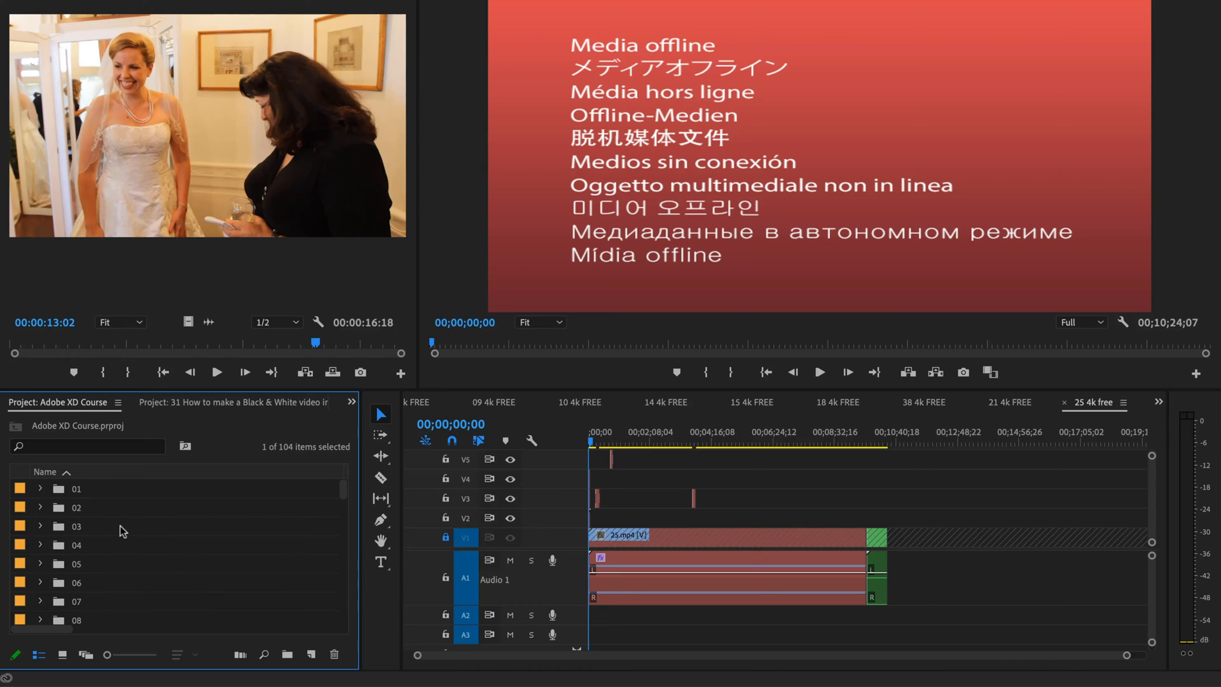
click(39, 526)
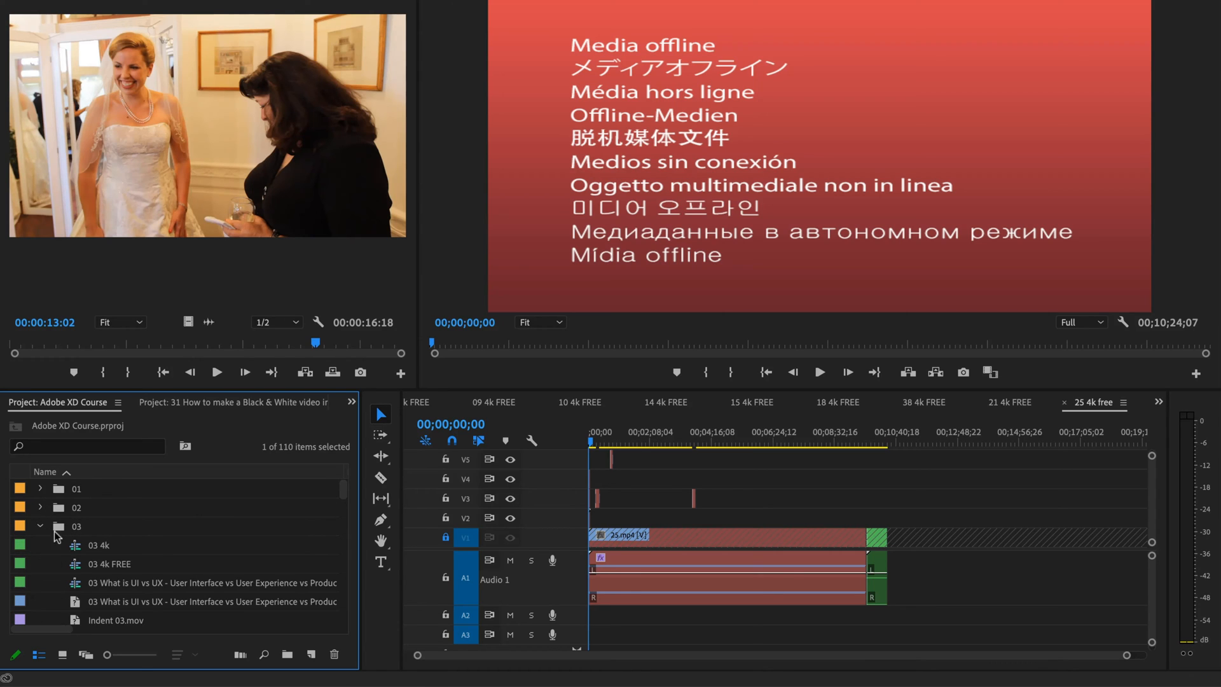
click(98, 544)
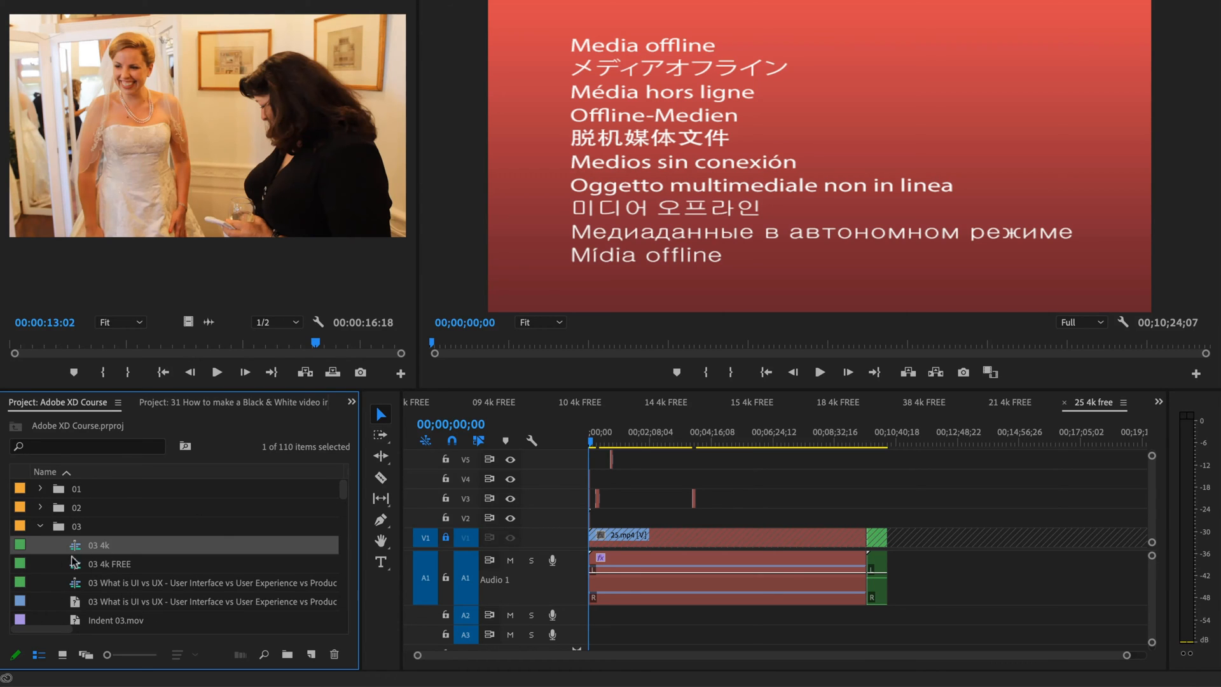
mouse_move(108, 548)
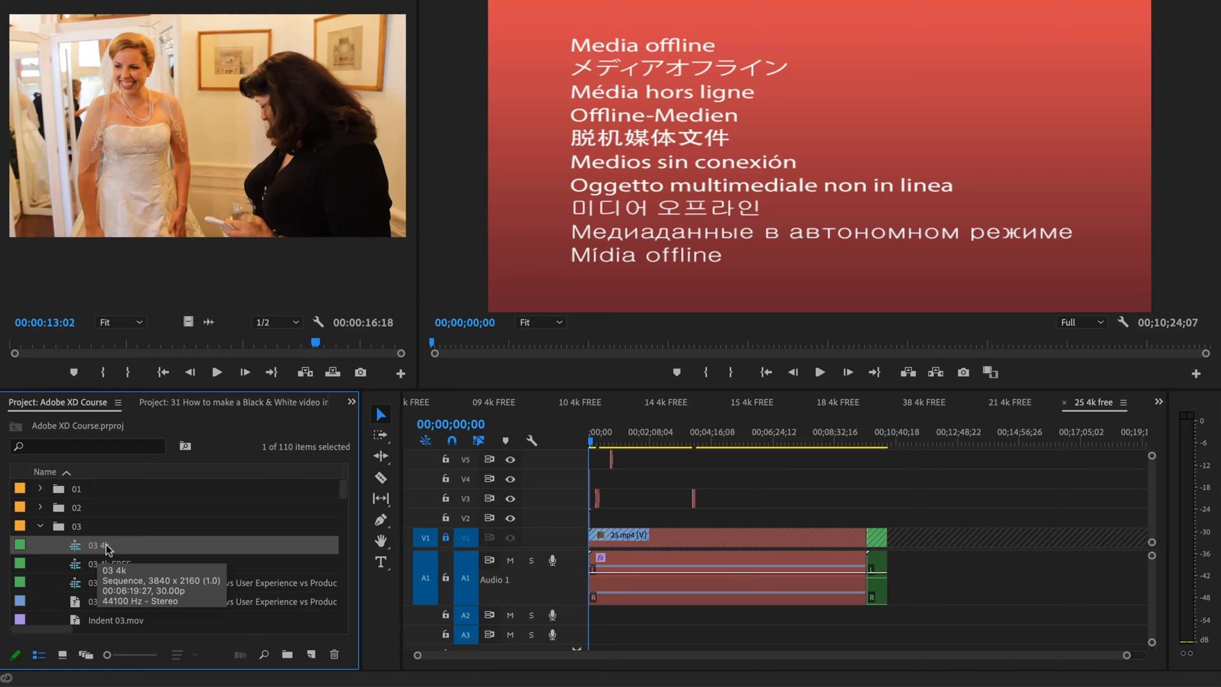
mouse_move(129, 633)
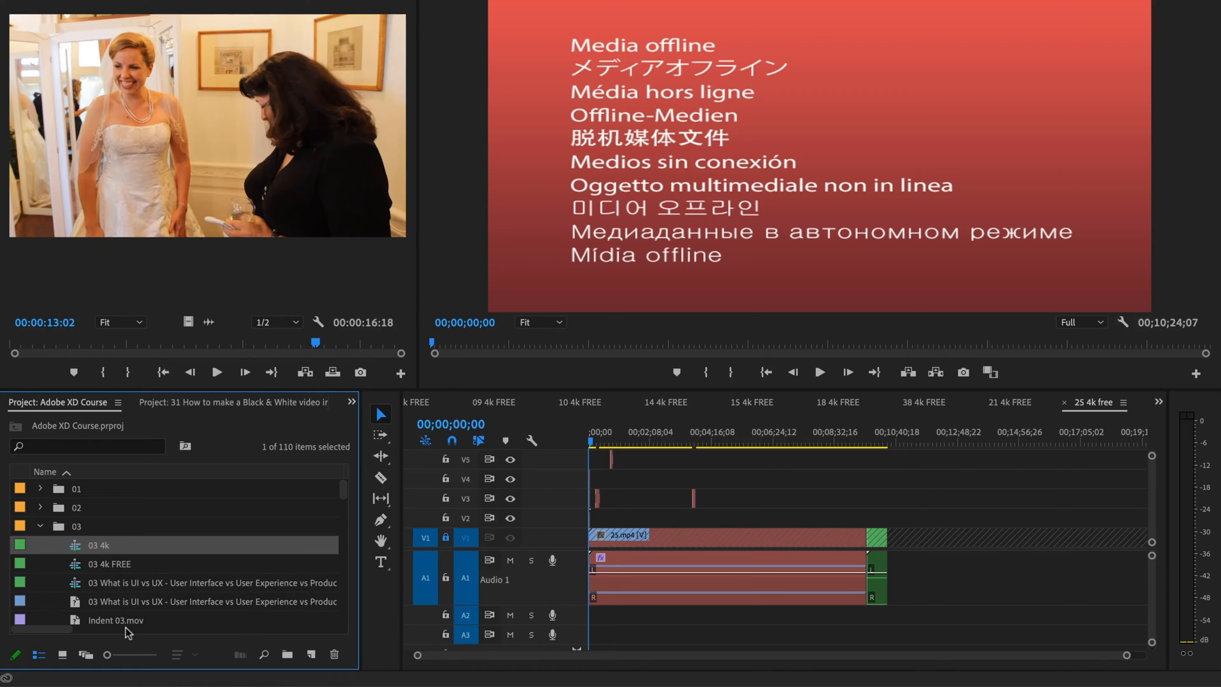
mouse_move(100, 603)
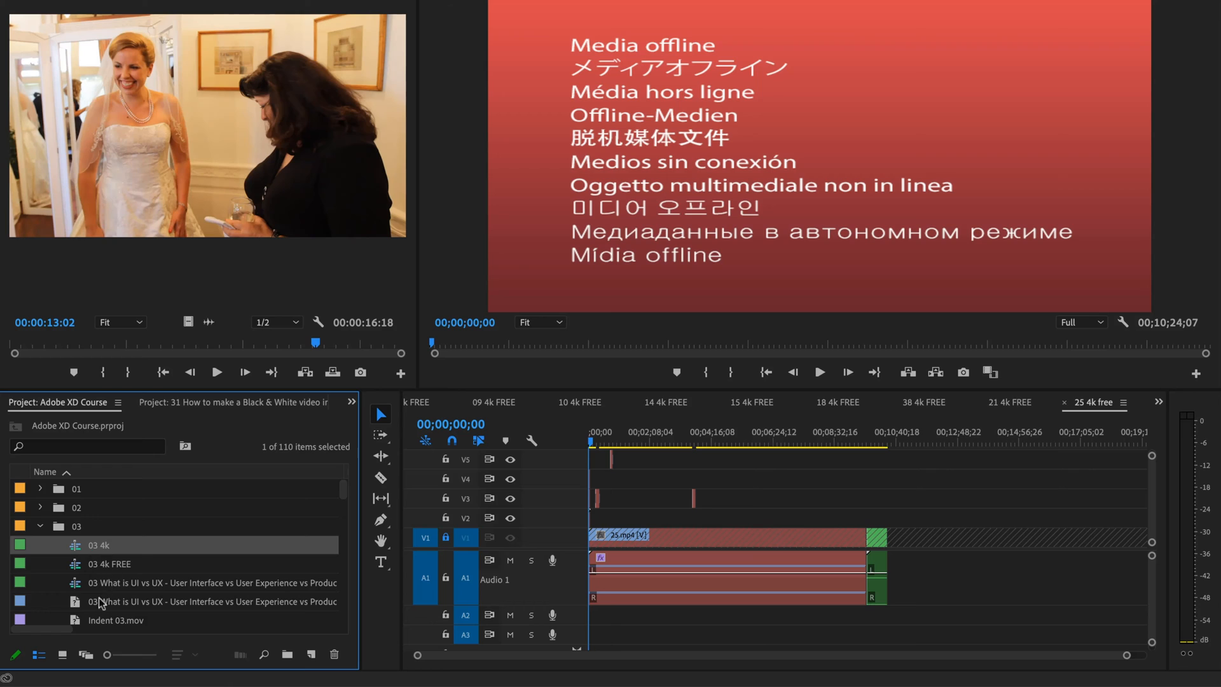
click(211, 582)
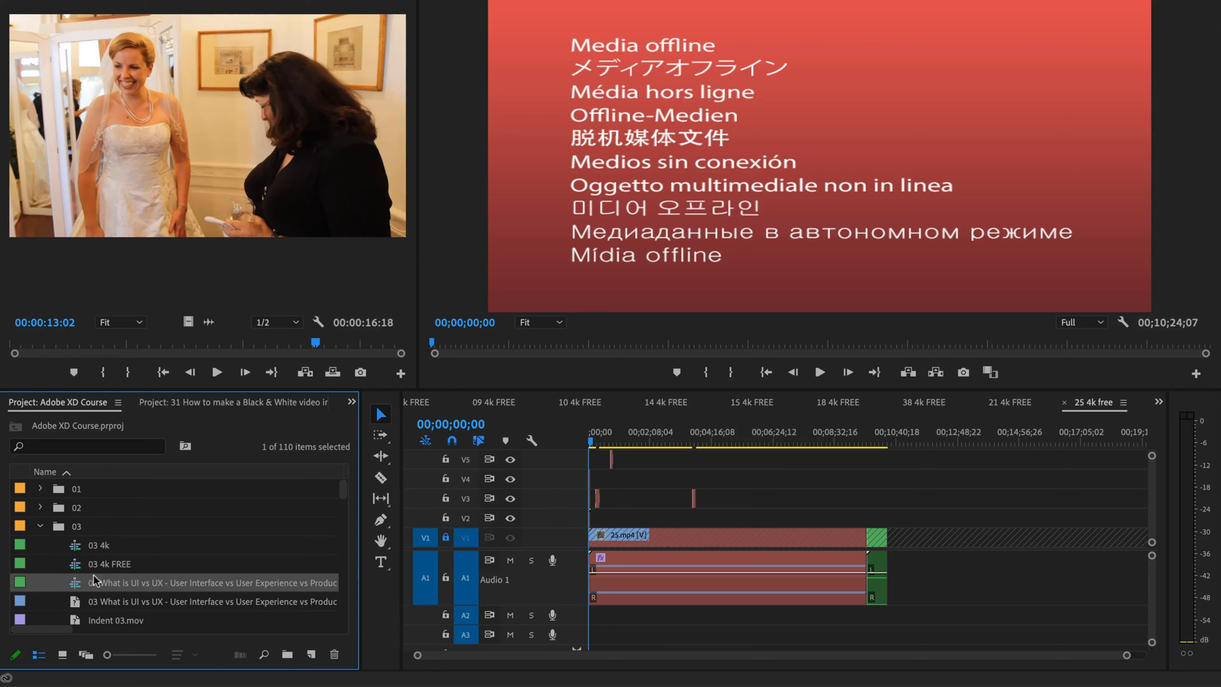
click(109, 564)
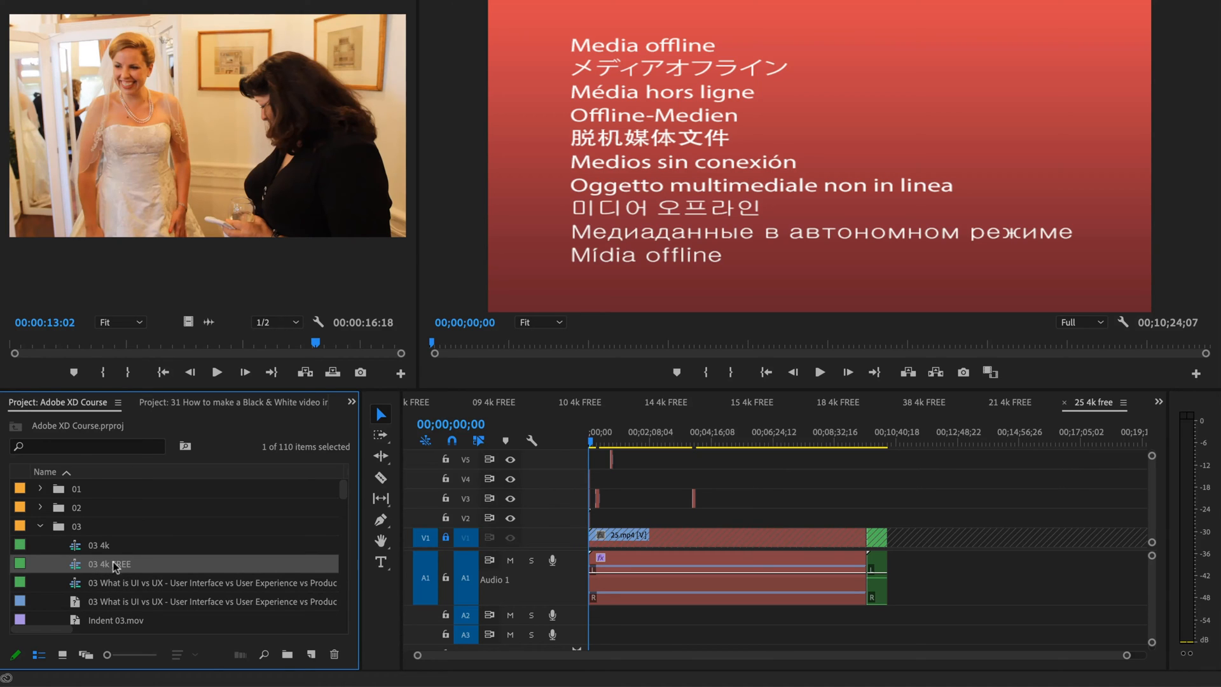
click(38, 525)
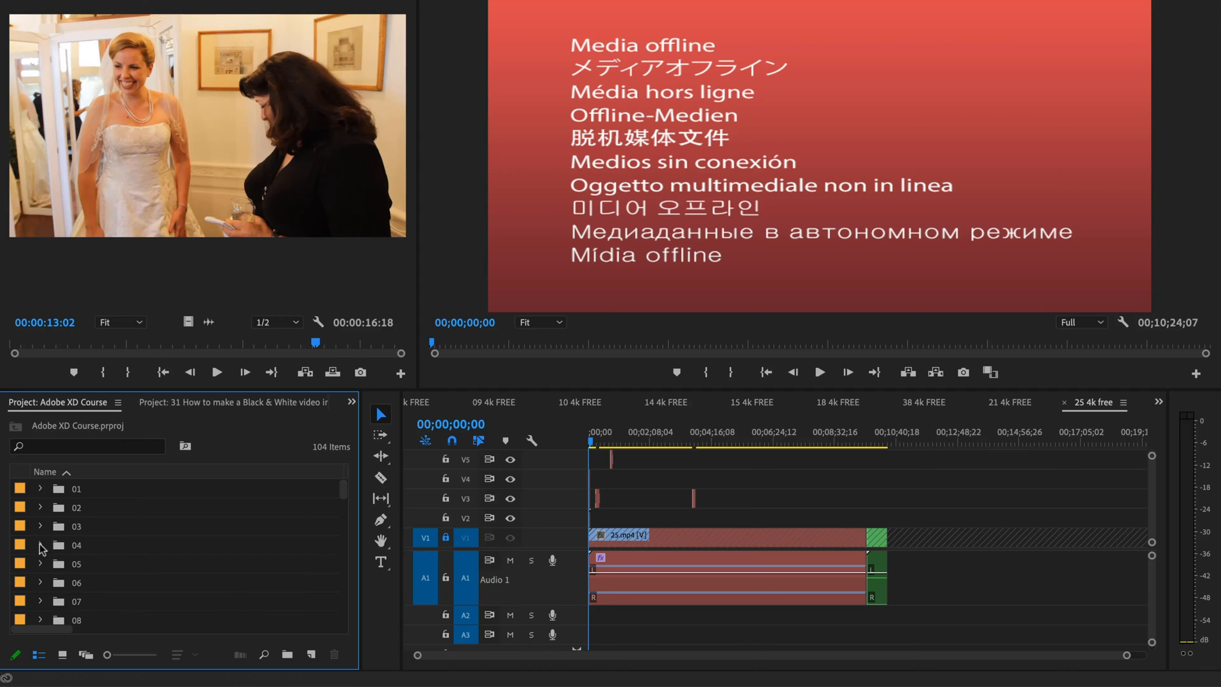
click(40, 544)
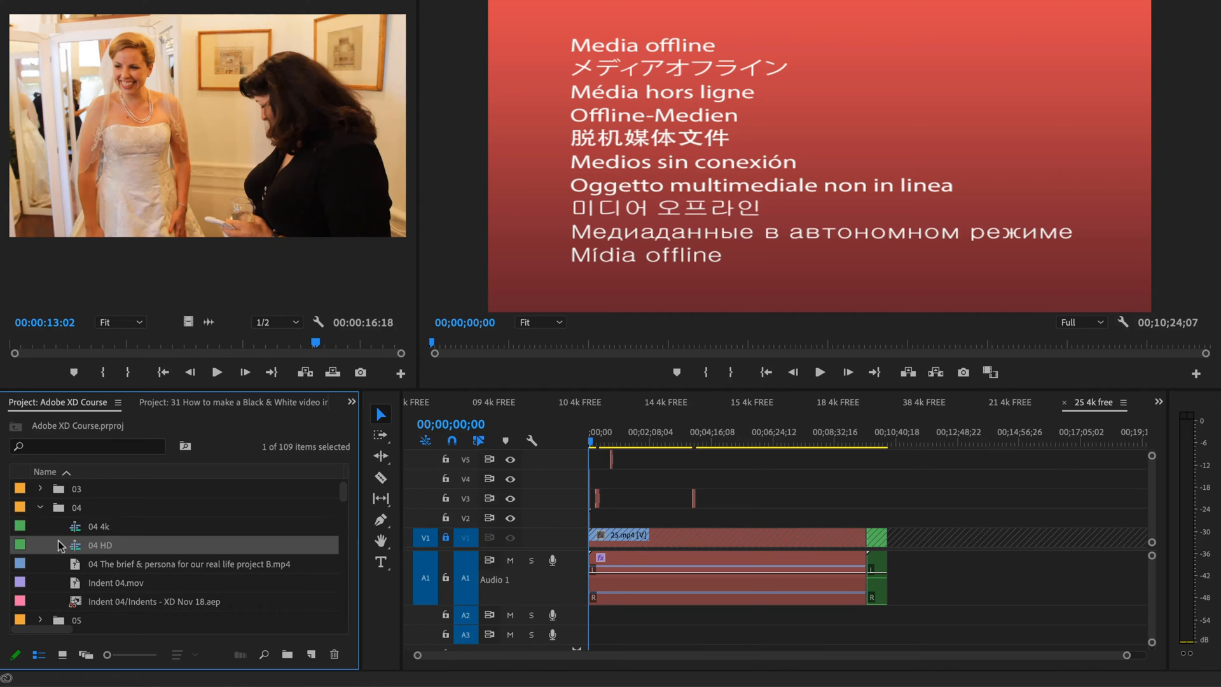
click(39, 525)
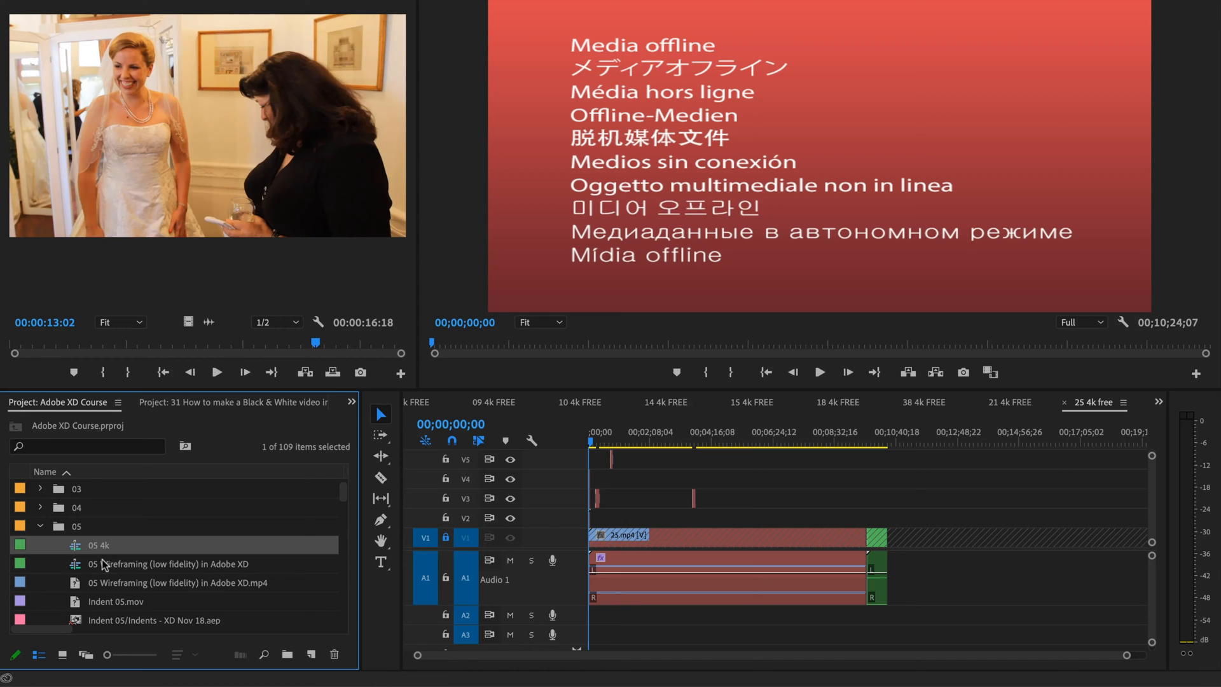
click(39, 526)
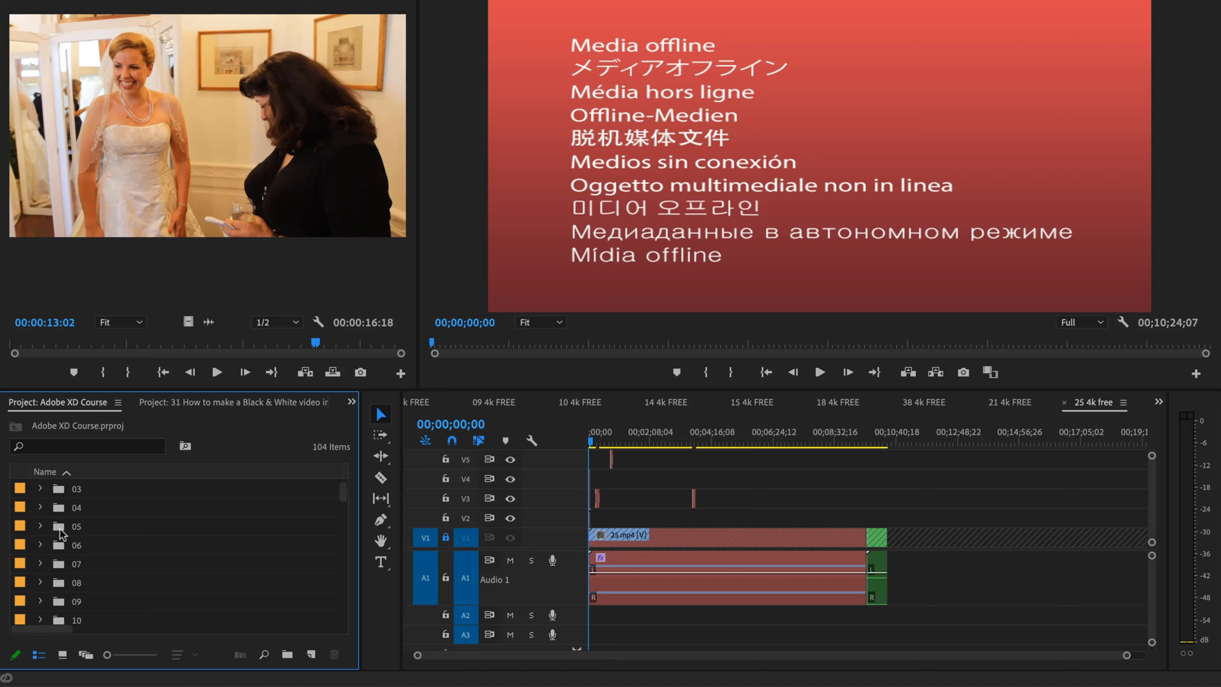
mouse_move(273, 504)
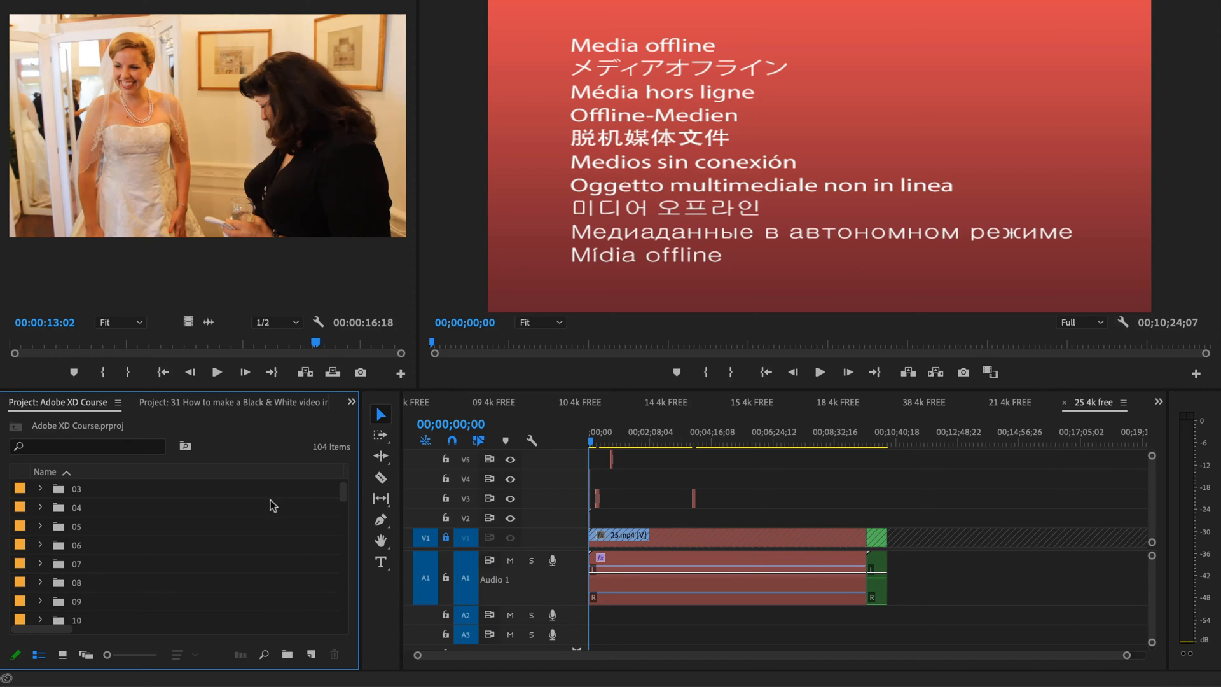
mouse_move(1021, 414)
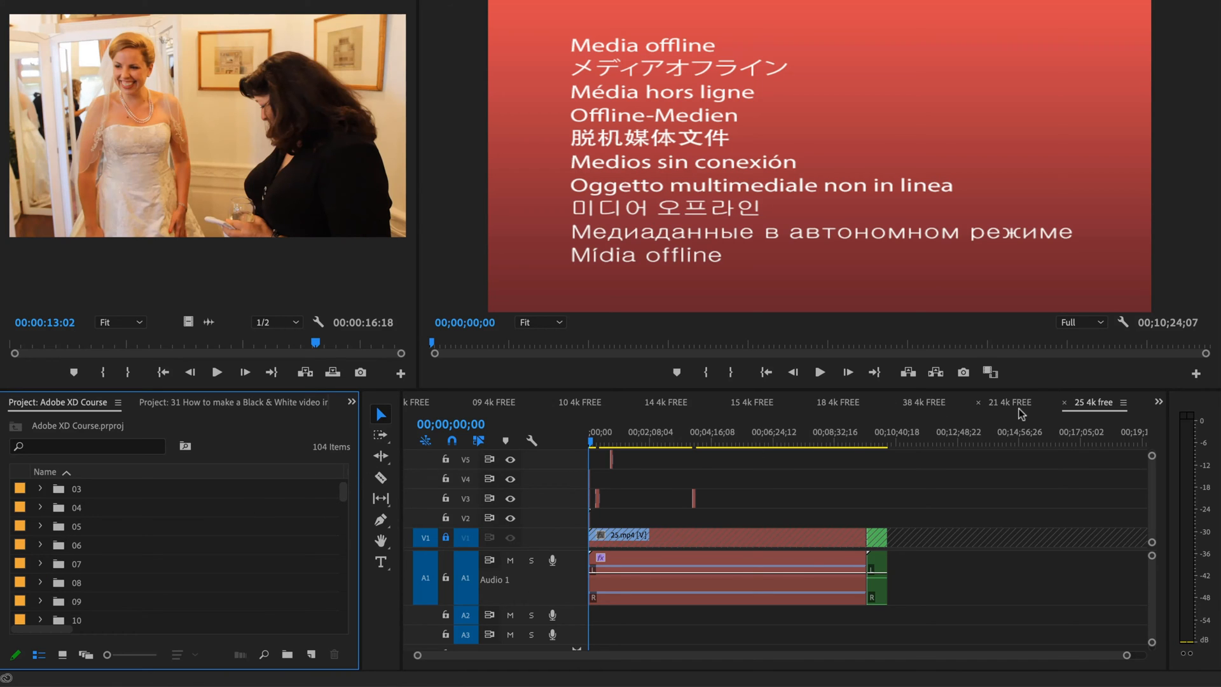
Cycle the timeline through 18 and 15 4k FREE to 09 4k FREE, and scroll the project list
click(833, 402)
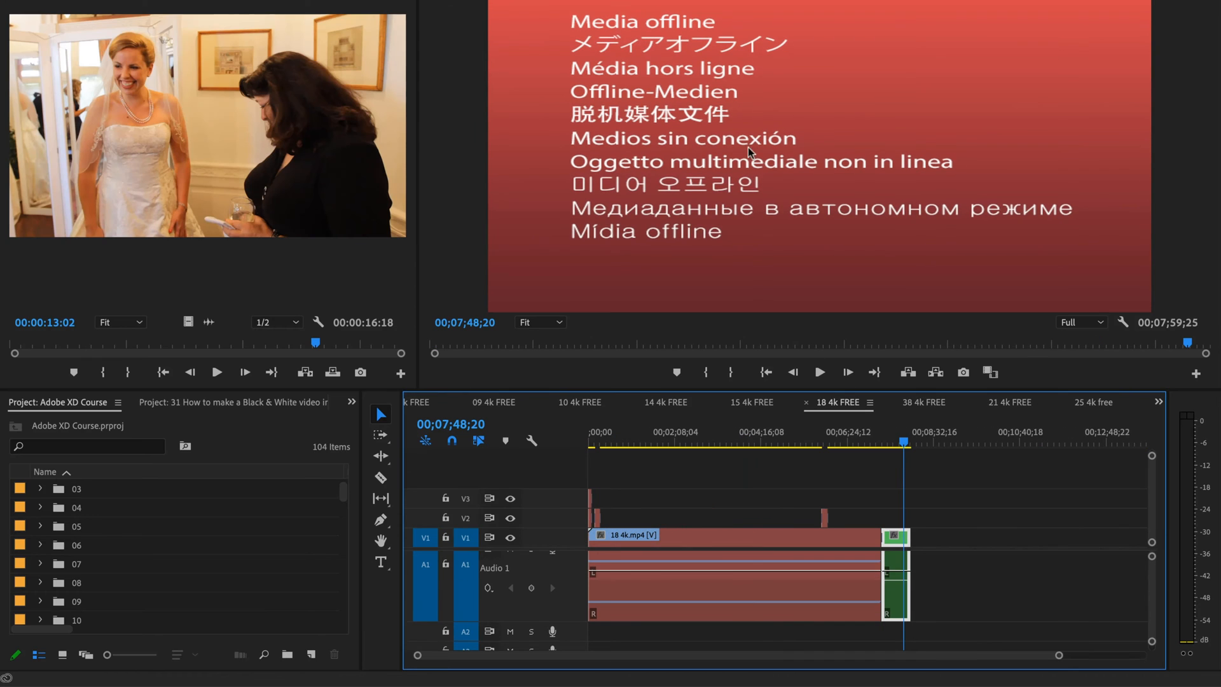
click(749, 401)
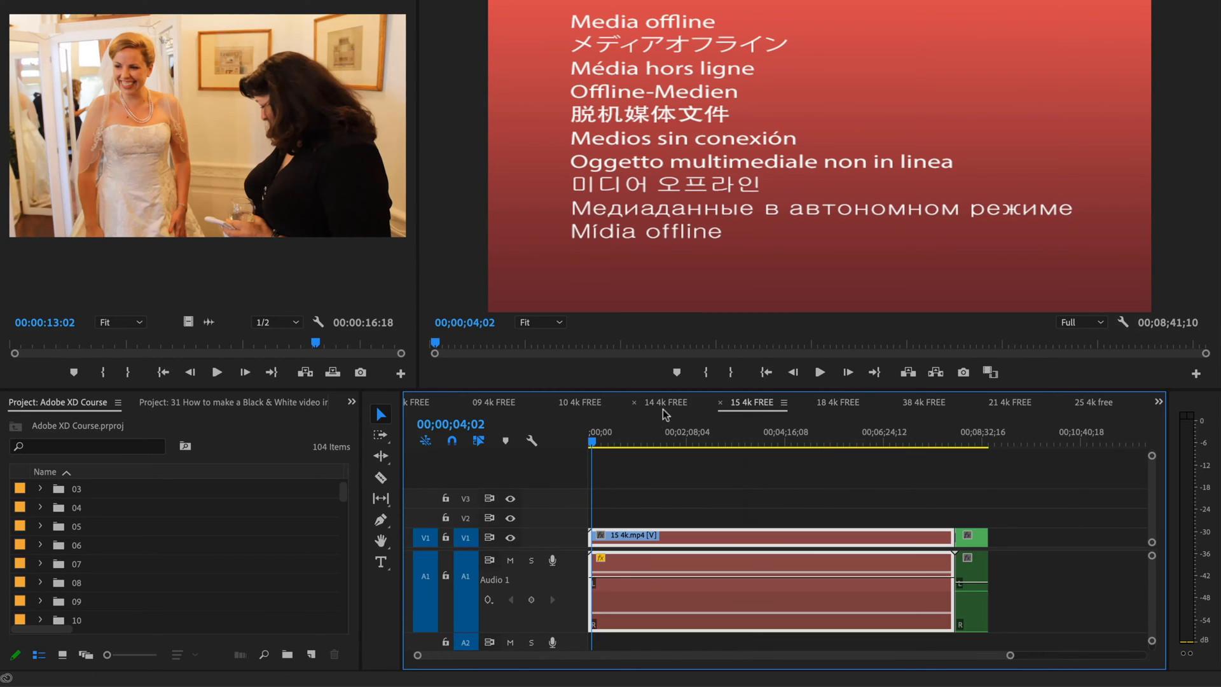
click(492, 401)
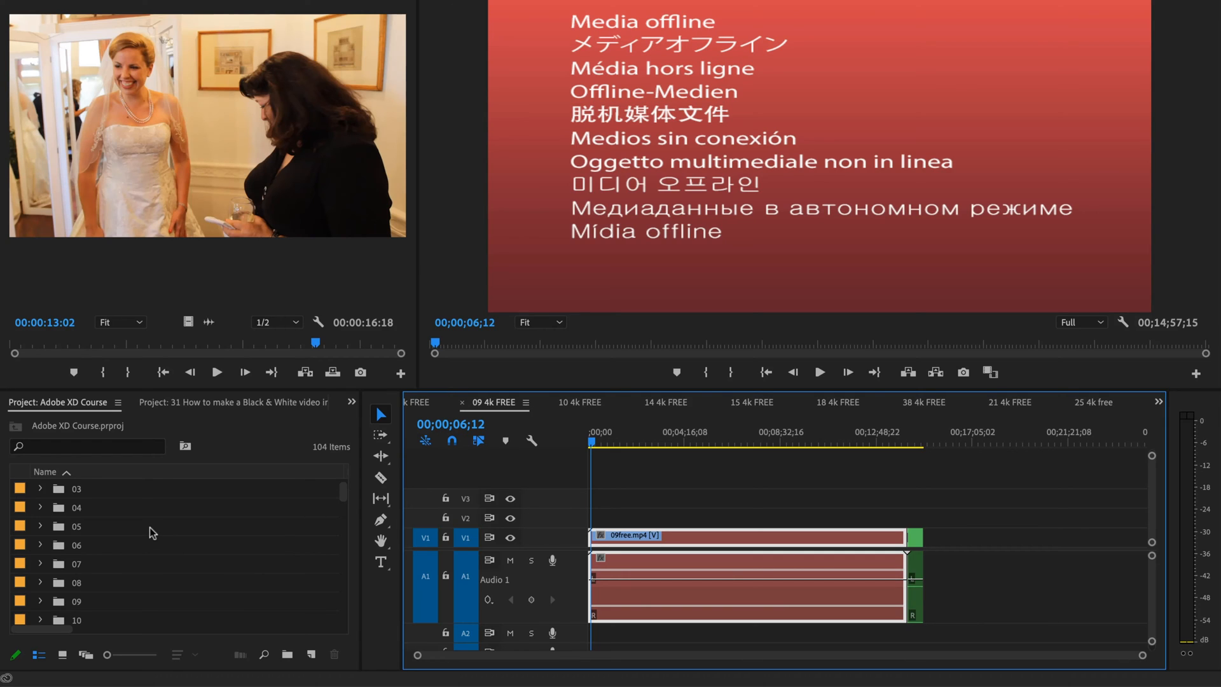
mouse_move(178, 404)
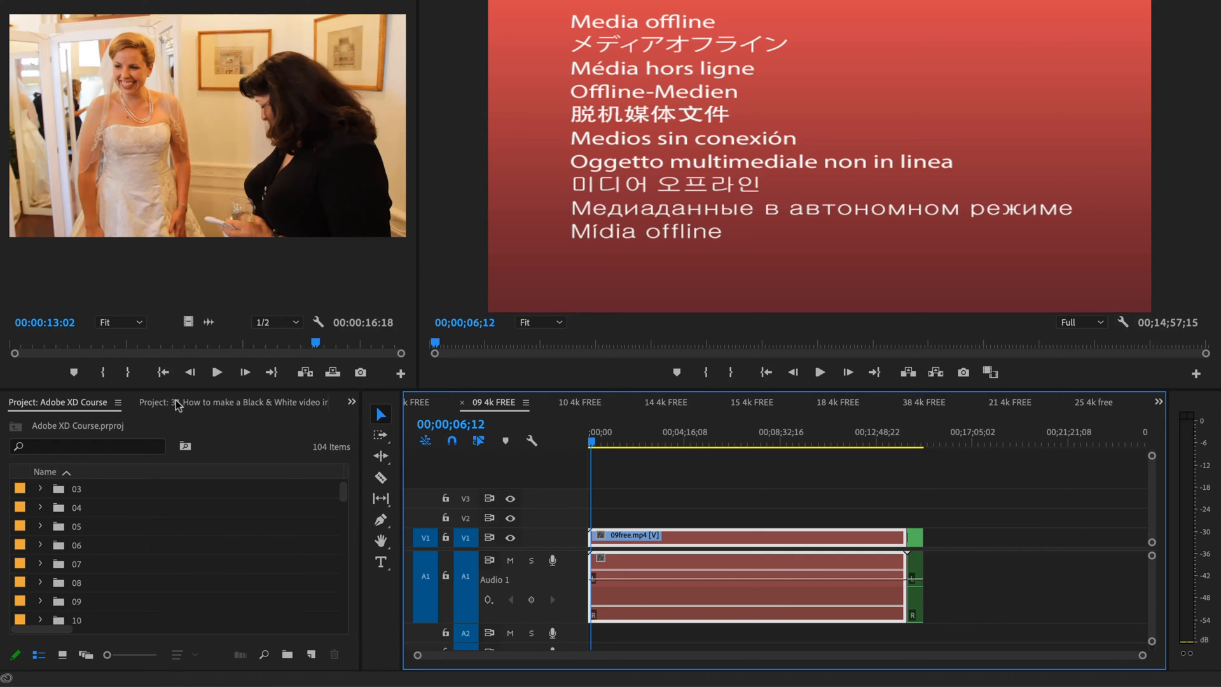
mouse_move(222, 527)
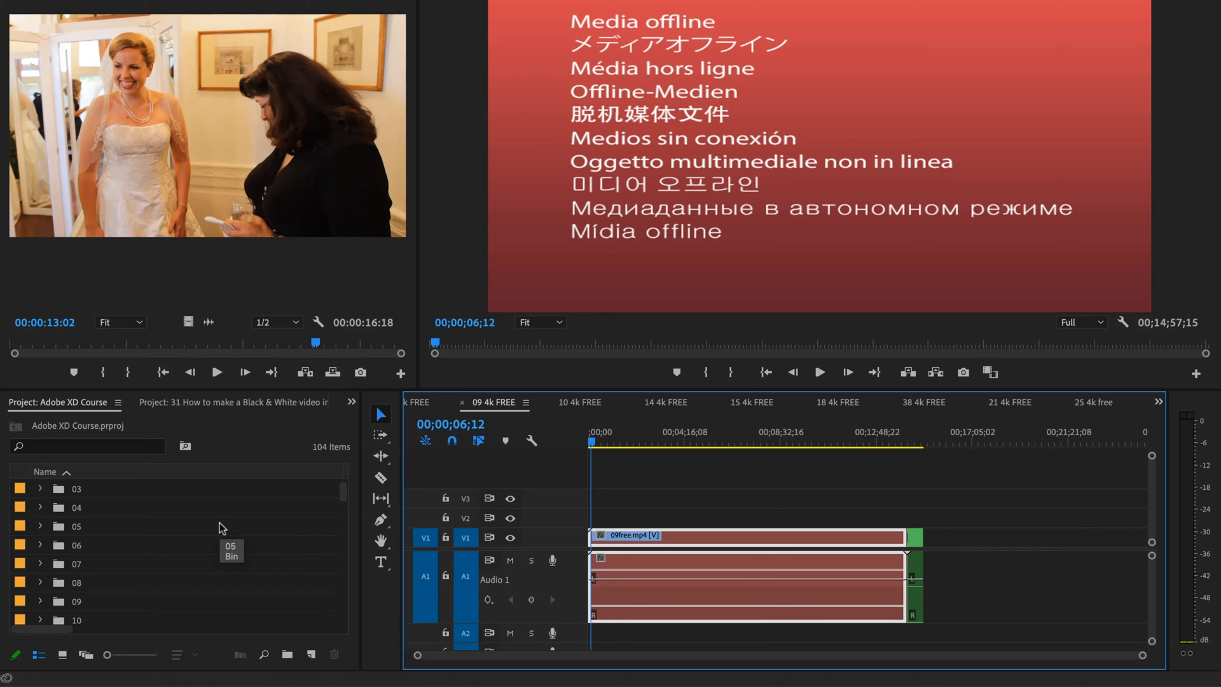
scroll(down, 3)
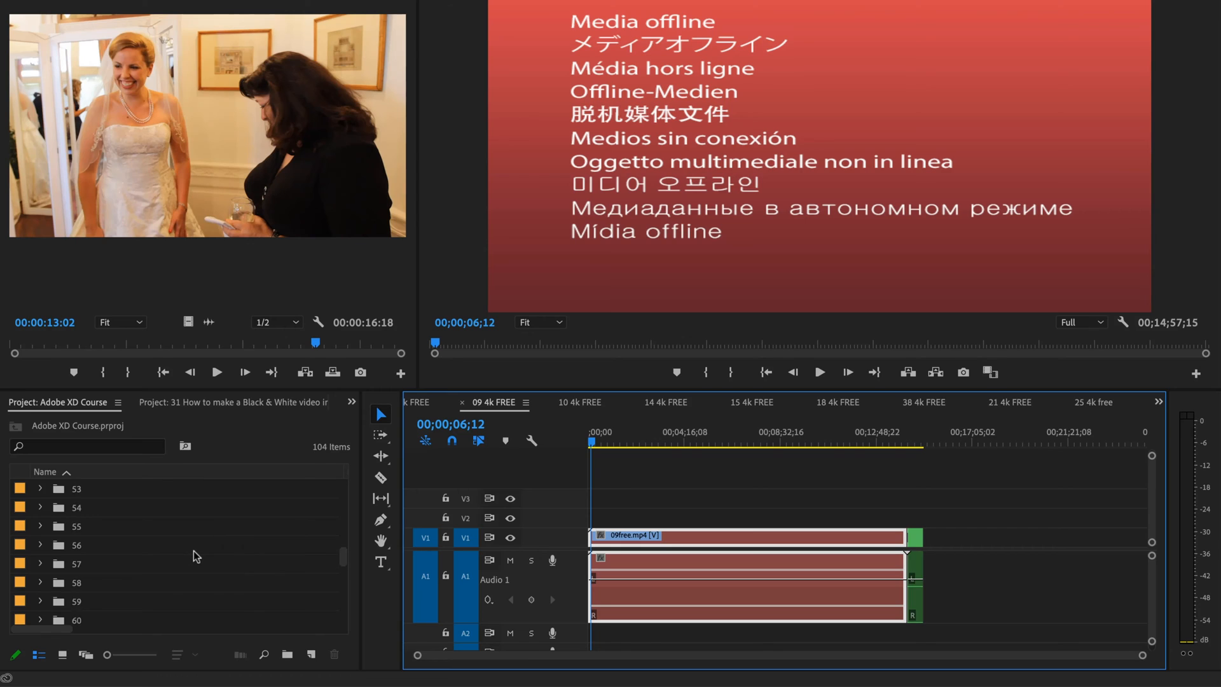
scroll(down, 3)
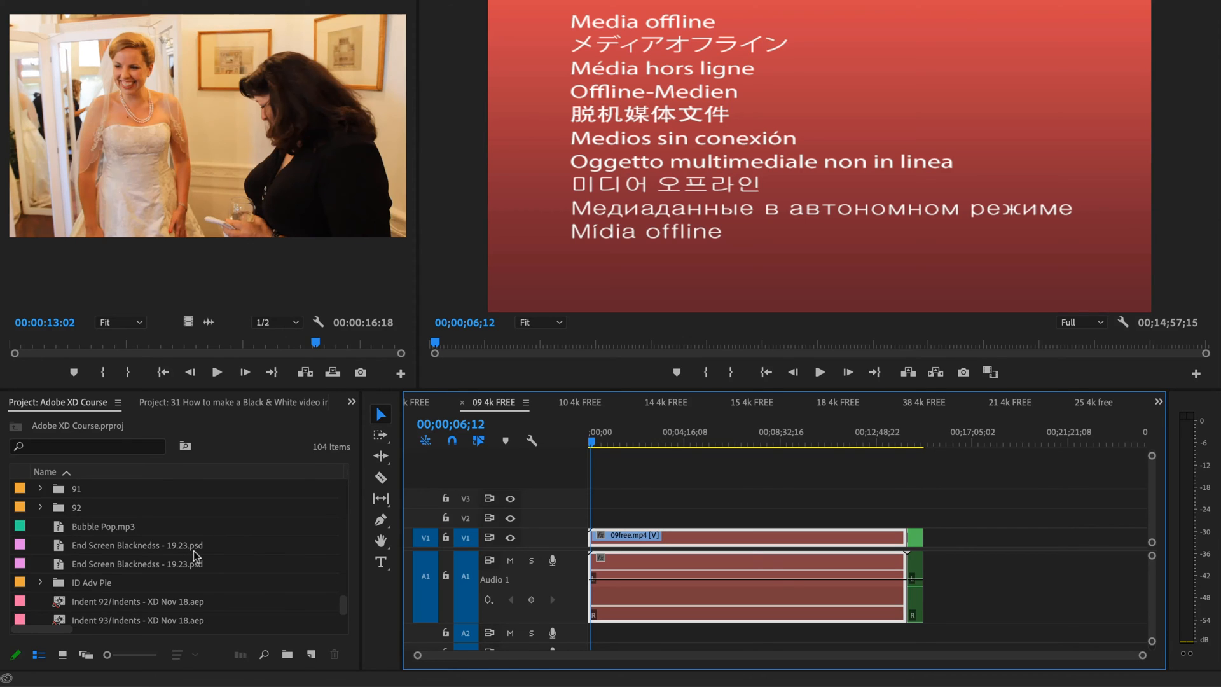
mouse_move(406, 446)
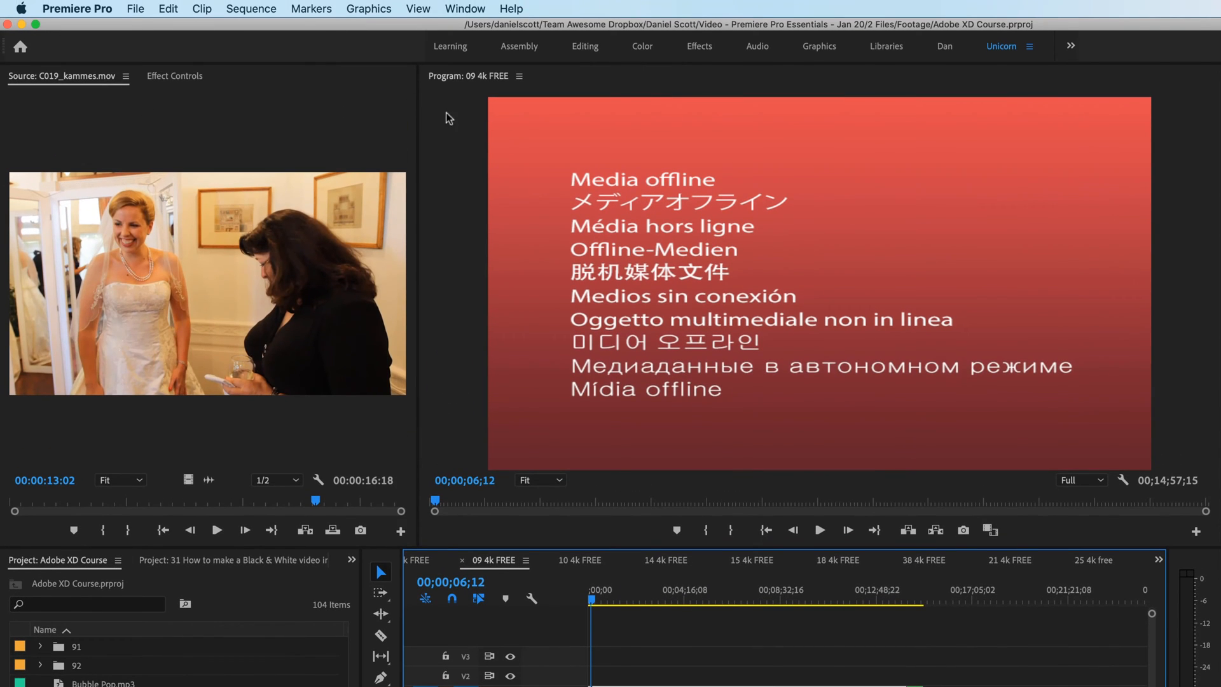
click(135, 8)
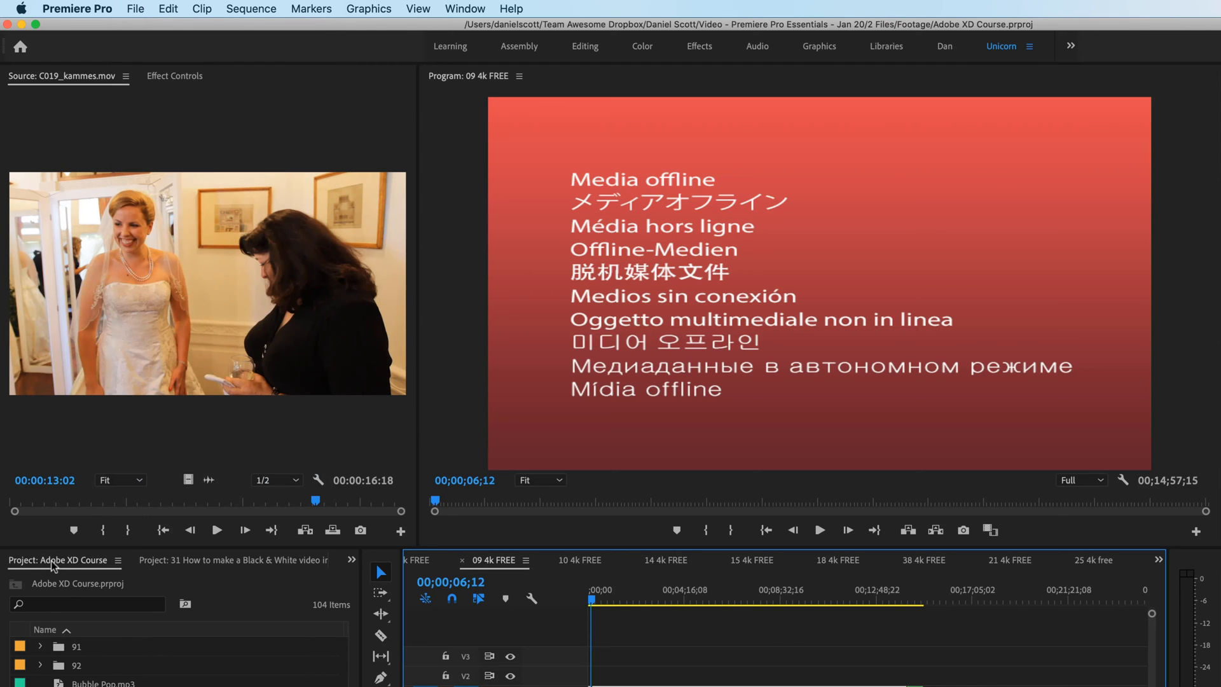
Switch to the '31 How to make a Black & White video' project and bring up File commands
click(233, 559)
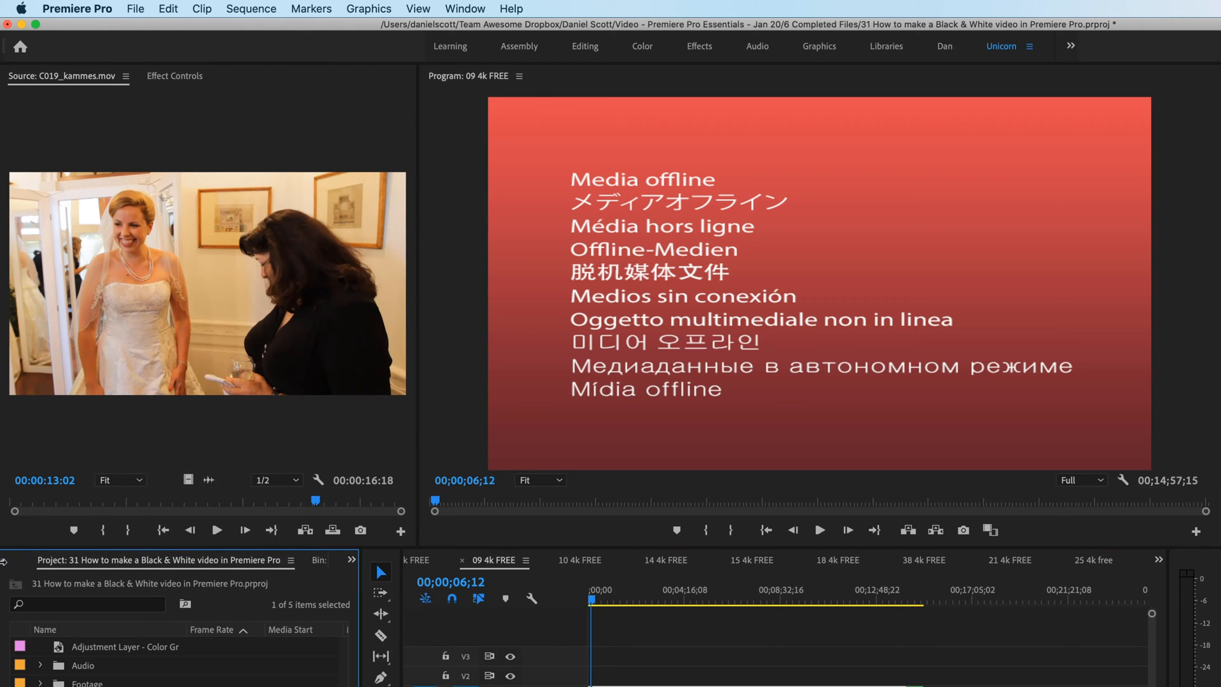
click(135, 8)
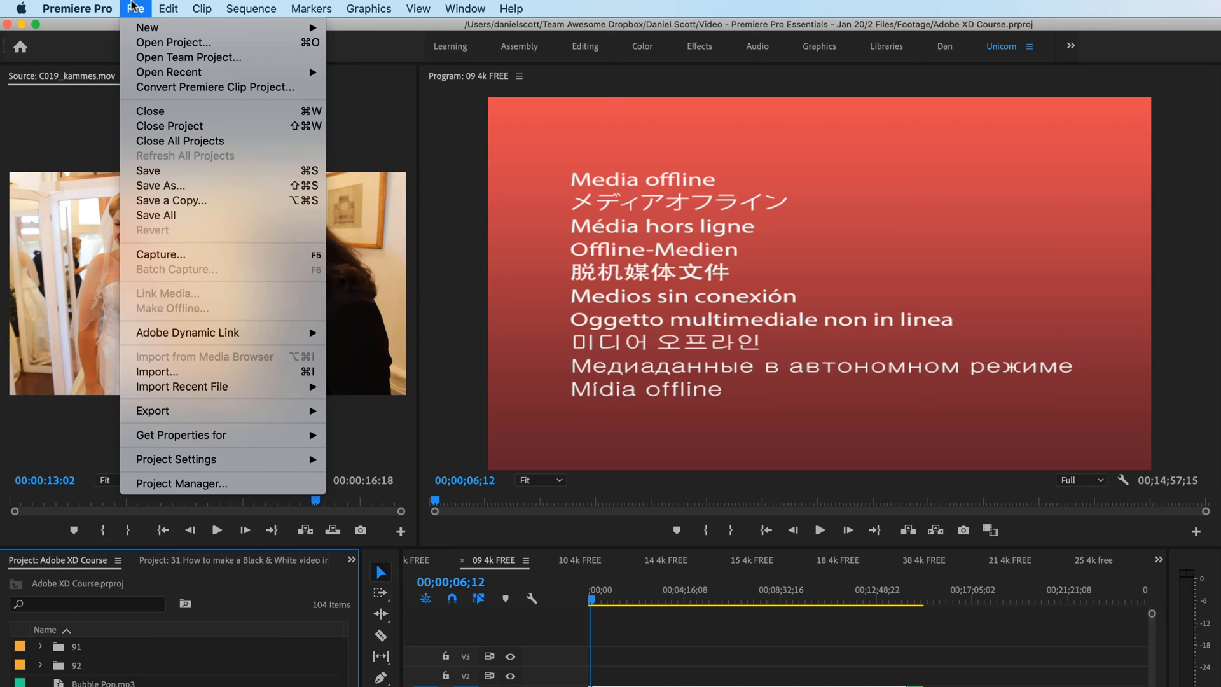
mouse_move(149, 111)
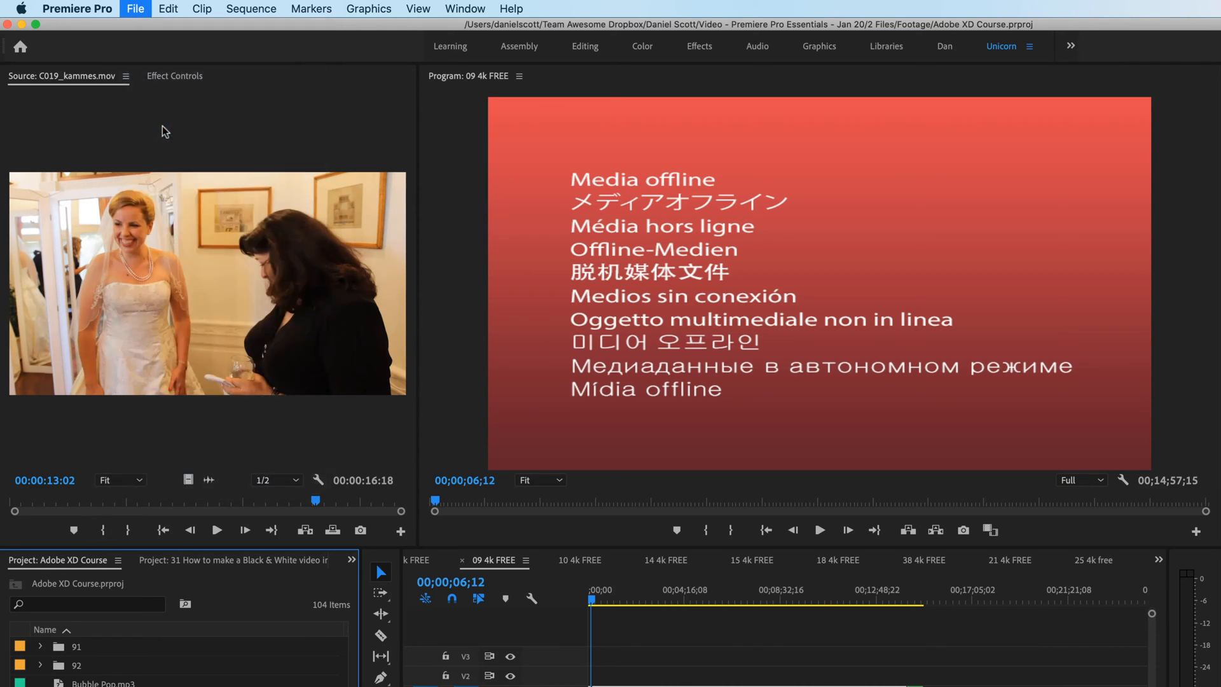
mouse_move(1082, 568)
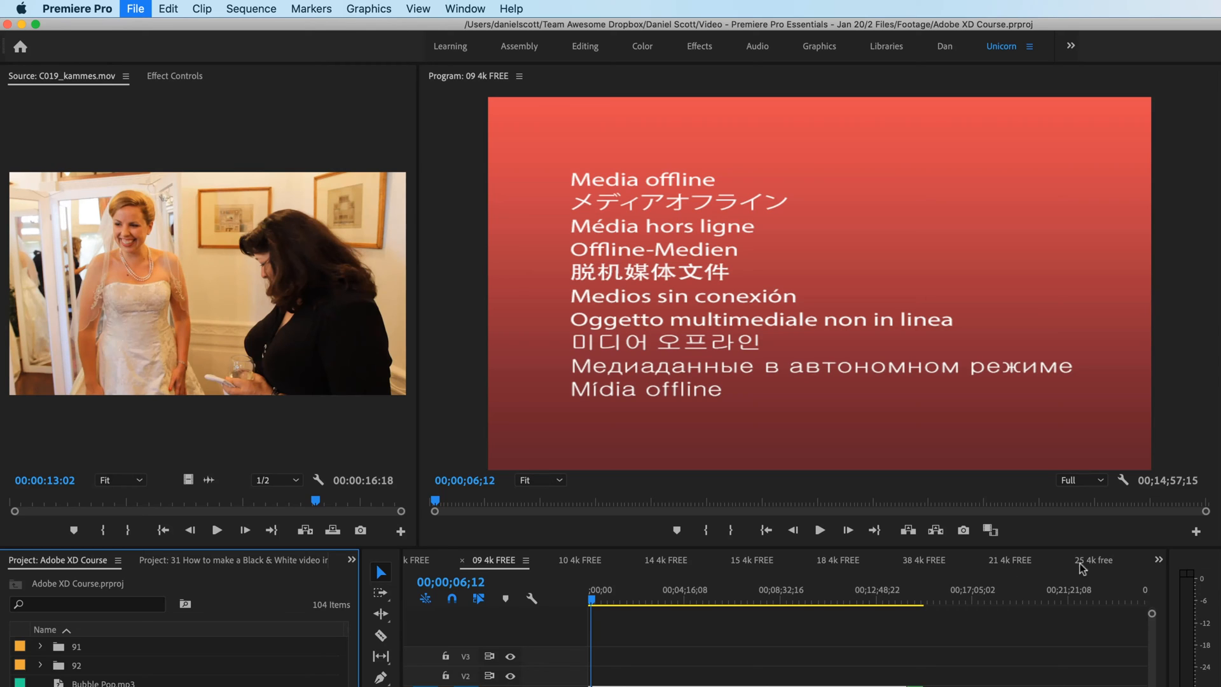
mouse_move(897, 625)
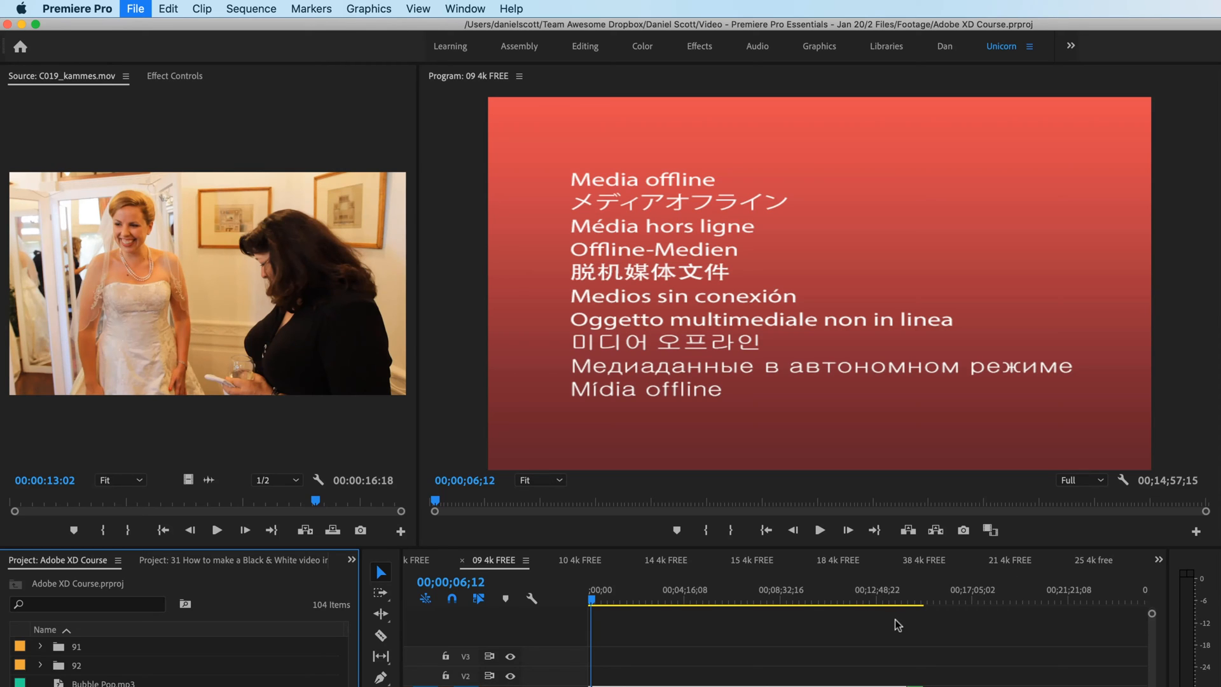
mouse_move(879, 631)
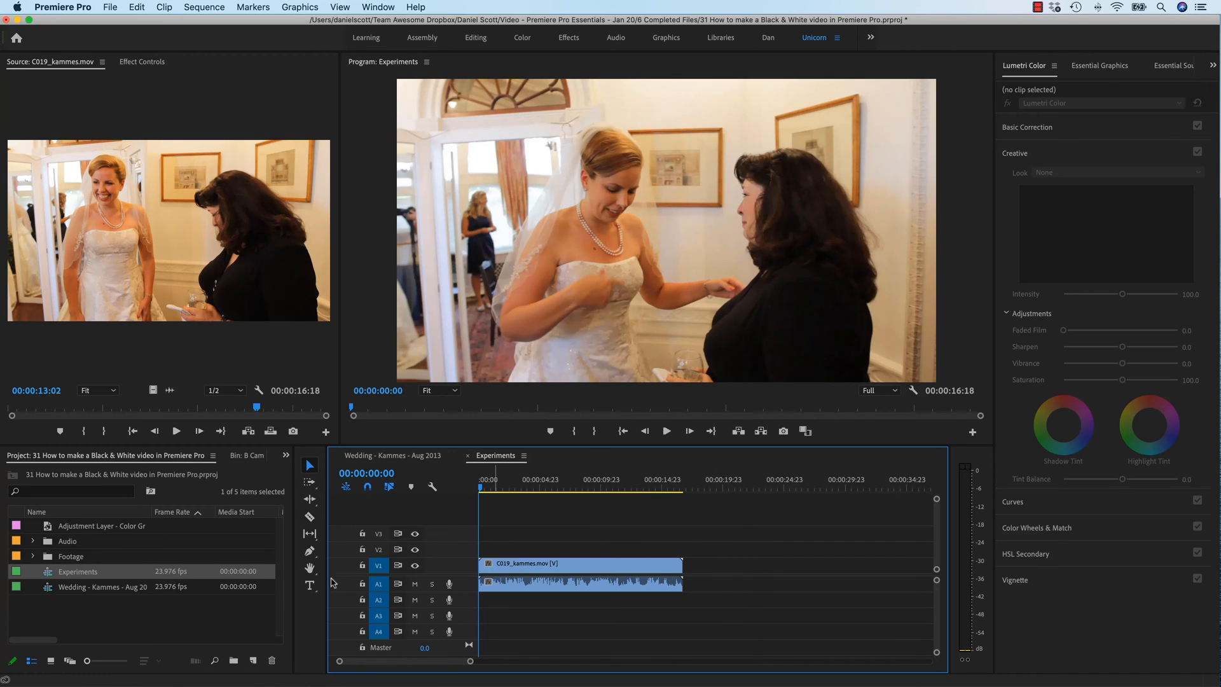
View the Wedding - Kammes colour grade, return to Experiments, and bring up the panel list
click(391, 454)
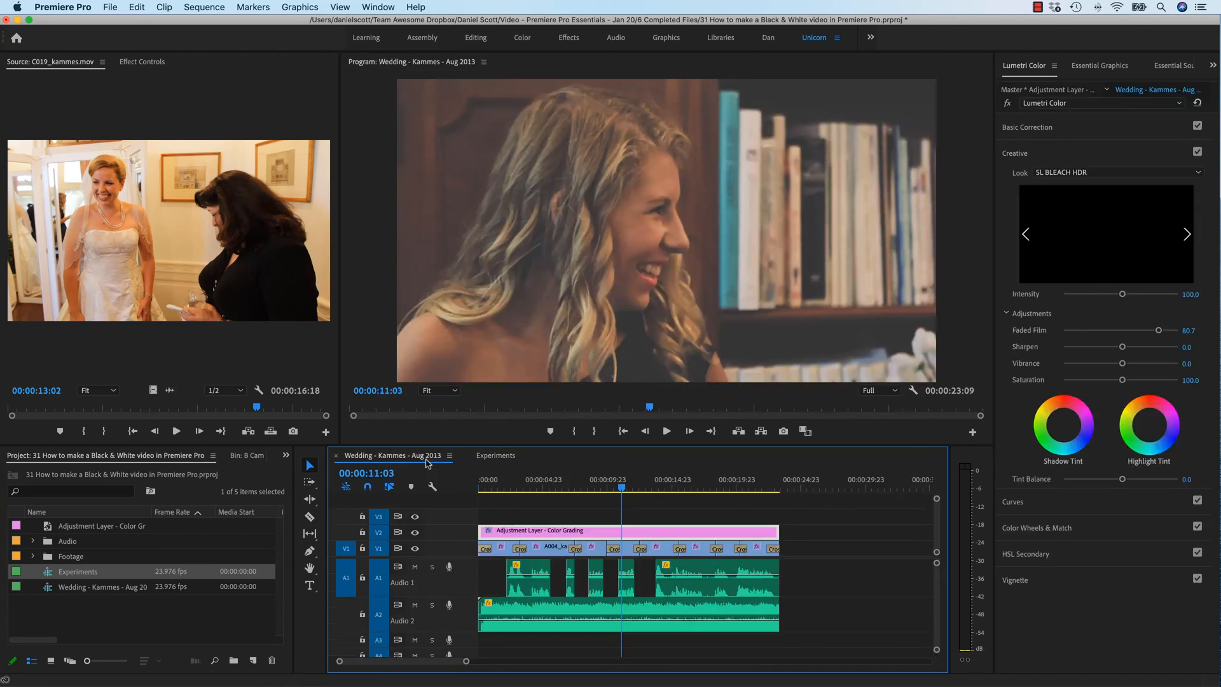
click(495, 454)
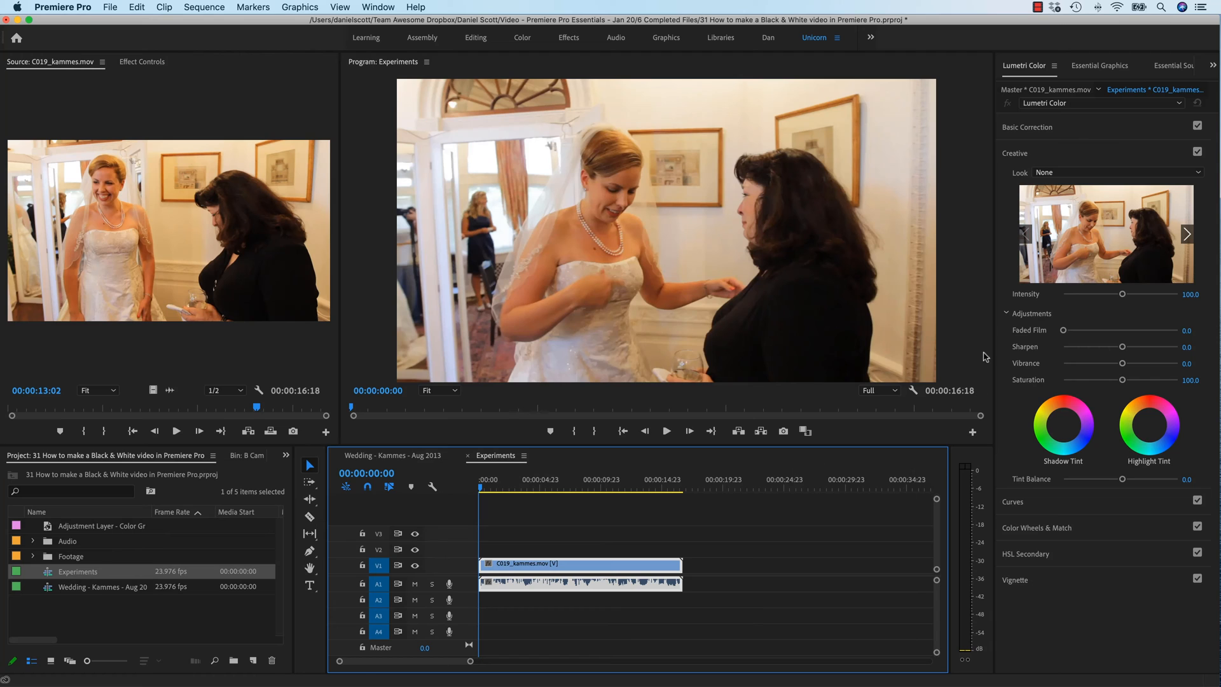
mouse_move(1086, 32)
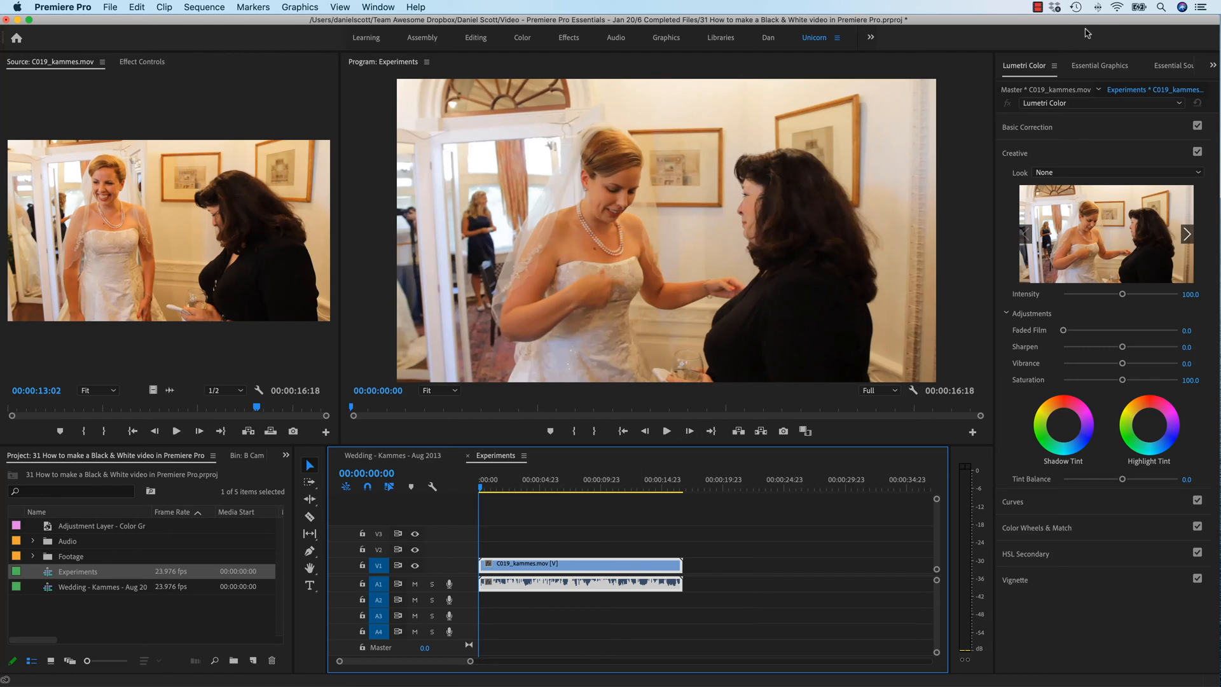
click(378, 7)
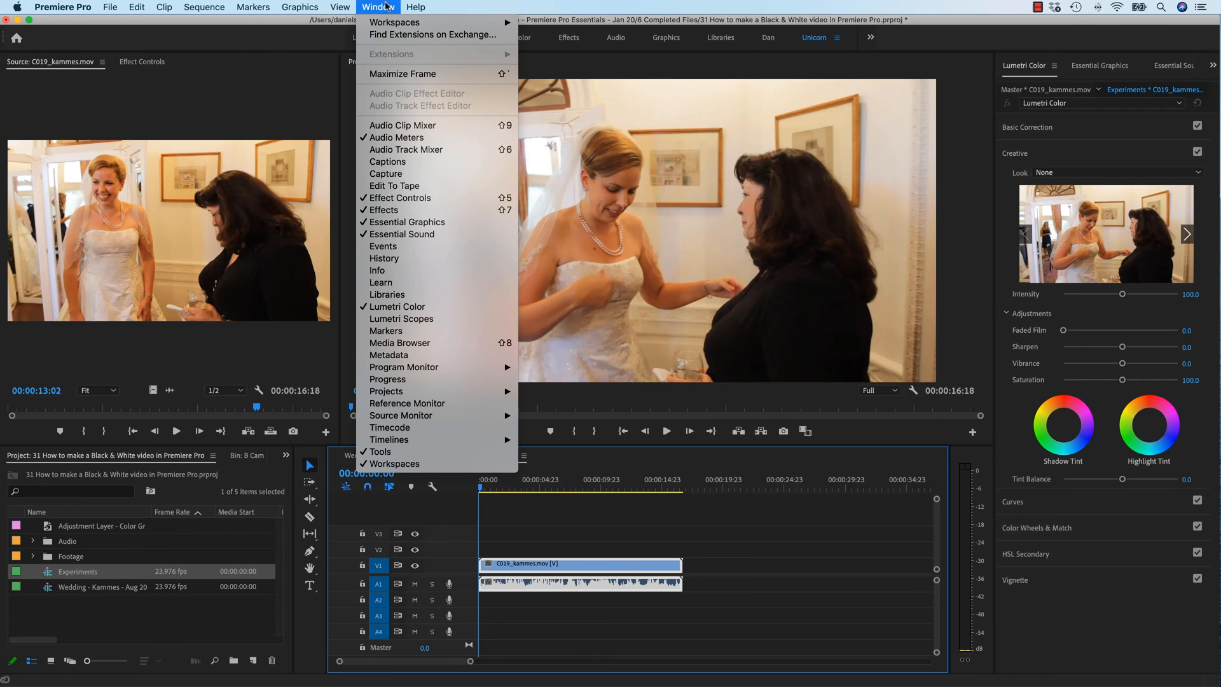
mouse_move(1051, 339)
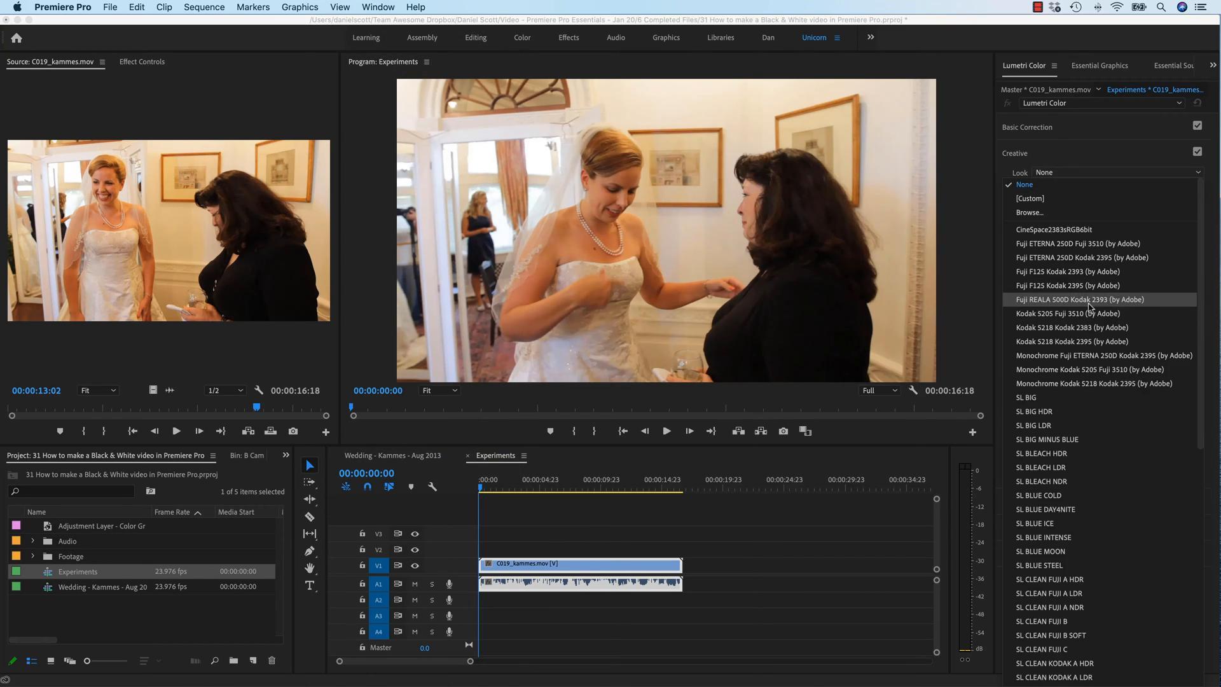
mouse_move(1078, 481)
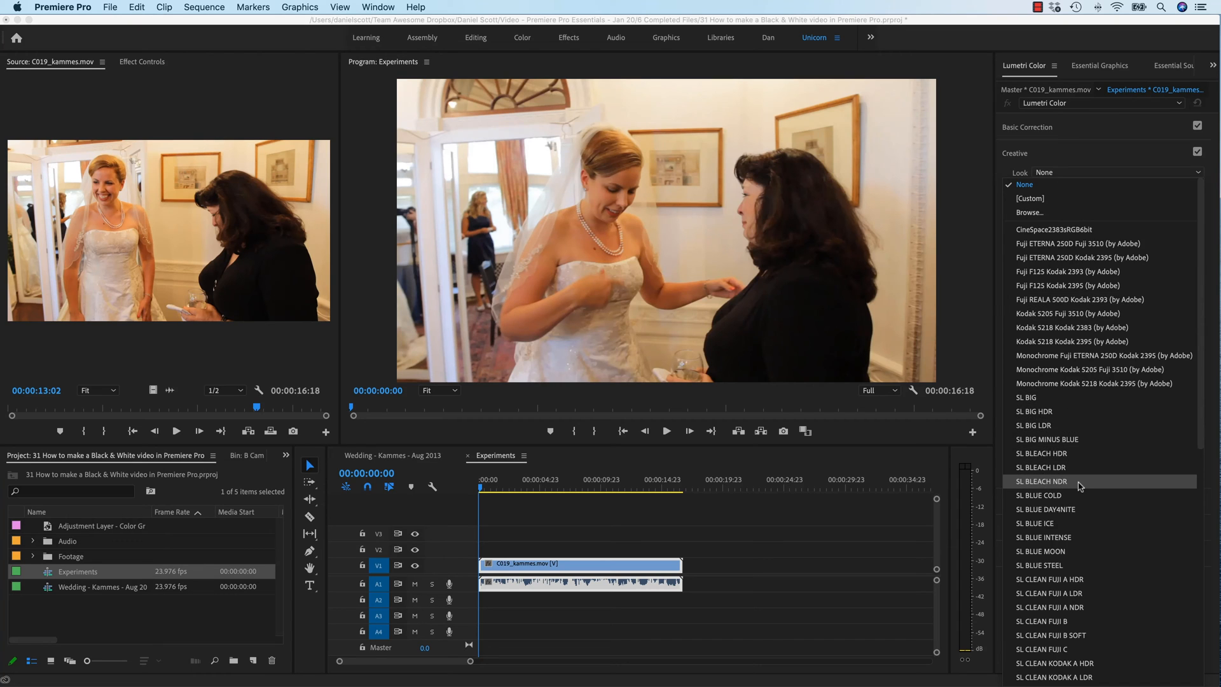
scroll(down, 3)
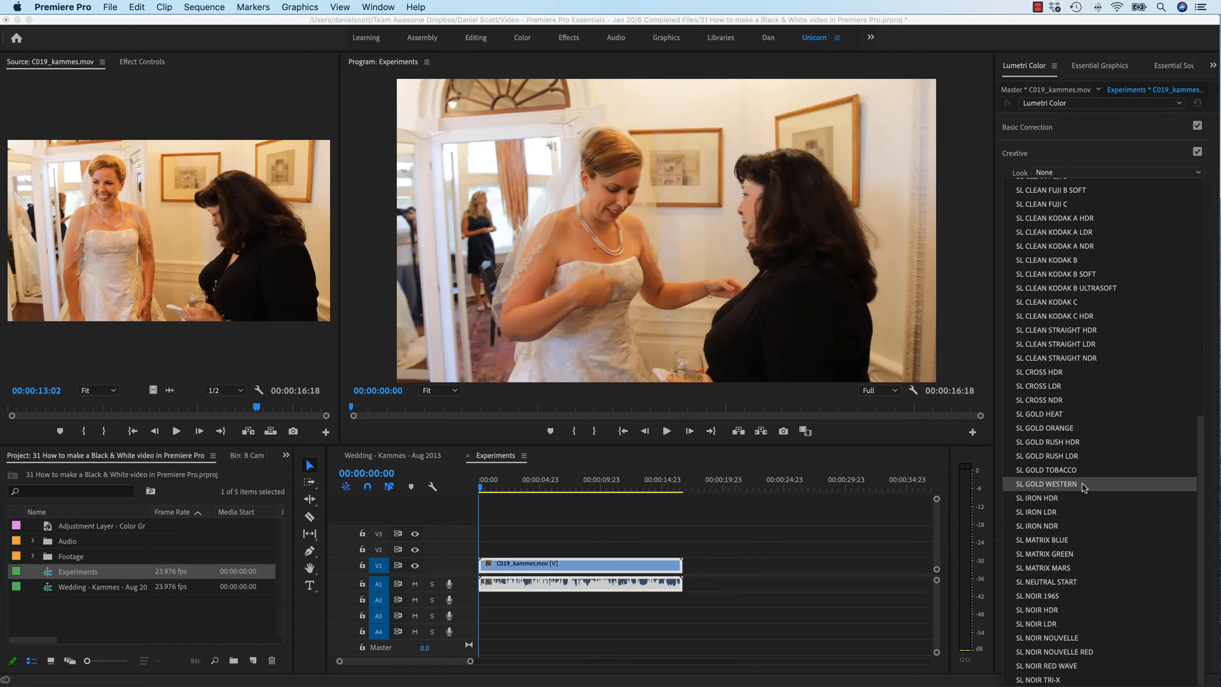
mouse_move(1056, 596)
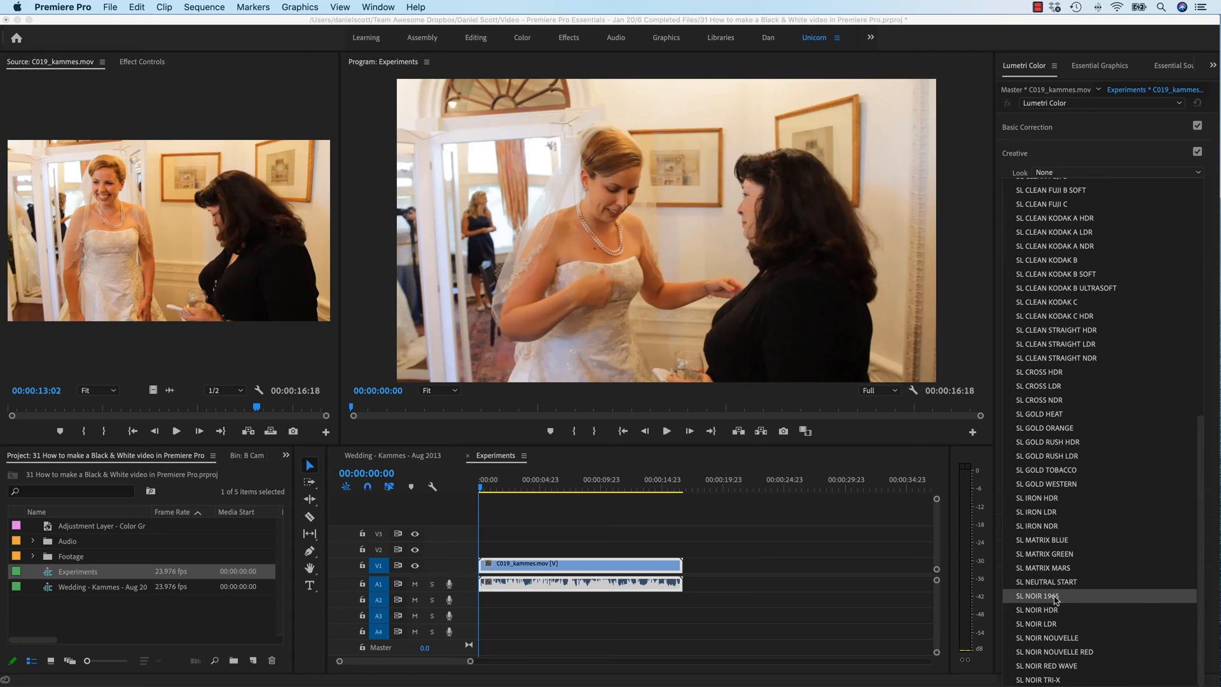
click(1034, 596)
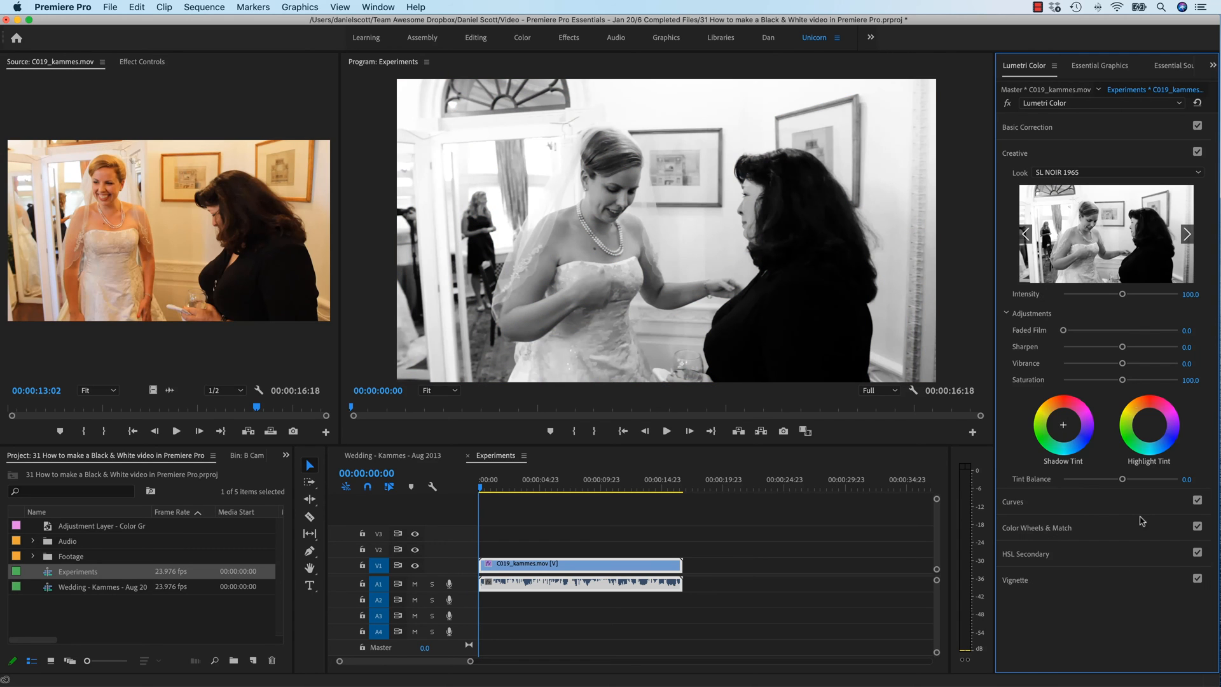
click(1185, 234)
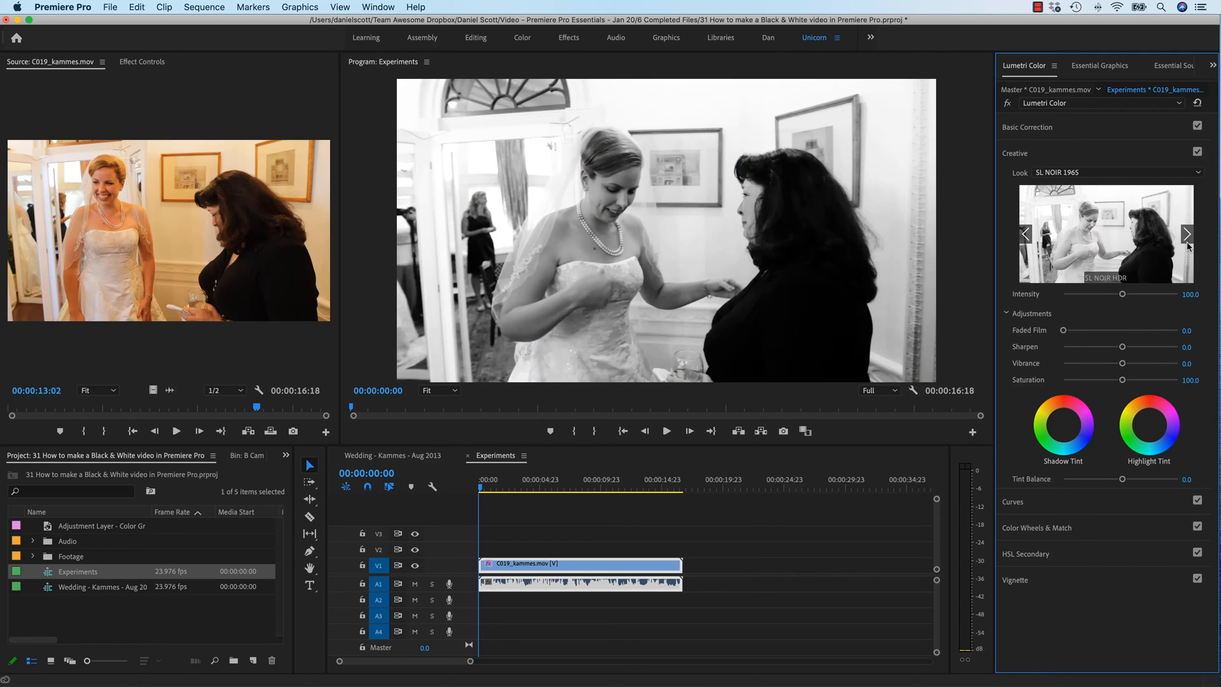
click(1186, 234)
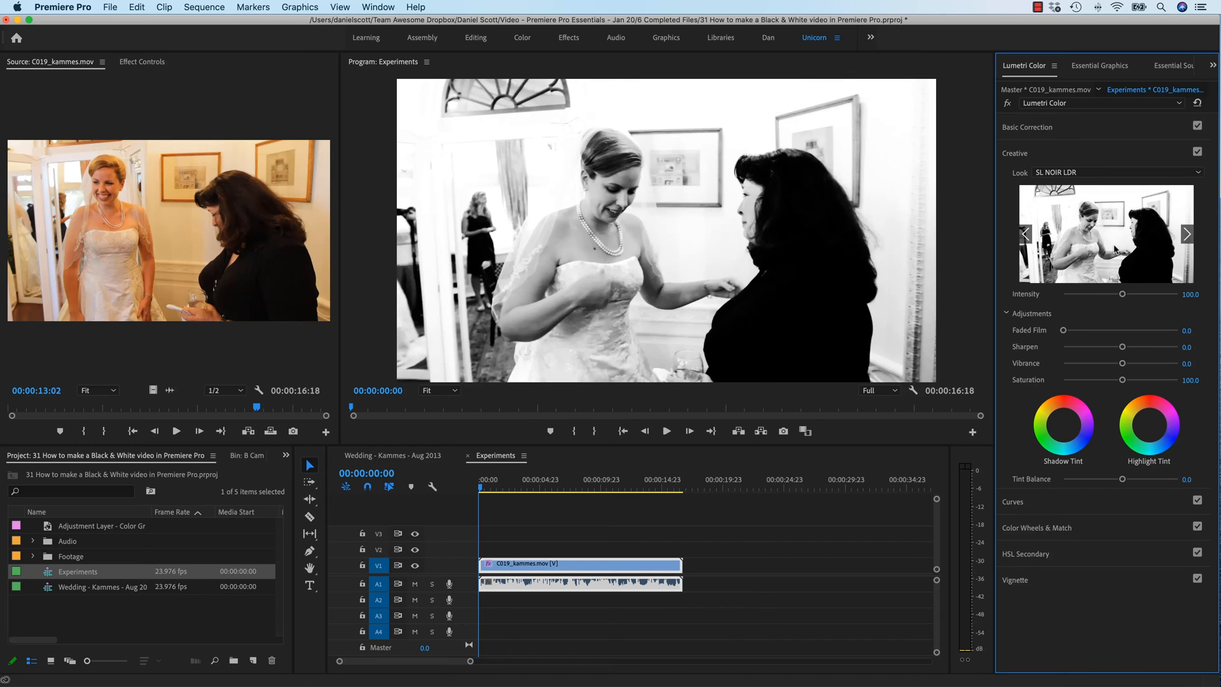
click(1186, 233)
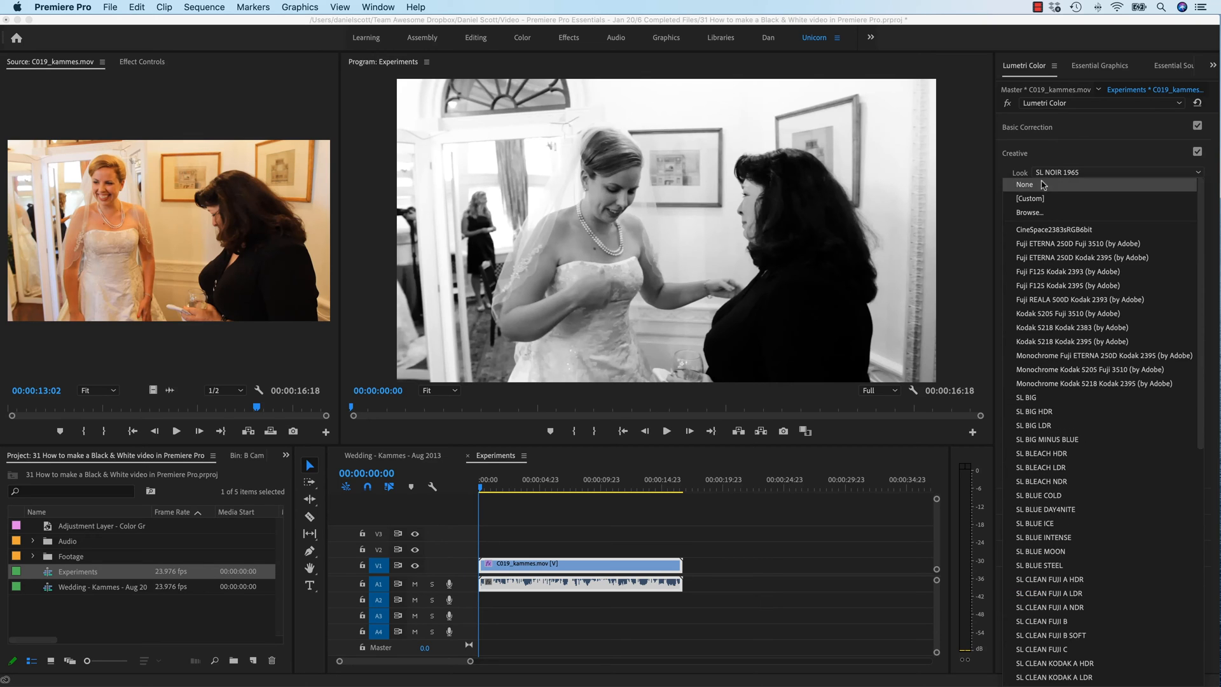
mouse_move(1046, 383)
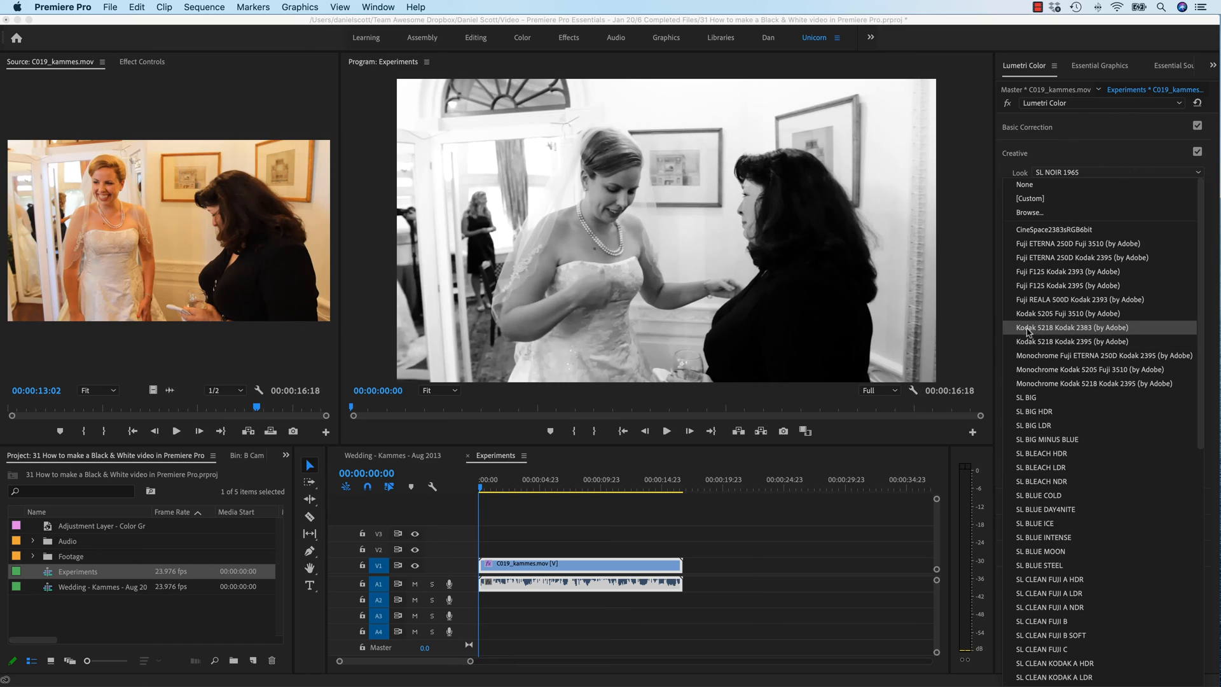
mouse_move(1067, 361)
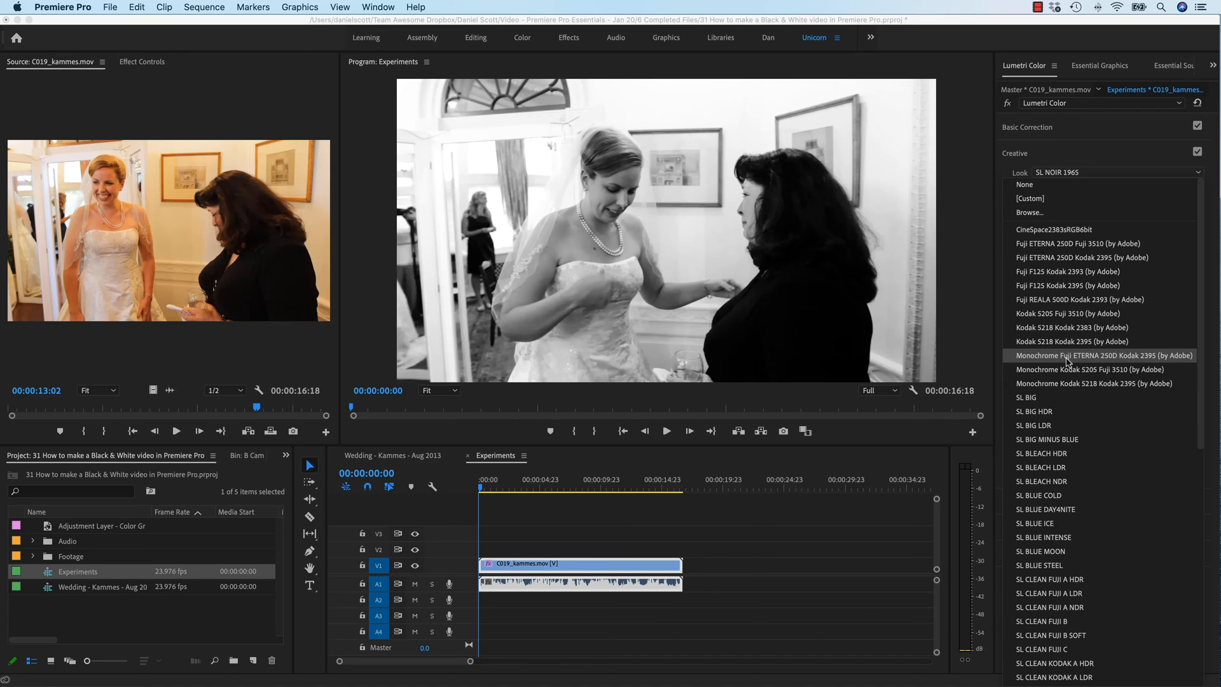
mouse_move(1068, 313)
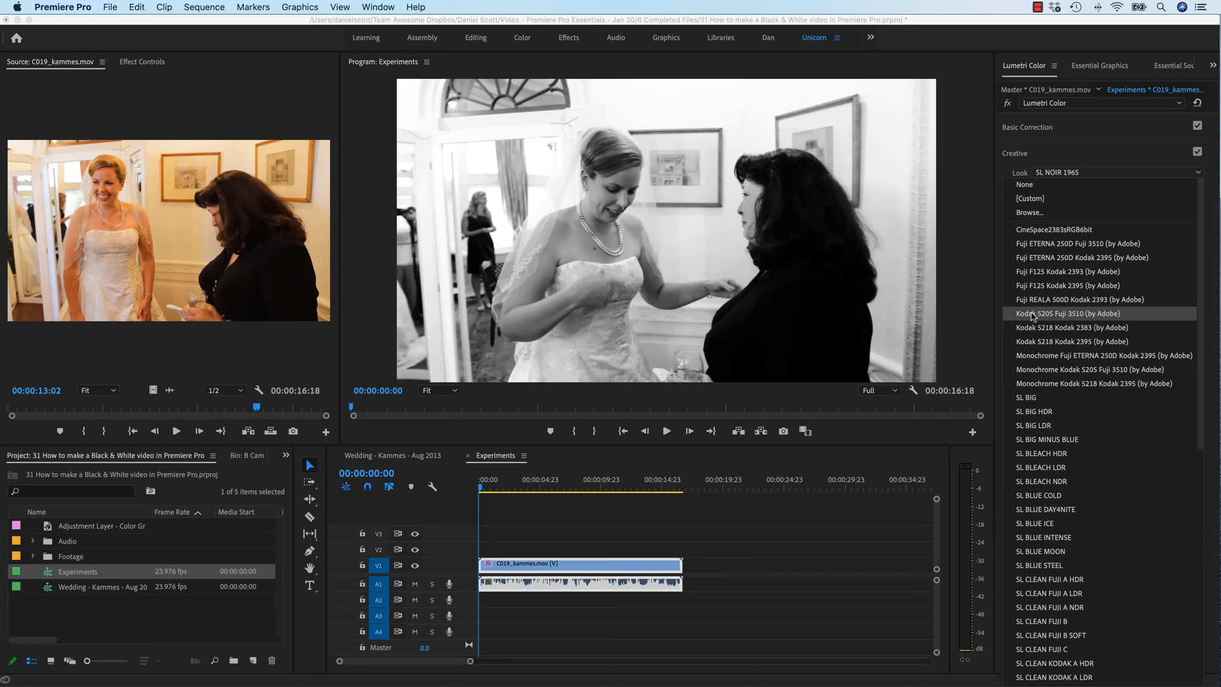
mouse_move(1058, 355)
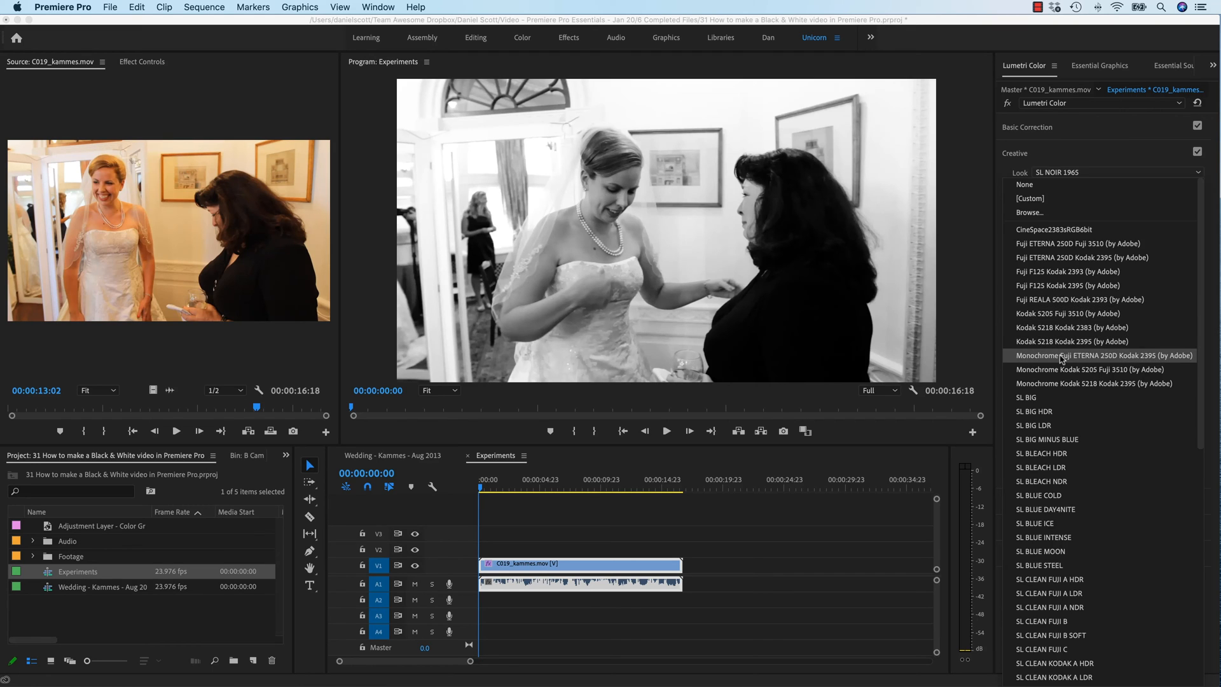
Apply the Monochrome Fuji ETERNA 250D Kodak 2395 look, then reopen the Creative Look list
click(1099, 355)
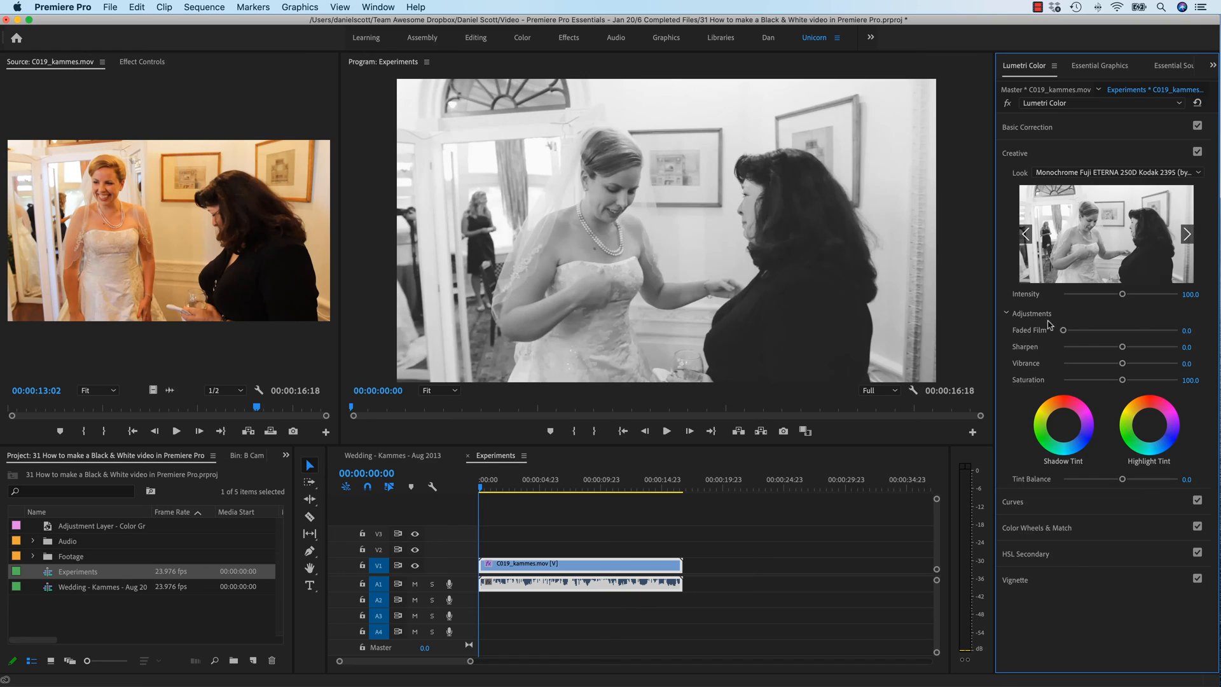
click(1197, 173)
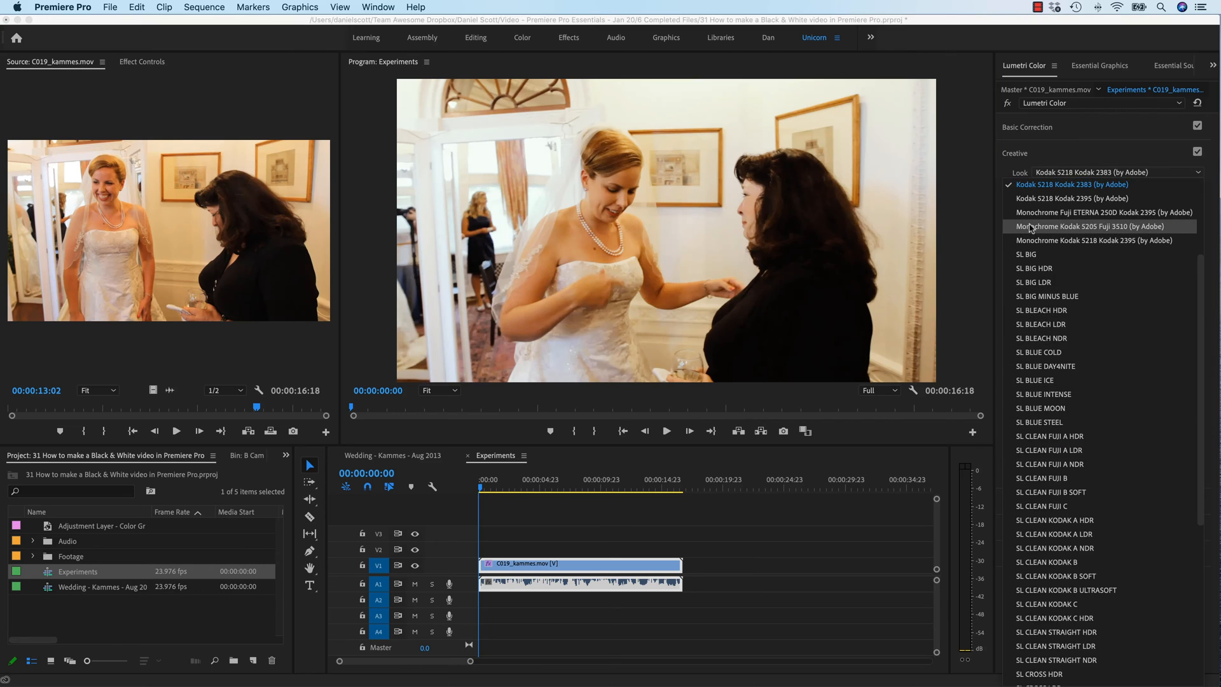
Apply the Monochrome Kodak 5205 Fuji 3510 look and review the Basic Correction settings
click(1093, 225)
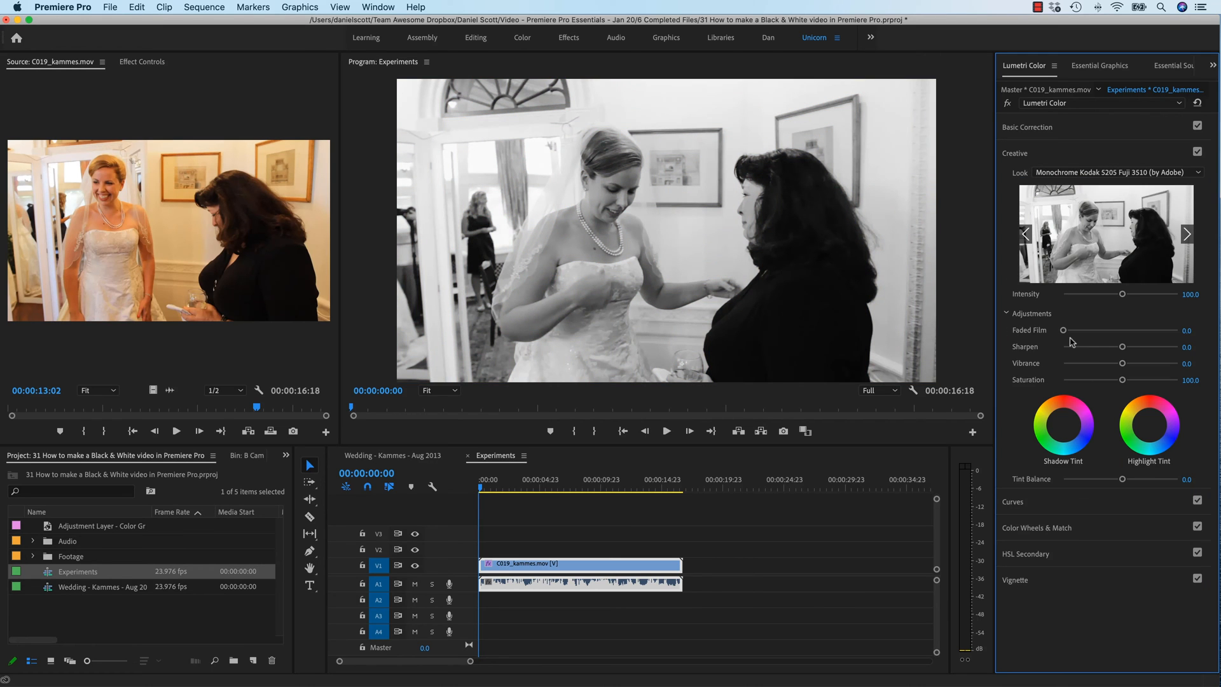
mouse_move(1082, 335)
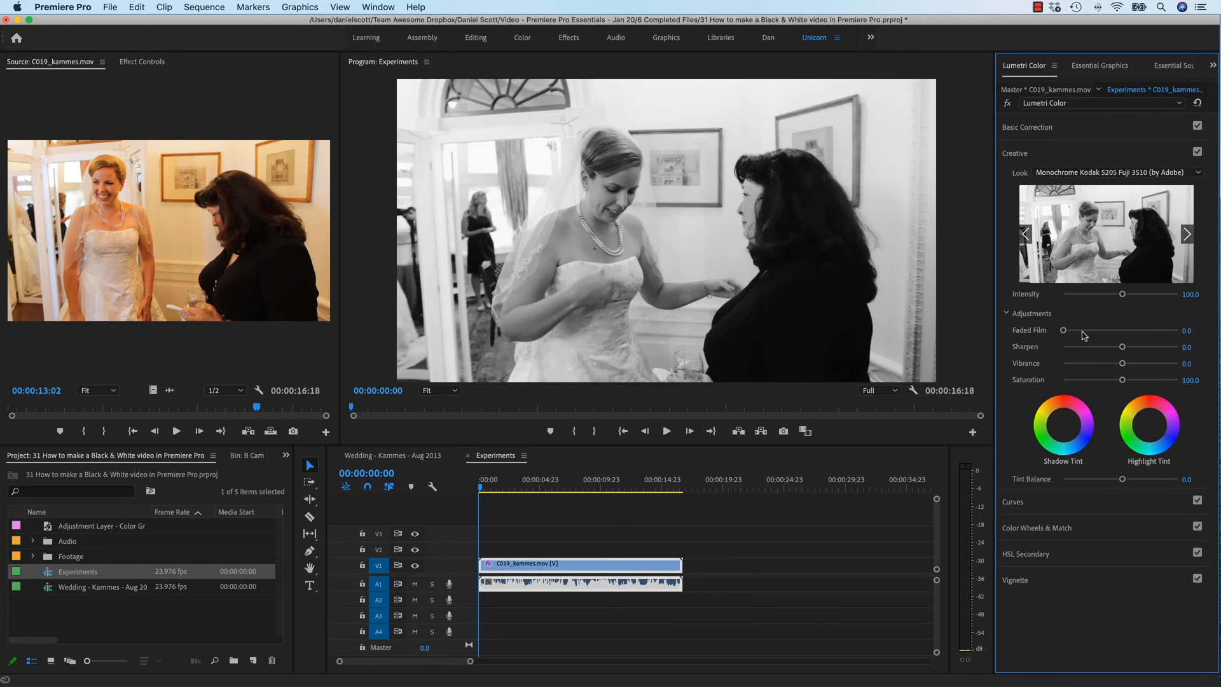
mouse_move(1020, 133)
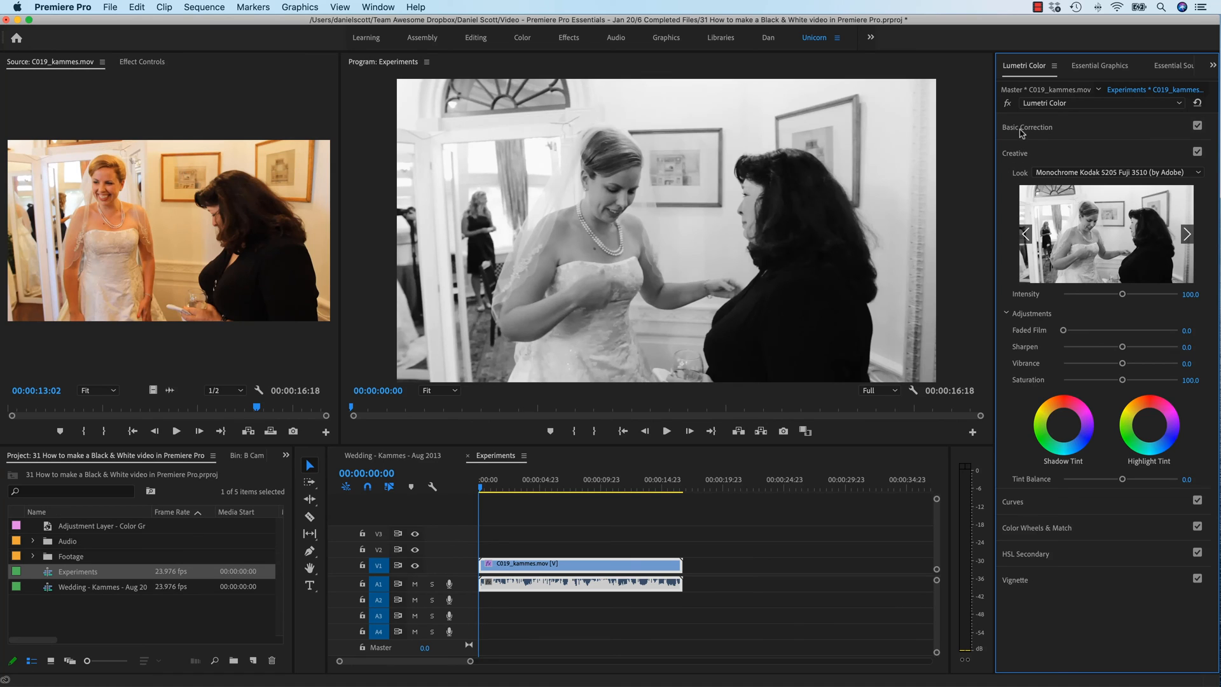
click(1027, 127)
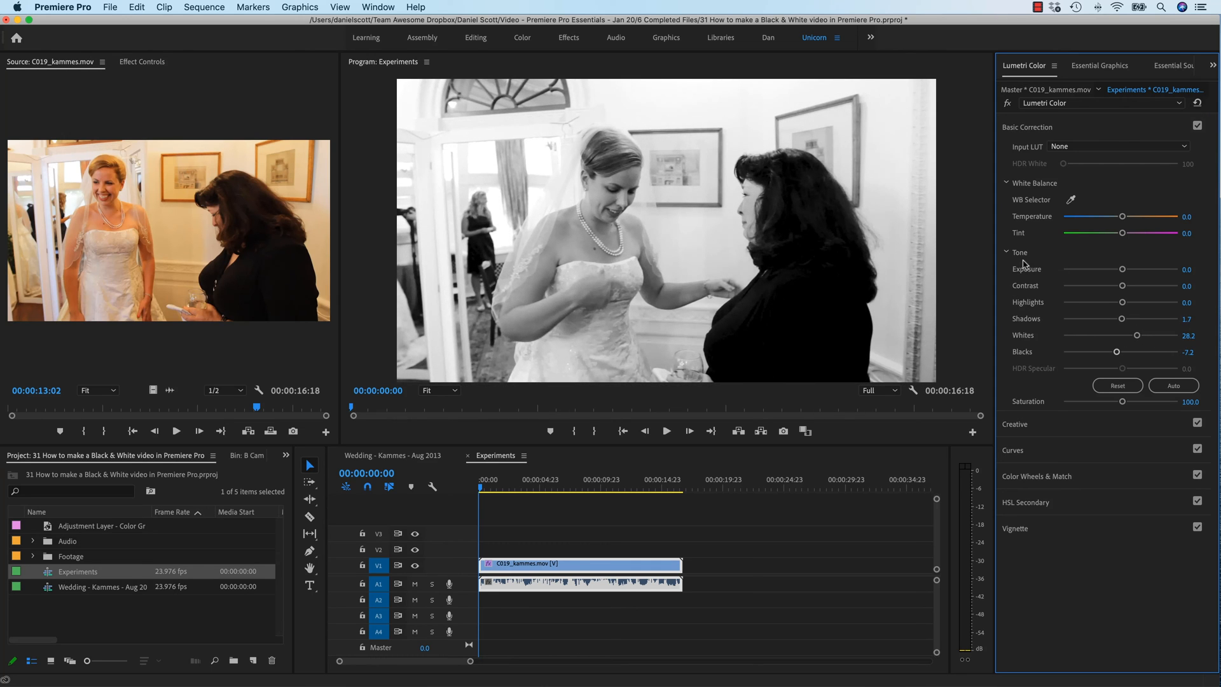
click(1026, 127)
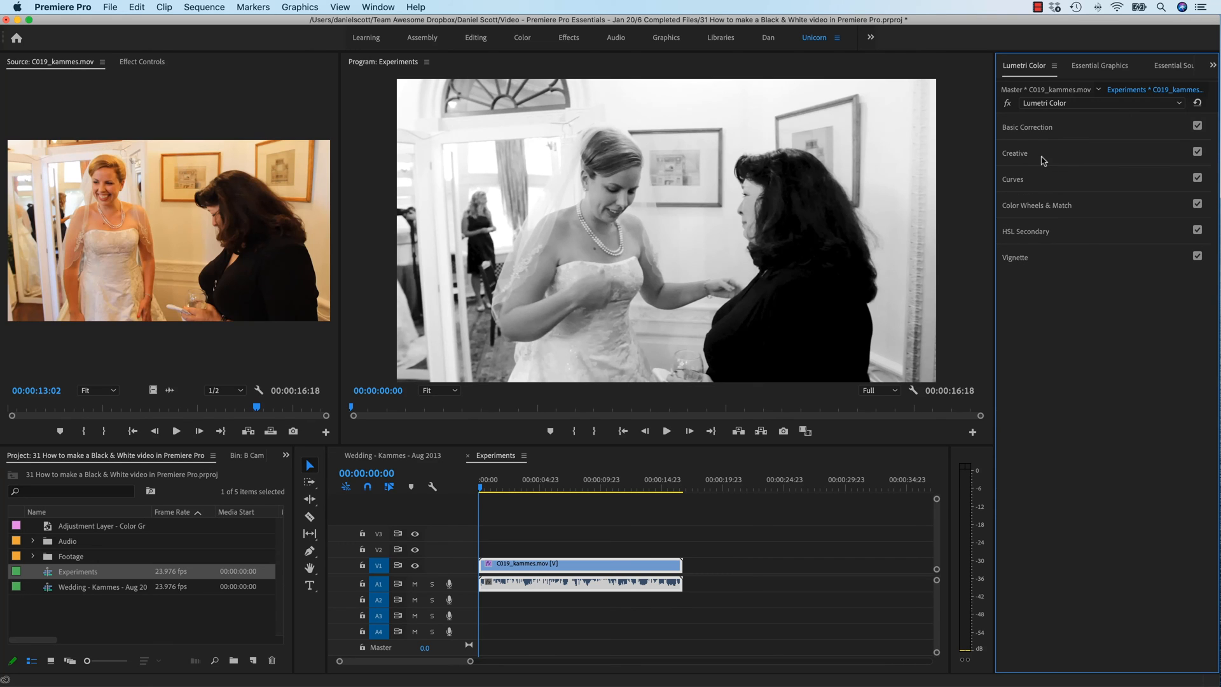
click(1027, 127)
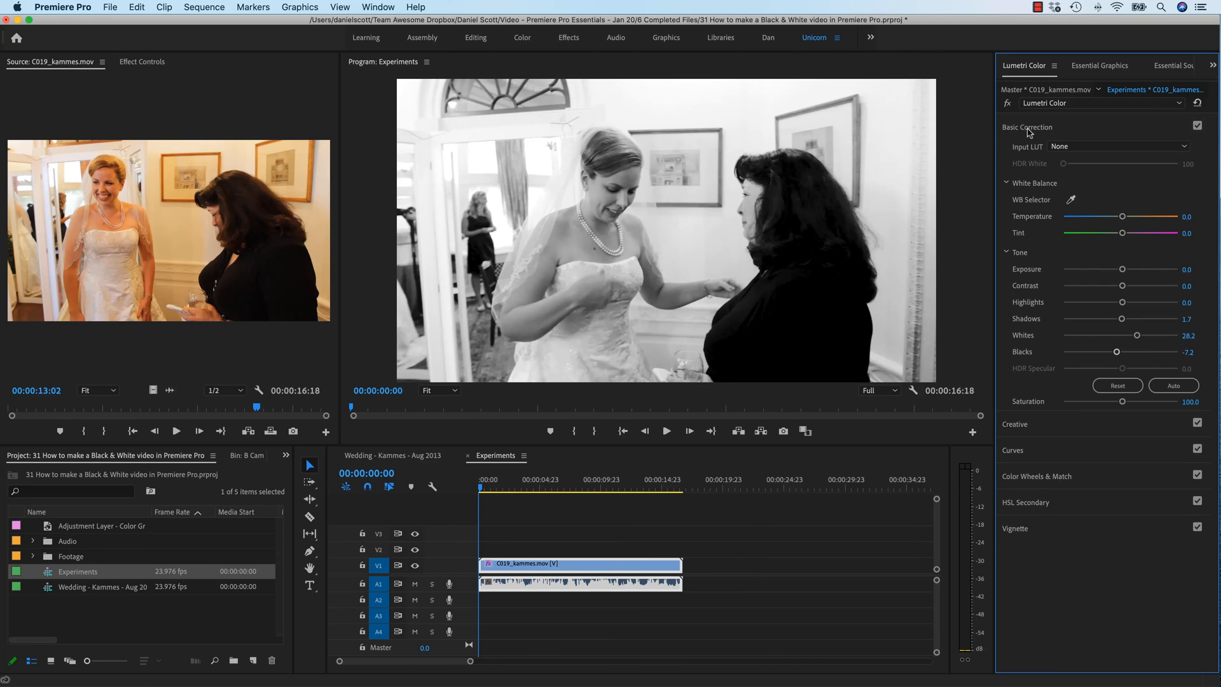
click(1026, 127)
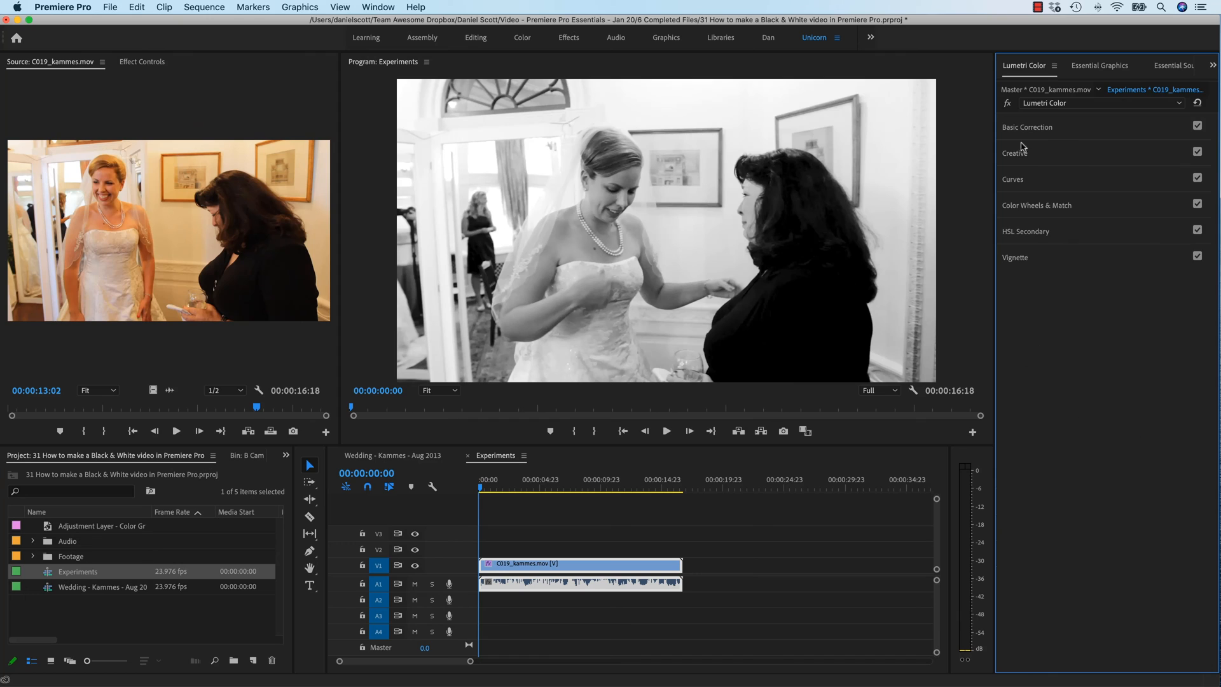
mouse_move(1023, 134)
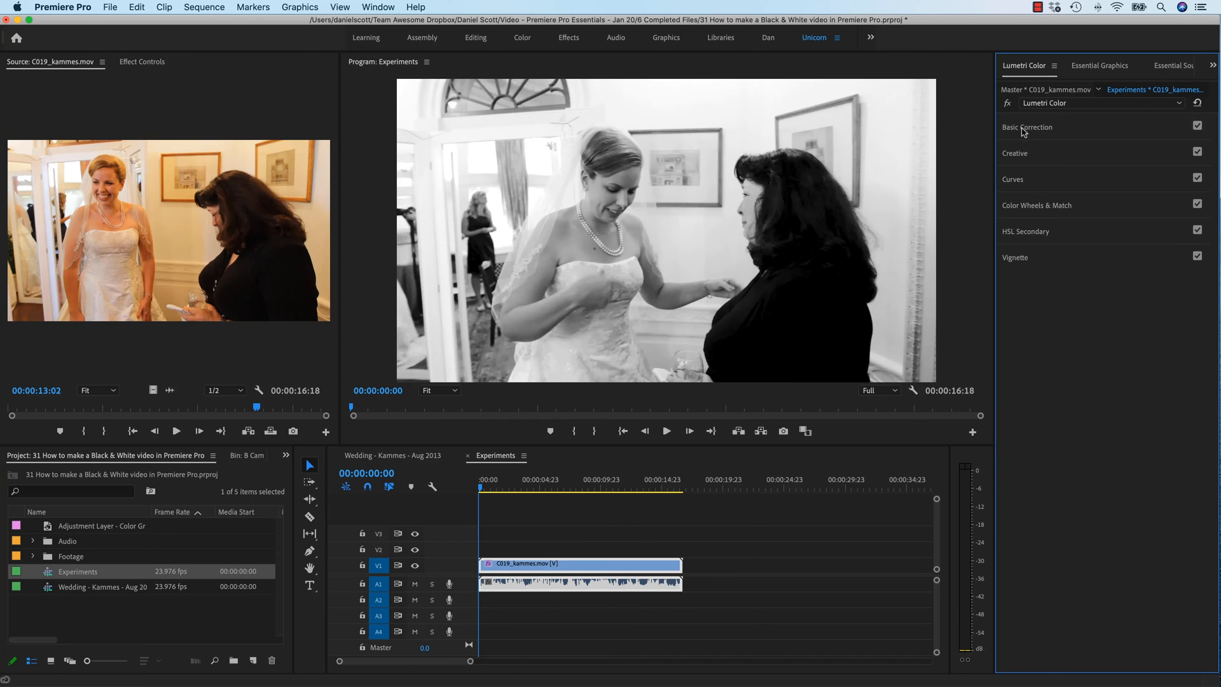
Expand the Lumetri Creative section and raise Faded Film to 69.1
click(1013, 152)
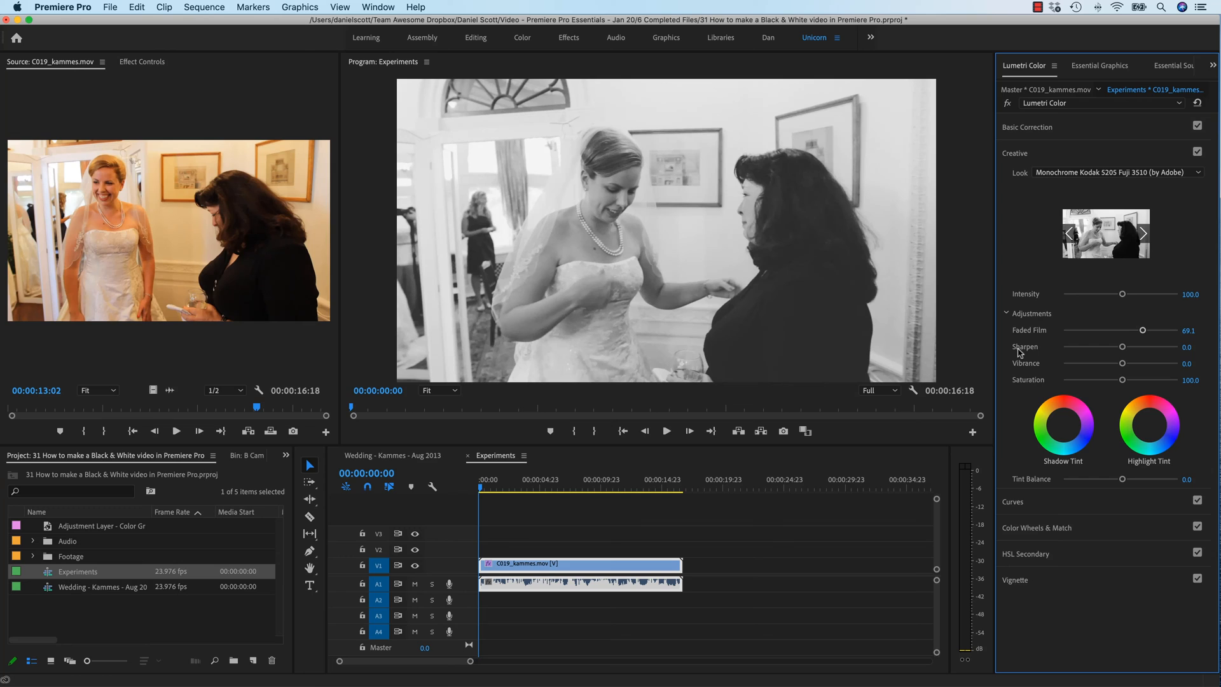
mouse_move(772, 541)
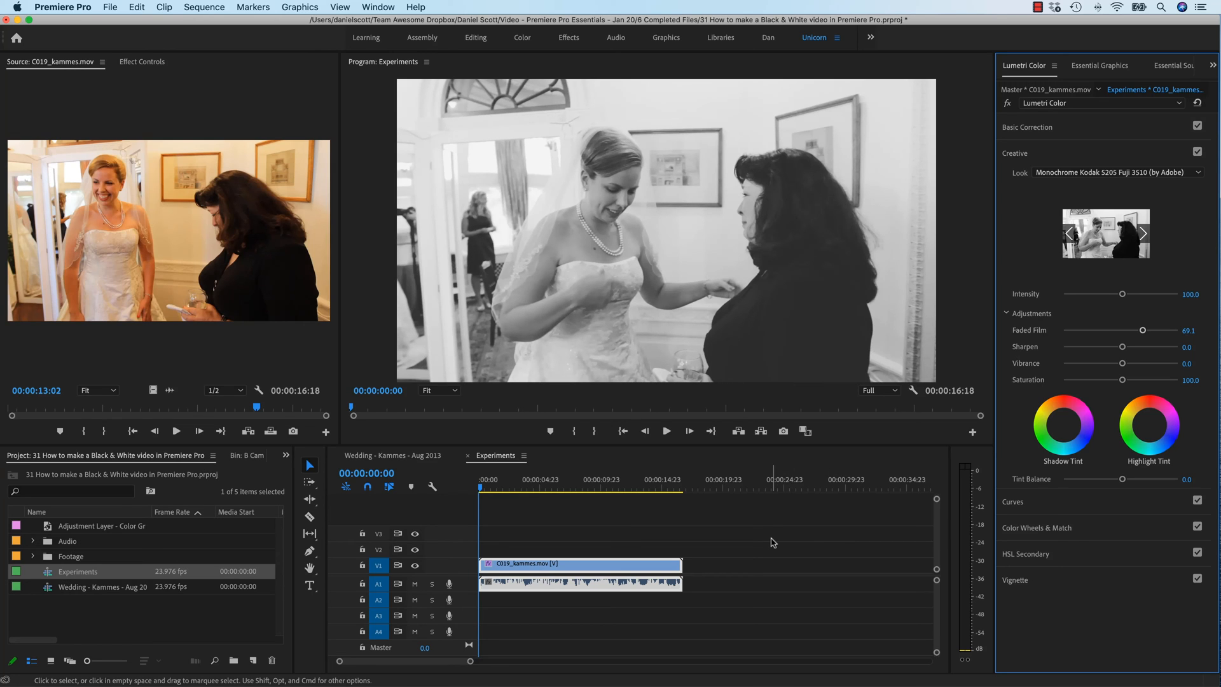
mouse_move(454, 475)
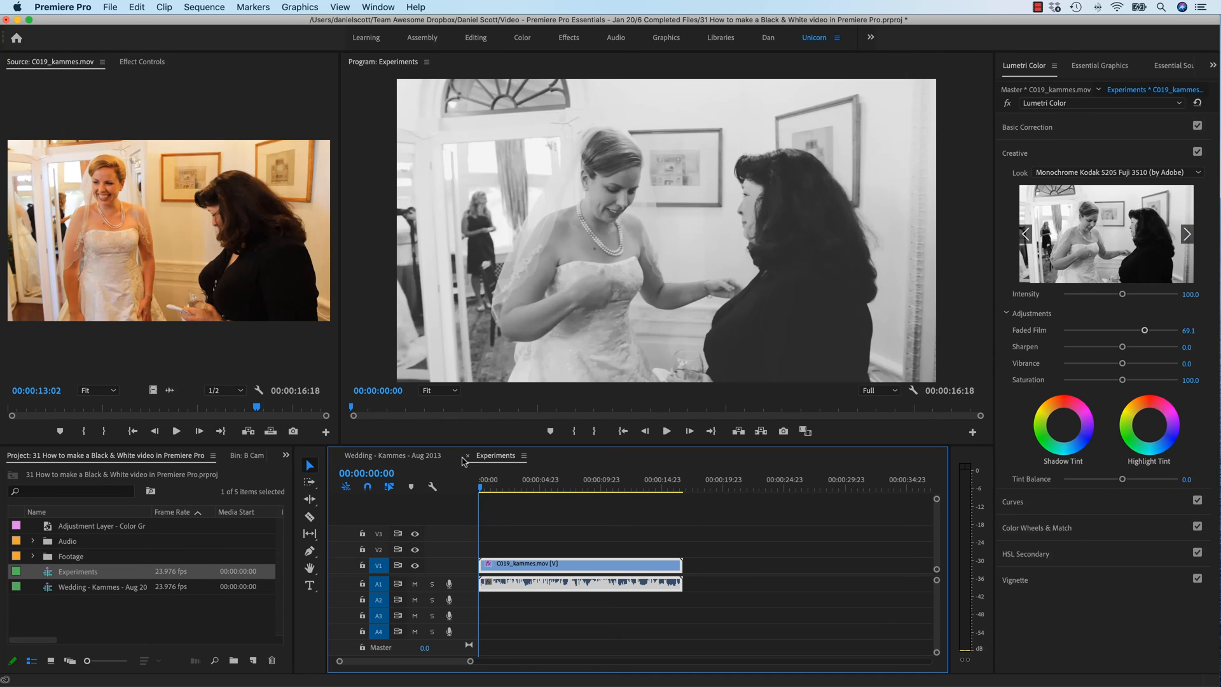
Open the Wedding - Kammes - Aug 2013 sequence briefly, then close it, keeping Experiments
click(467, 455)
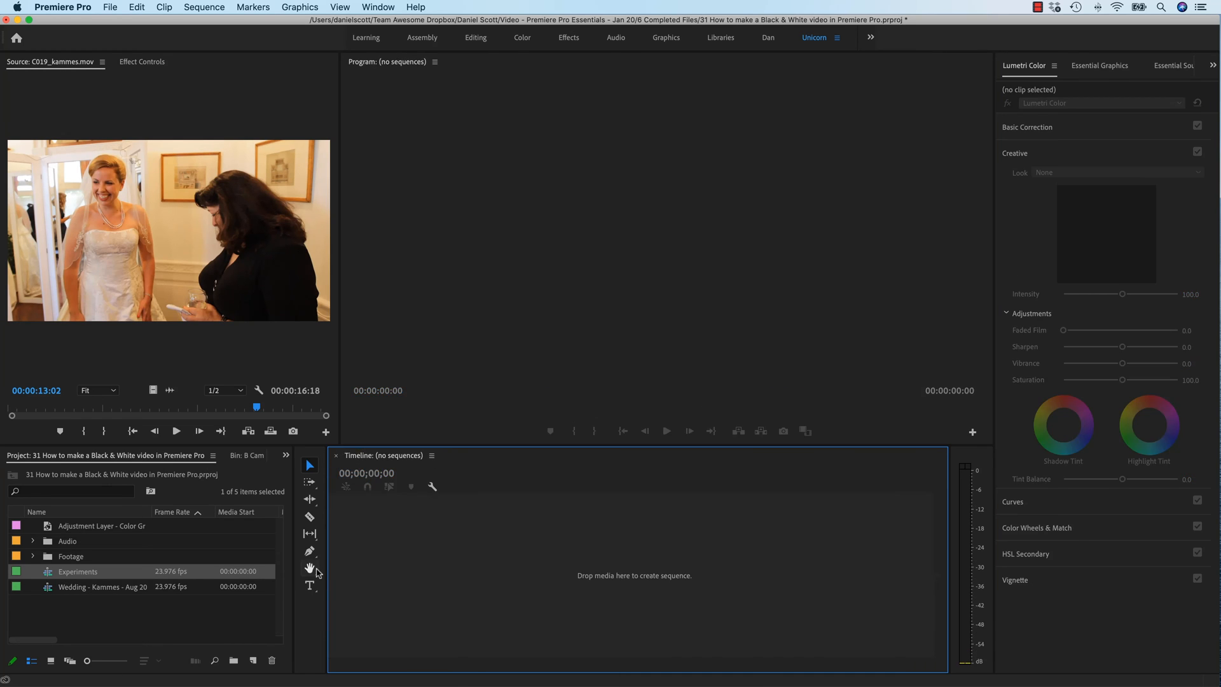
mouse_move(42, 604)
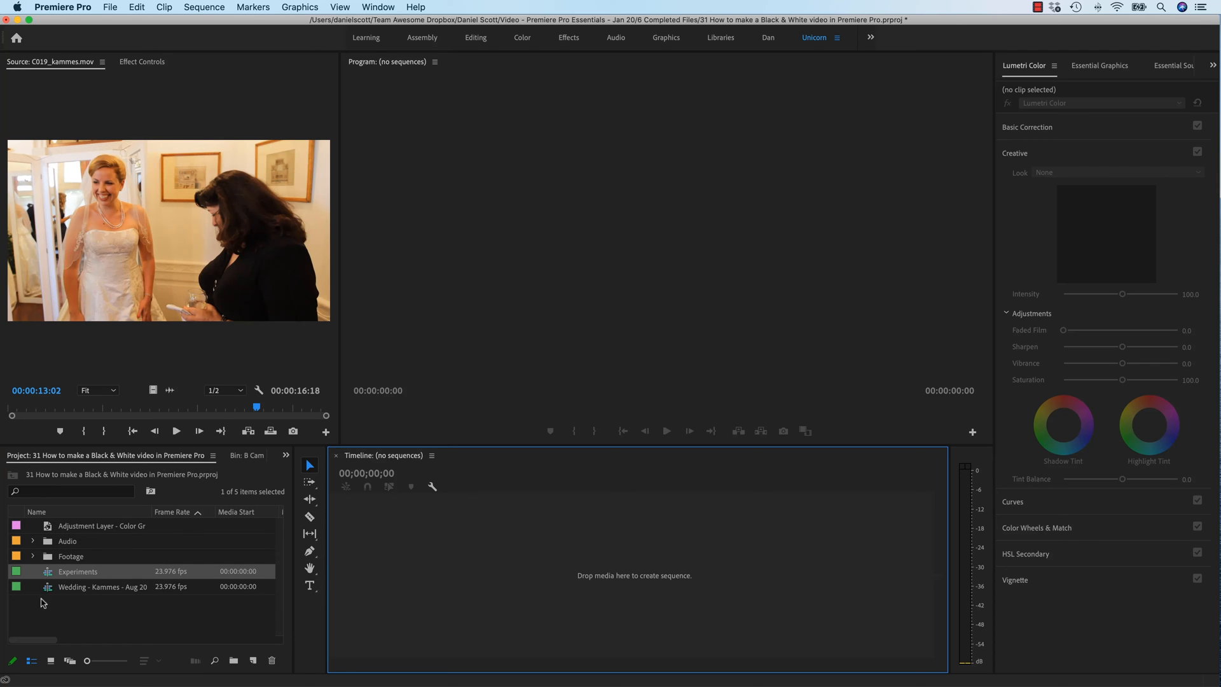
double_click(77, 571)
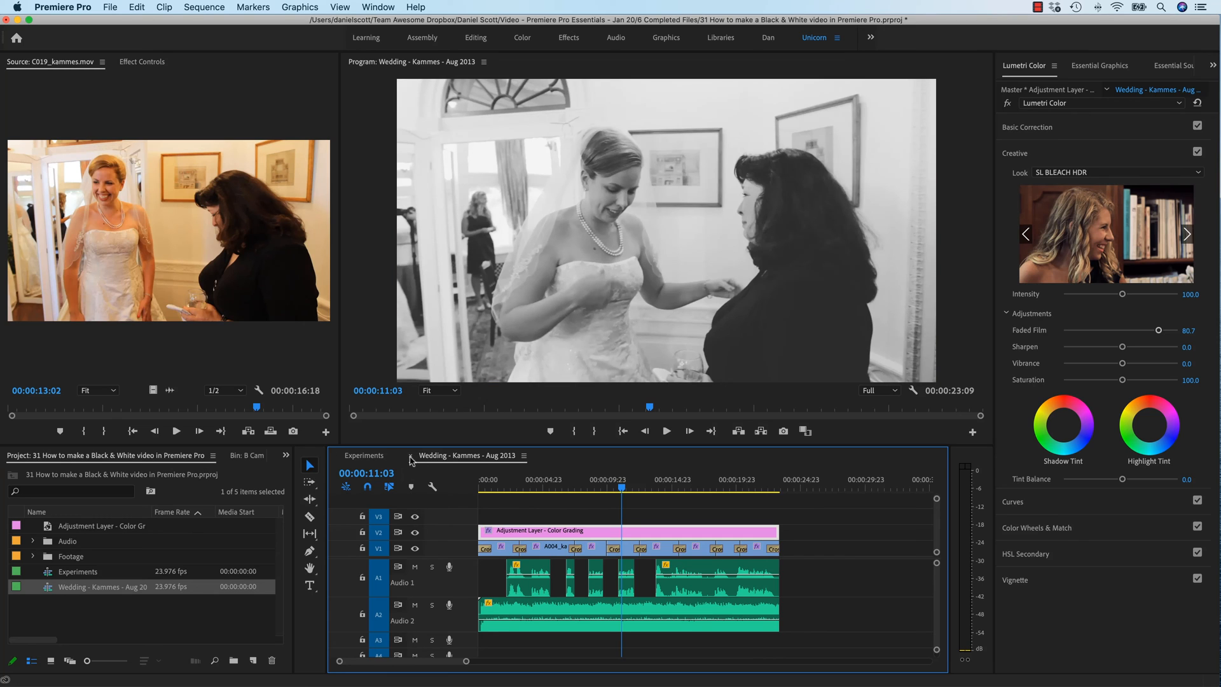
click(364, 455)
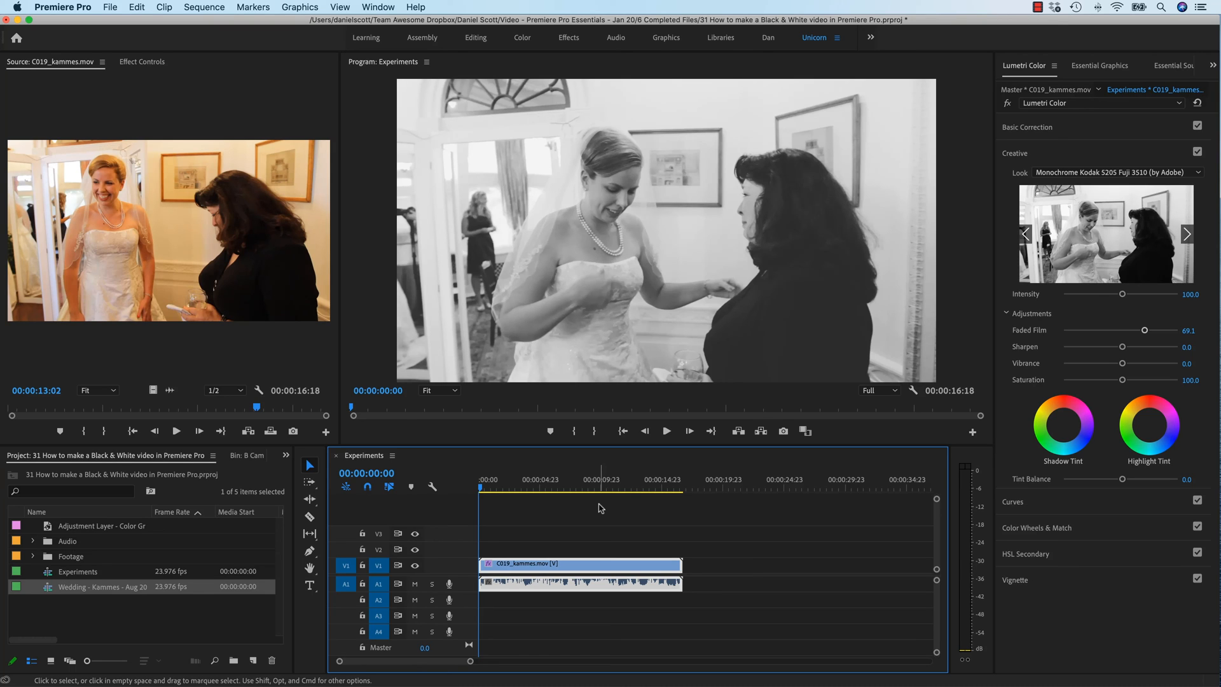
mouse_move(617, 530)
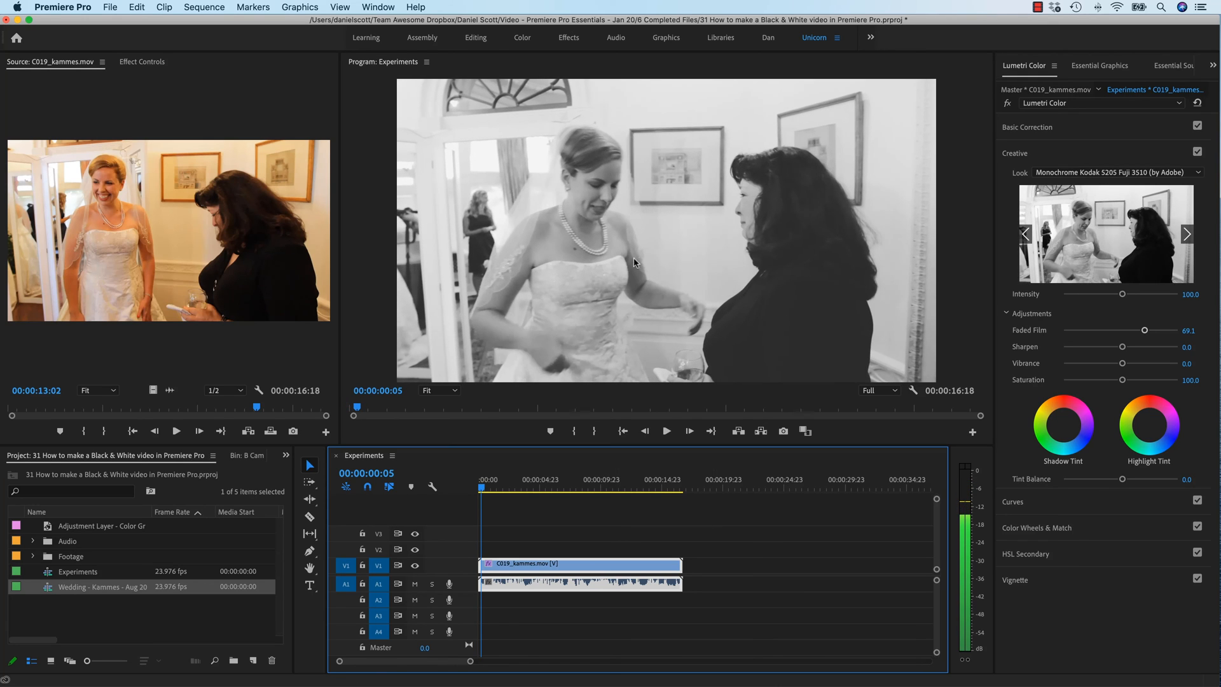
mouse_move(737, 257)
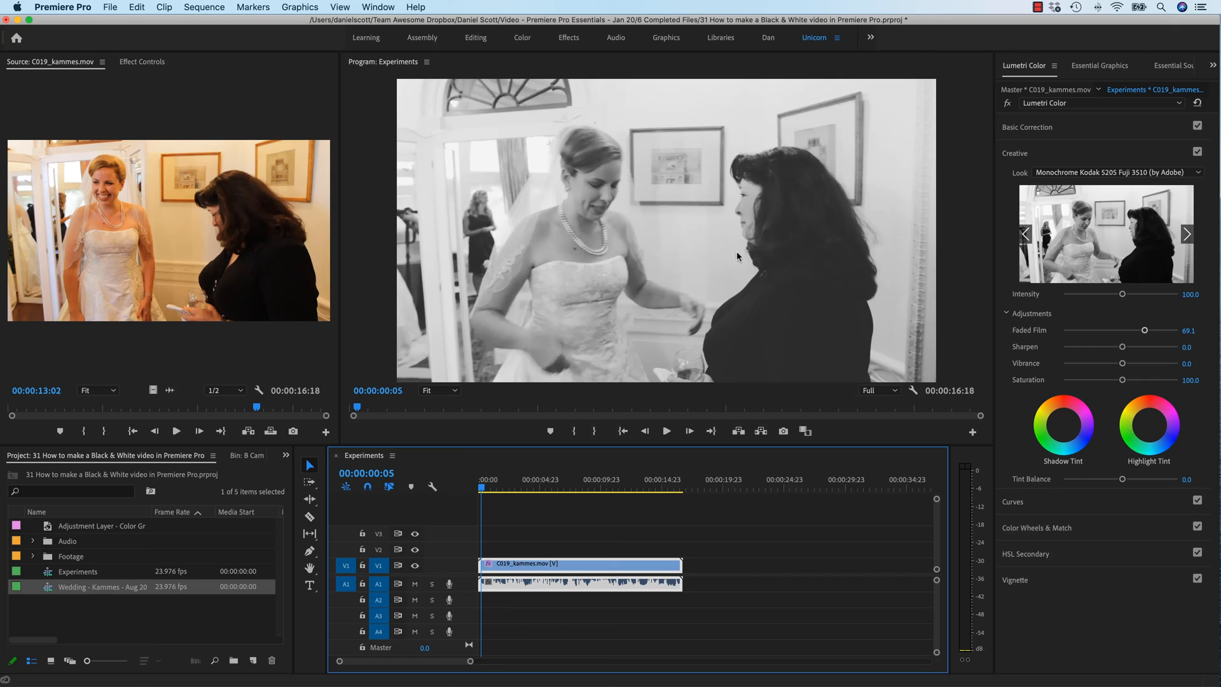
mouse_move(708, 286)
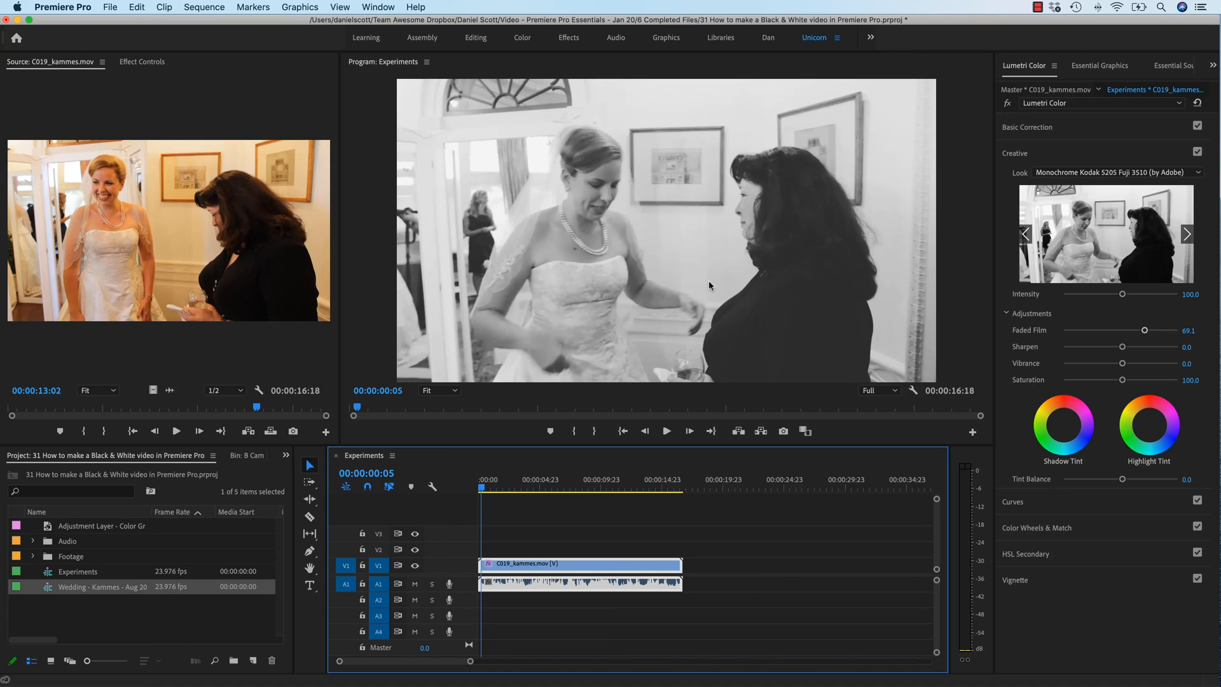
mouse_move(85, 629)
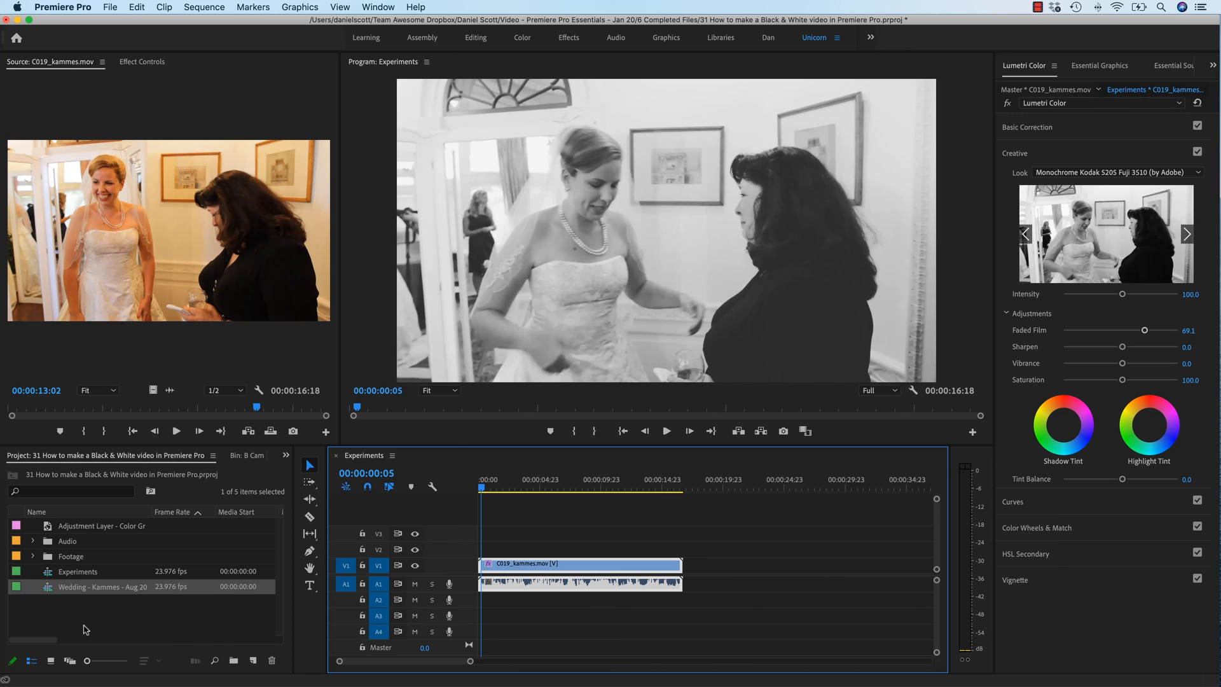
mouse_move(101, 590)
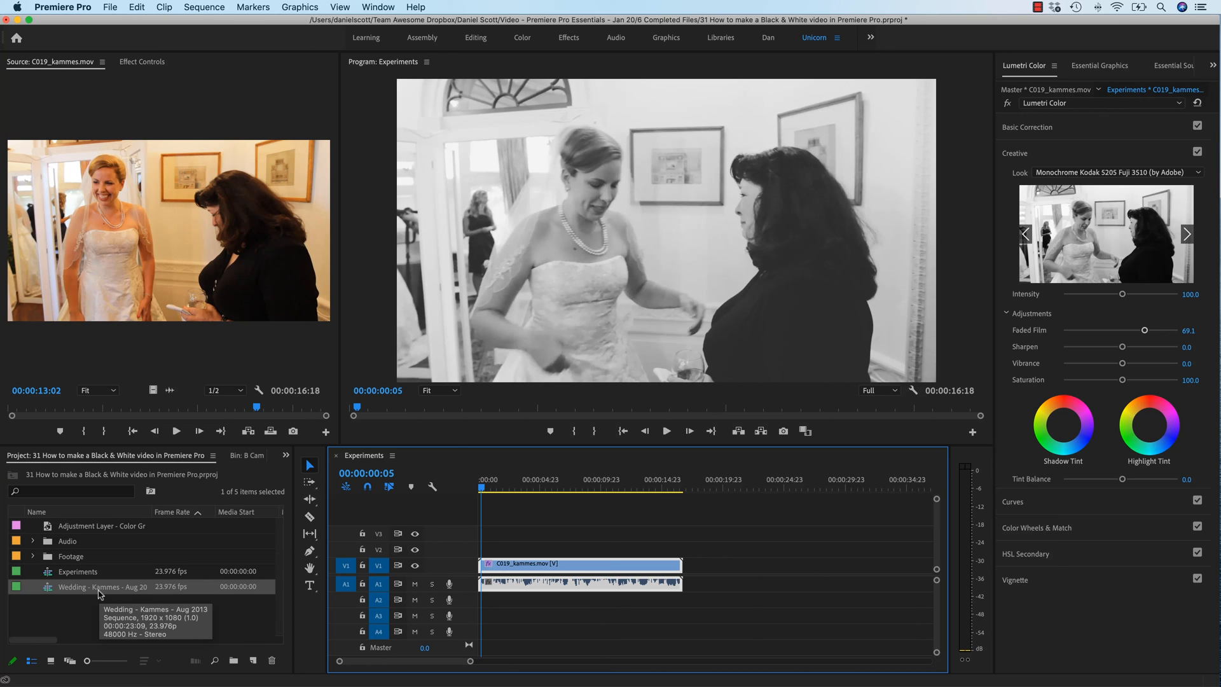